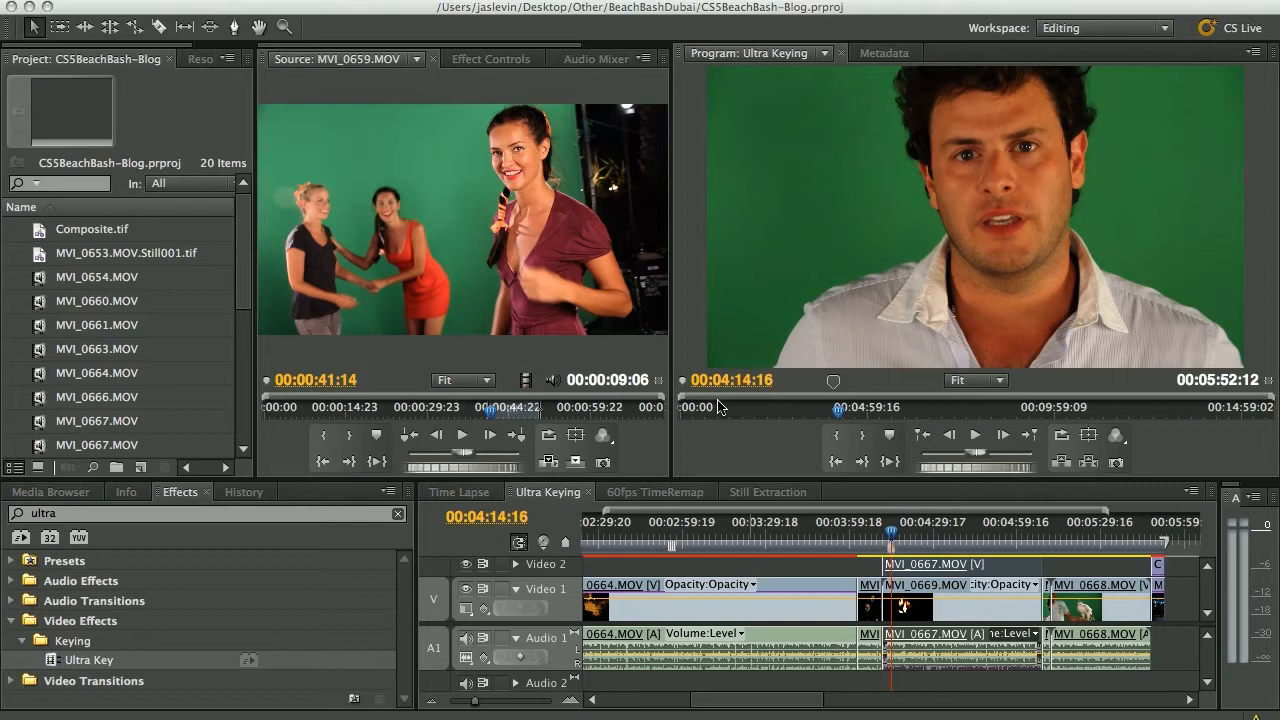
mouse_move(948, 163)
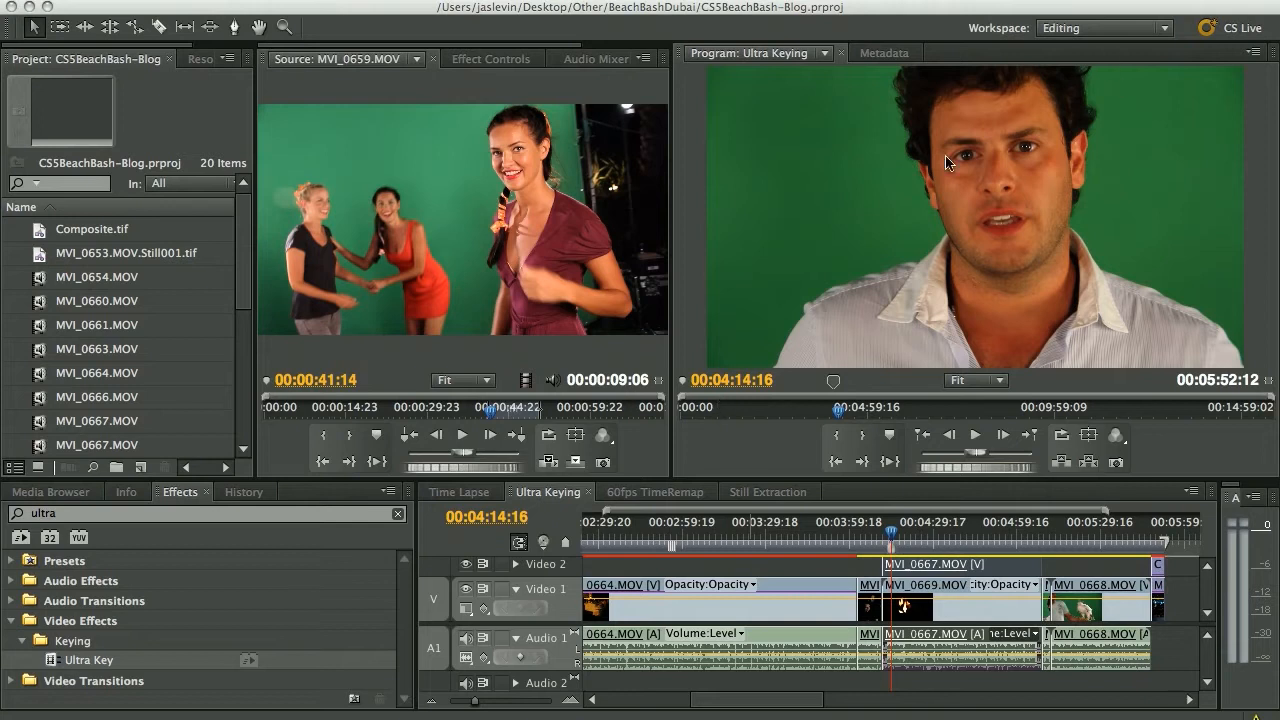
mouse_move(1190, 213)
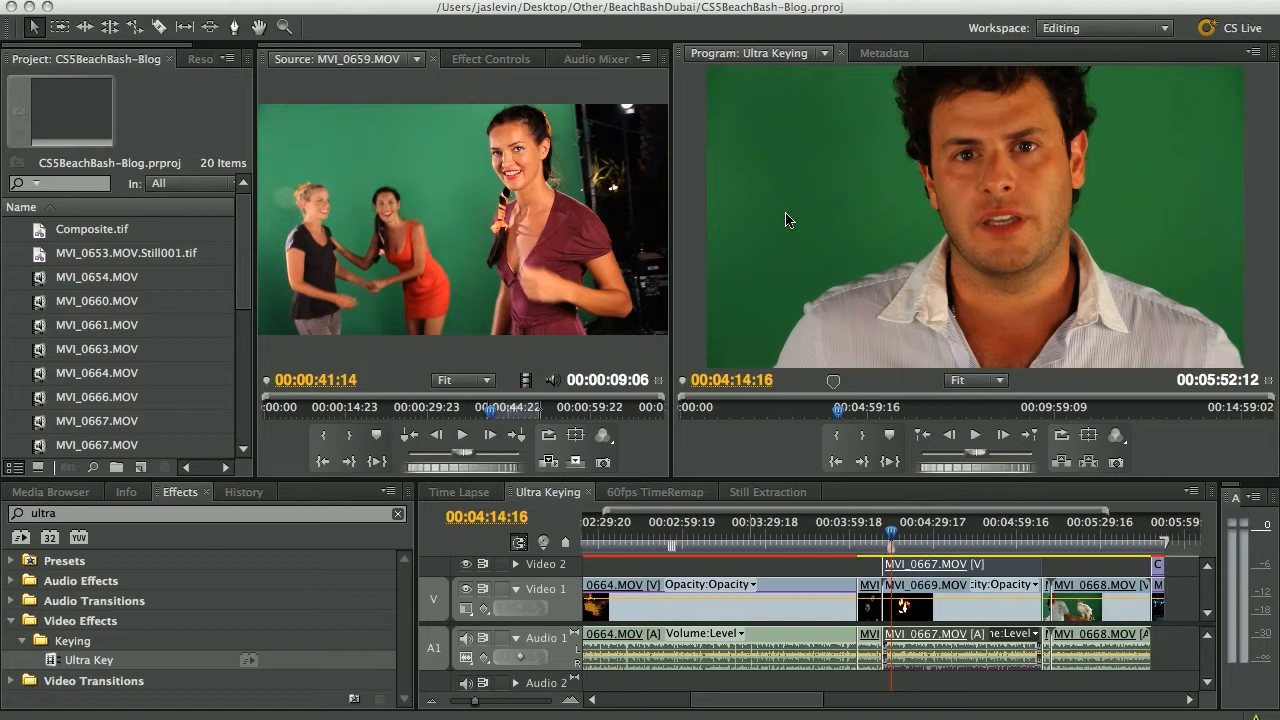
mouse_move(905, 458)
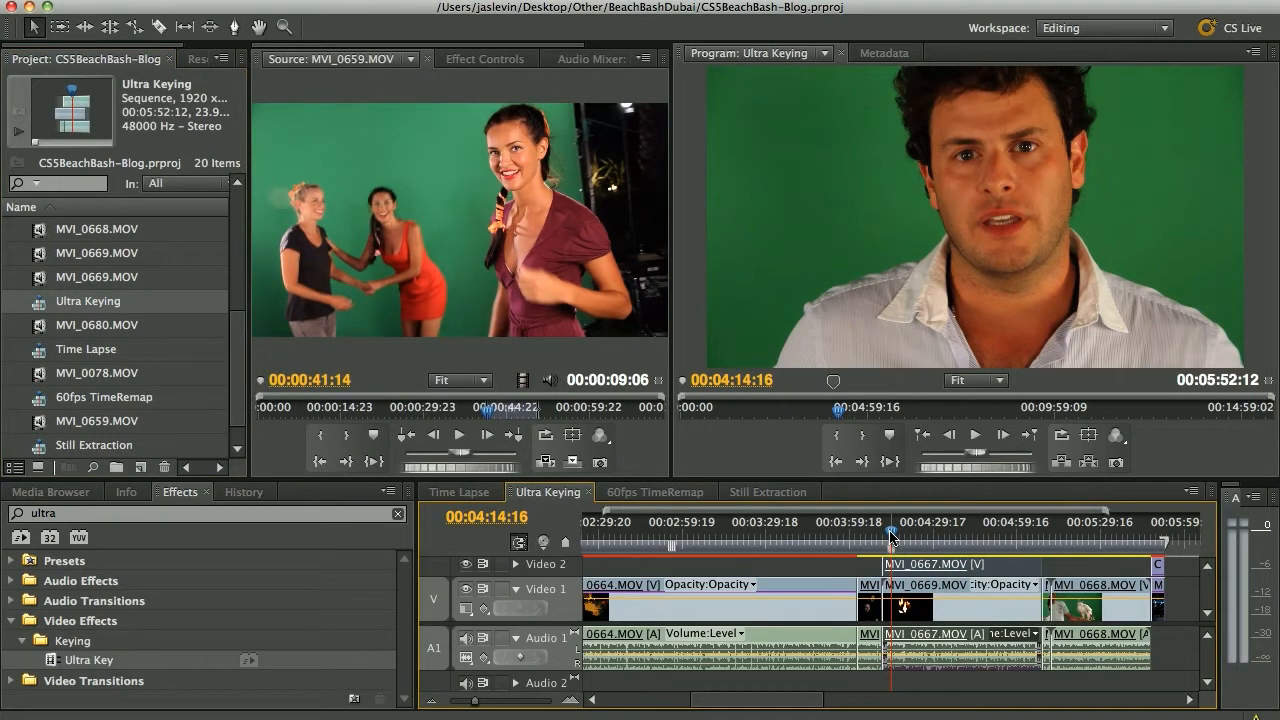
left_click(974, 433)
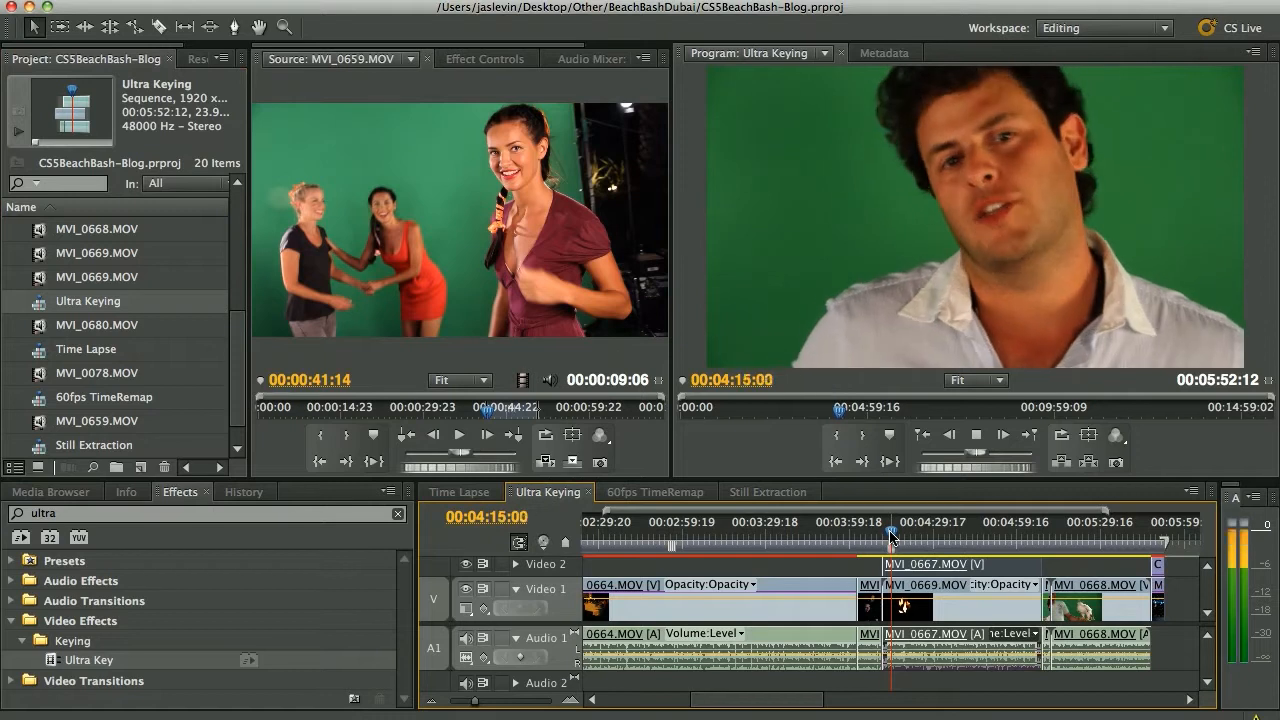
left_click(1116, 435)
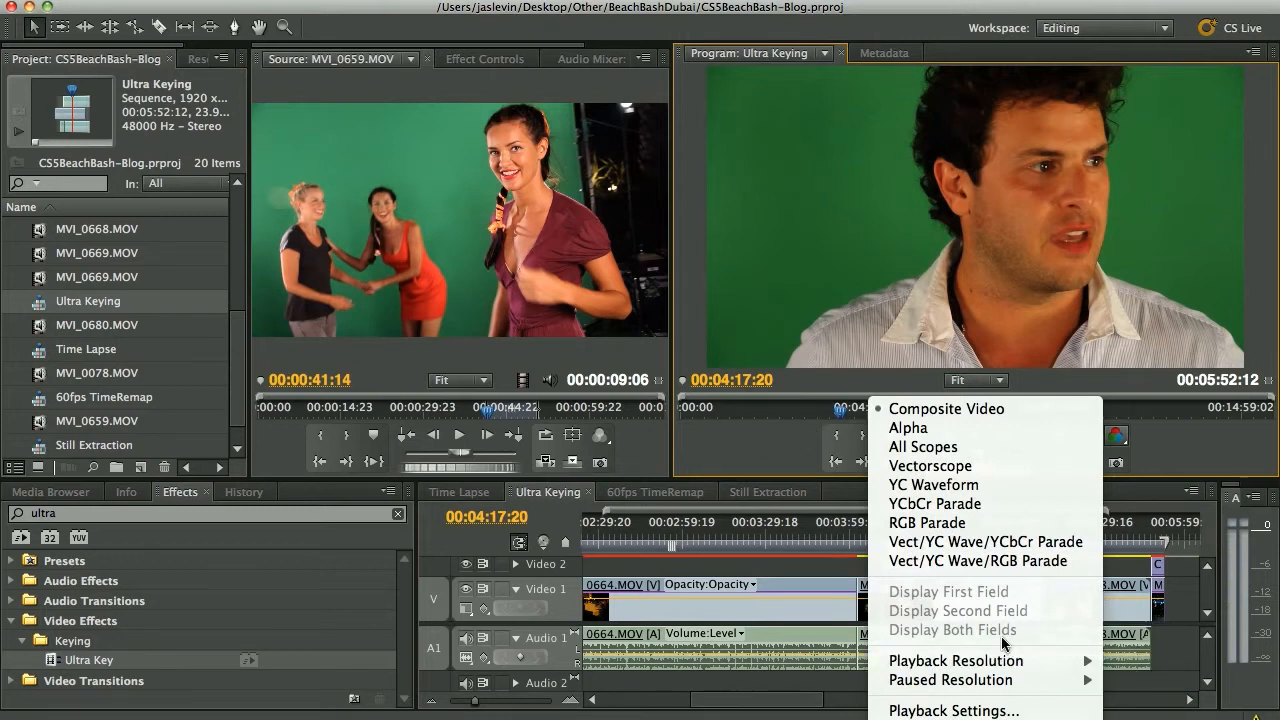
mouse_move(740, 430)
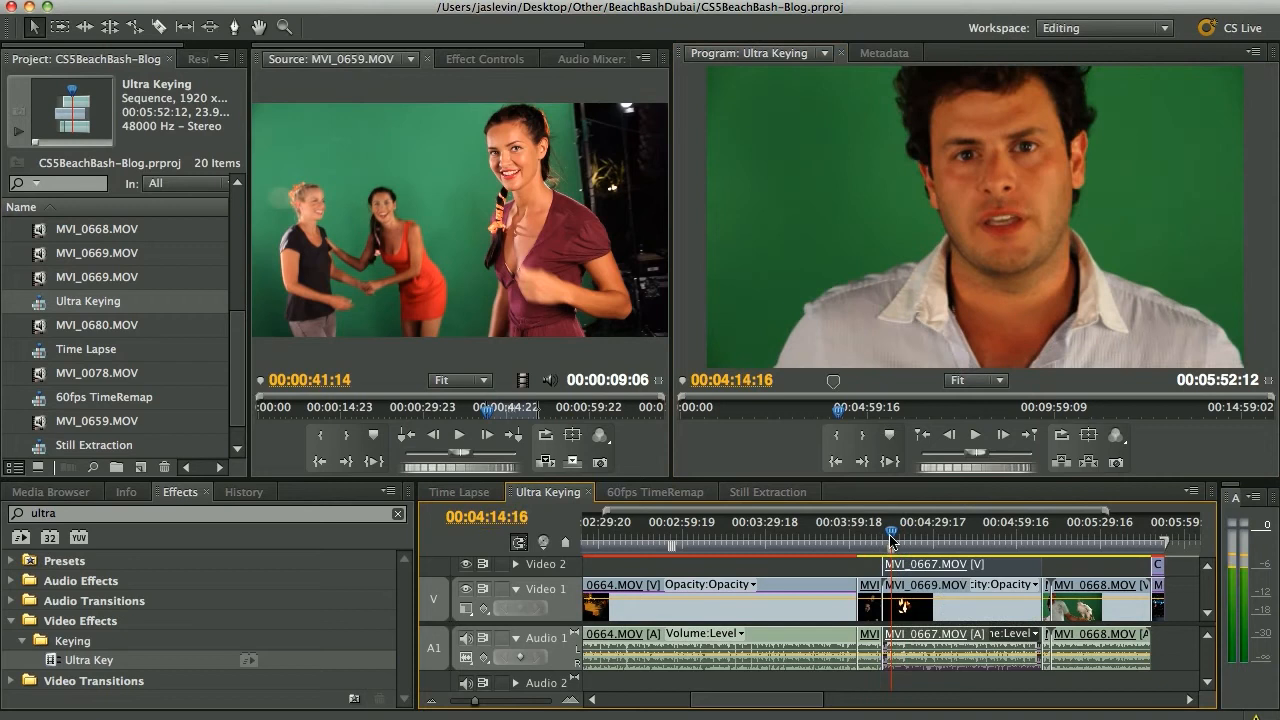
mouse_move(965, 185)
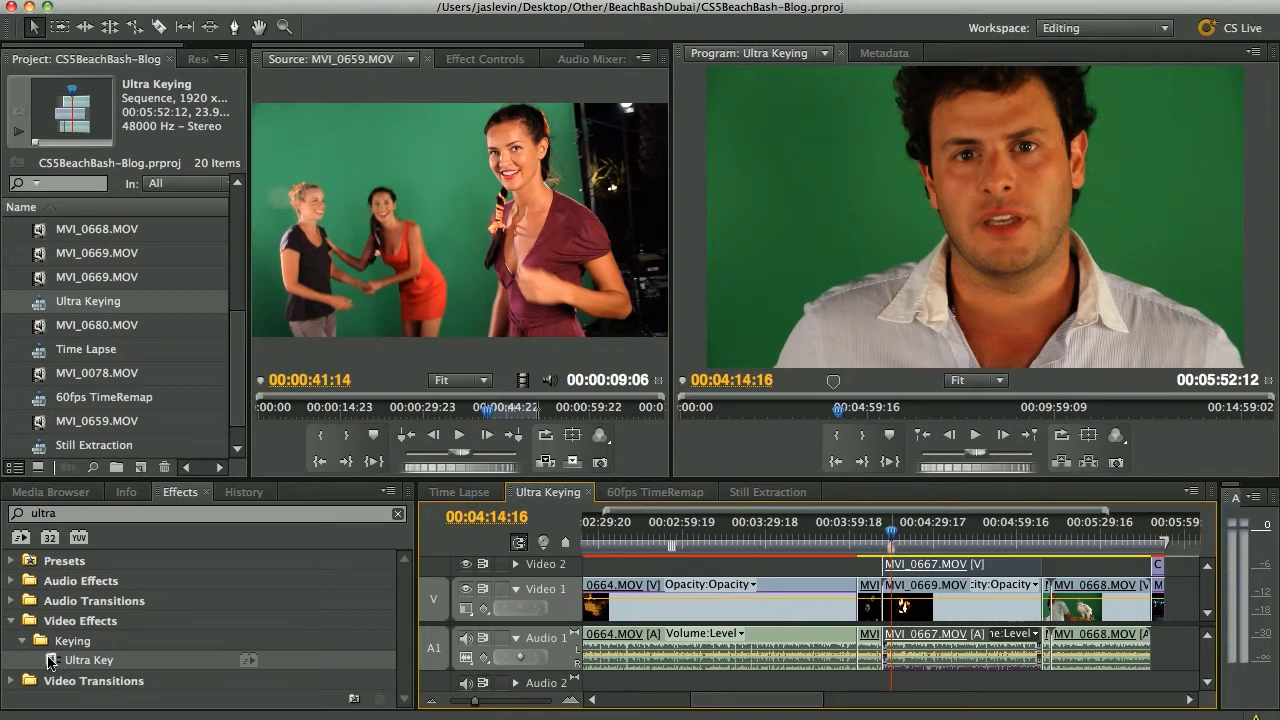
Apply Ultra Key to MVI_0667.MOV and expand its settings in Effect Controls
left_click(950, 564)
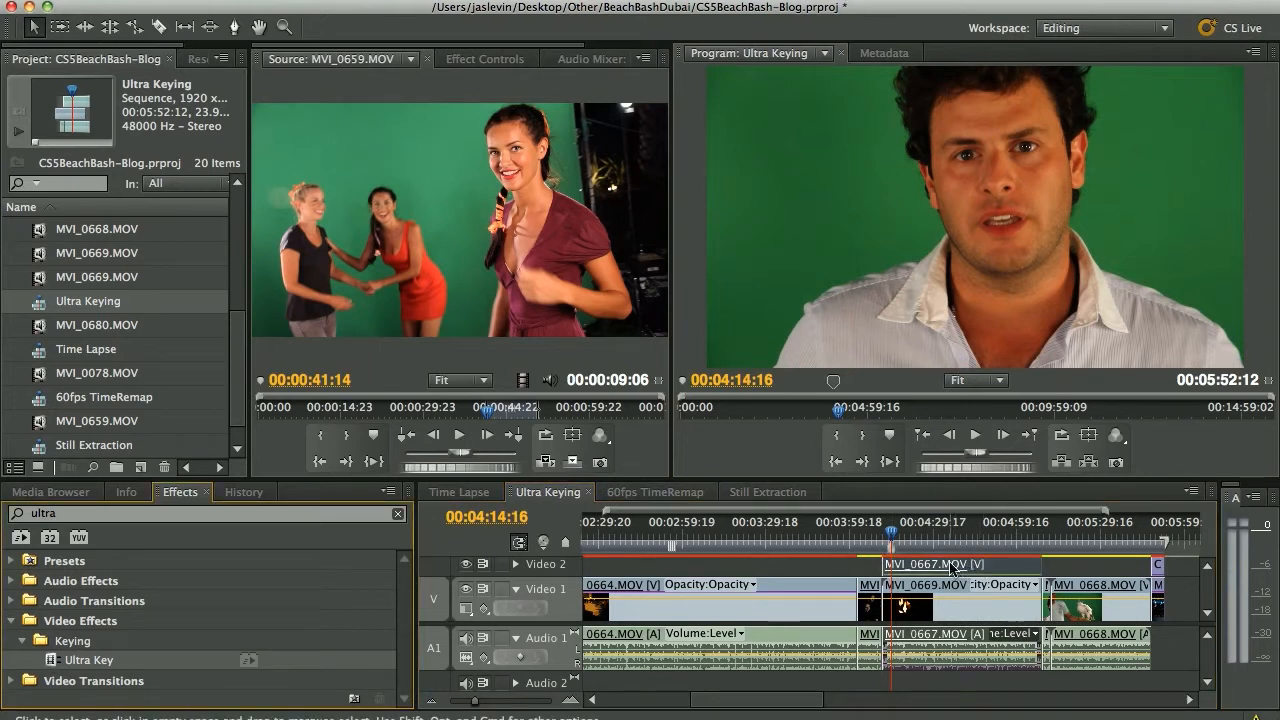
left_click(484, 58)
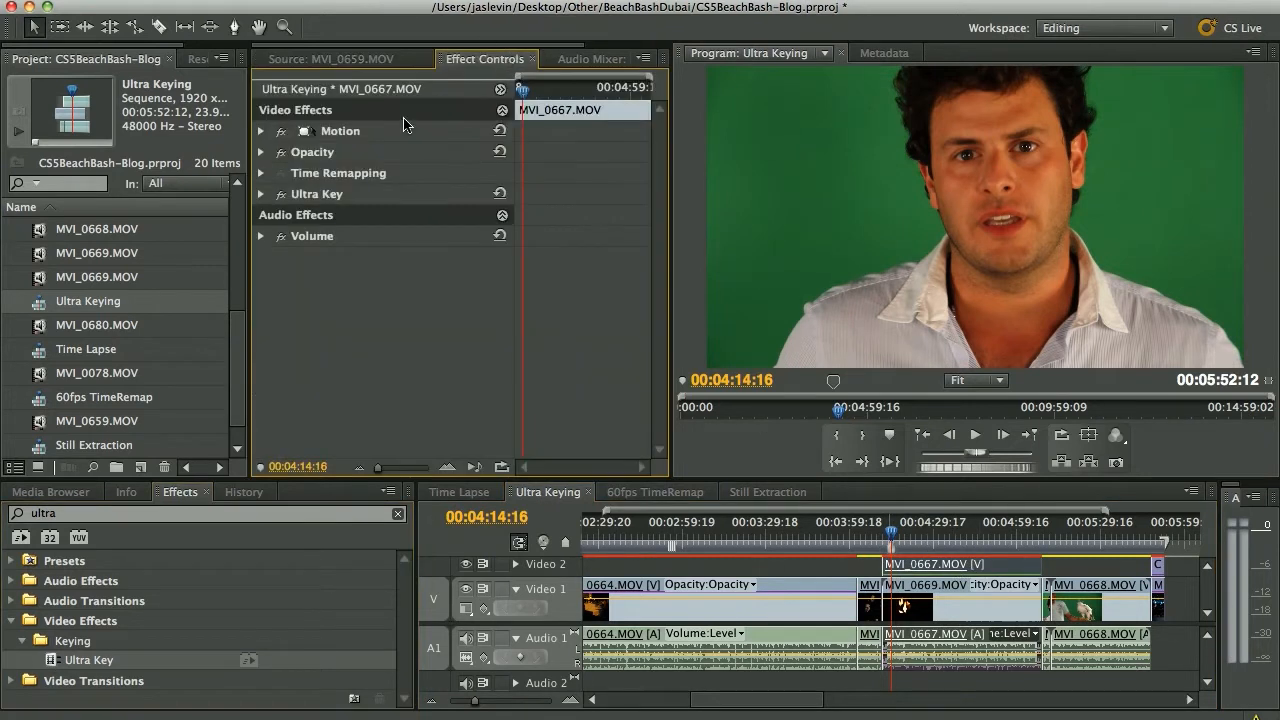
left_click(260, 194)
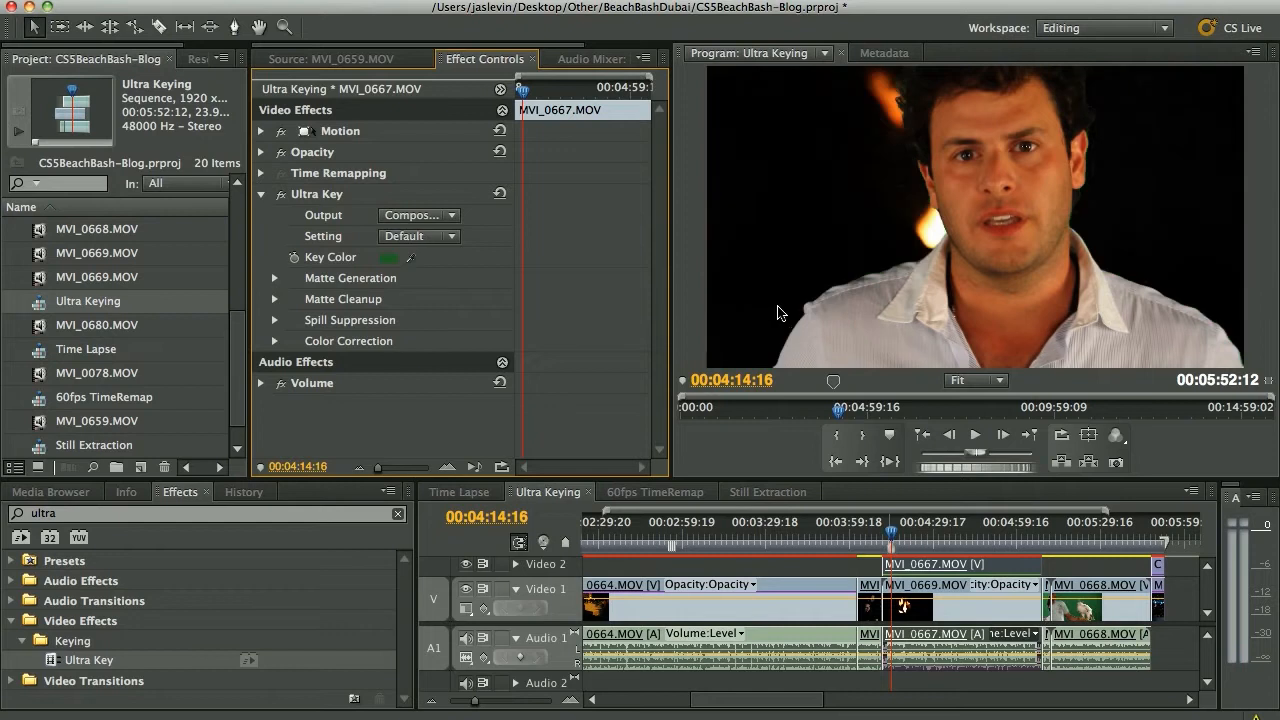
mouse_move(763, 161)
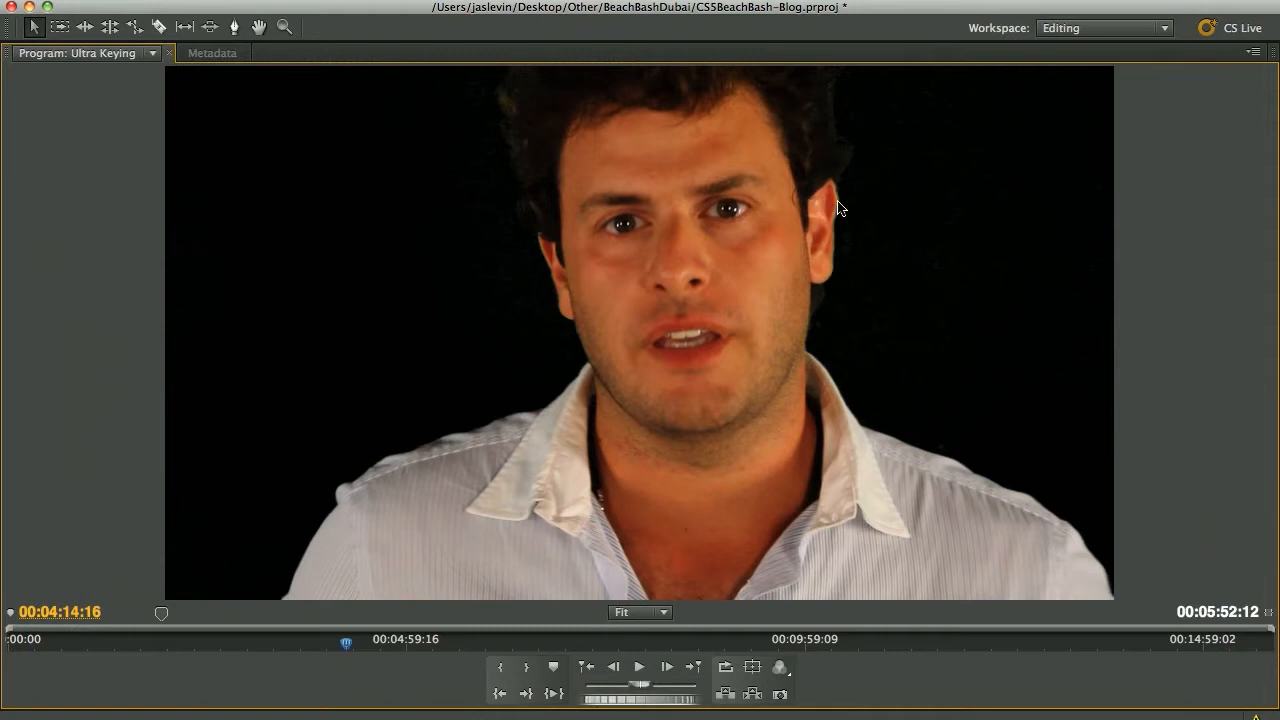
mouse_move(871, 143)
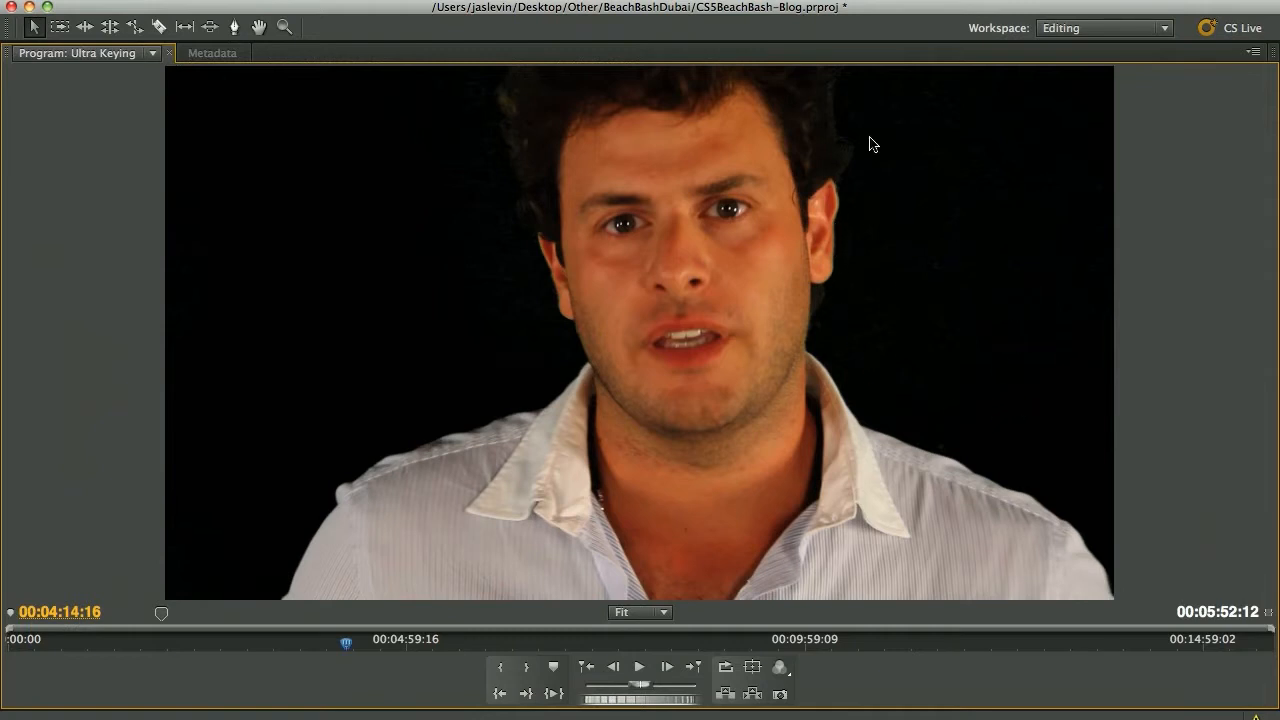
mouse_move(952, 330)
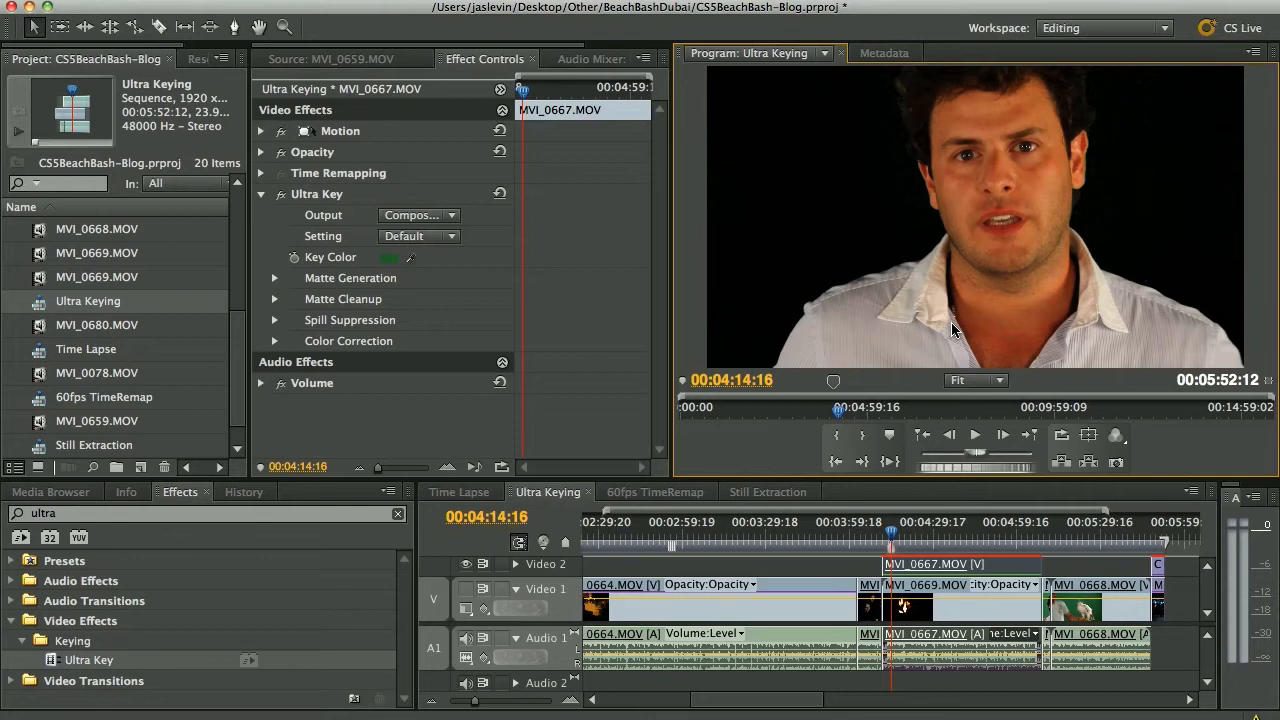
mouse_move(142, 360)
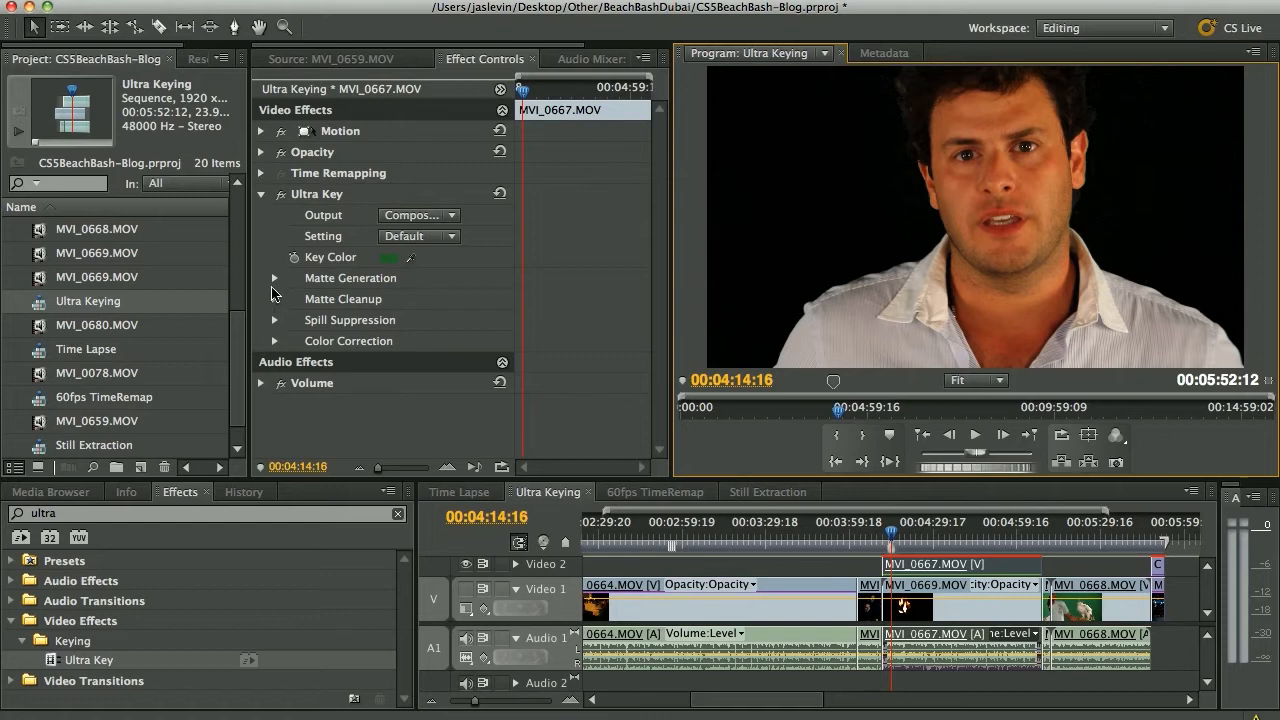
Expand Ultra Key's Color Correction, Spill Suppression, Matte Cleanup and Matte Generation groups
left_click(275, 341)
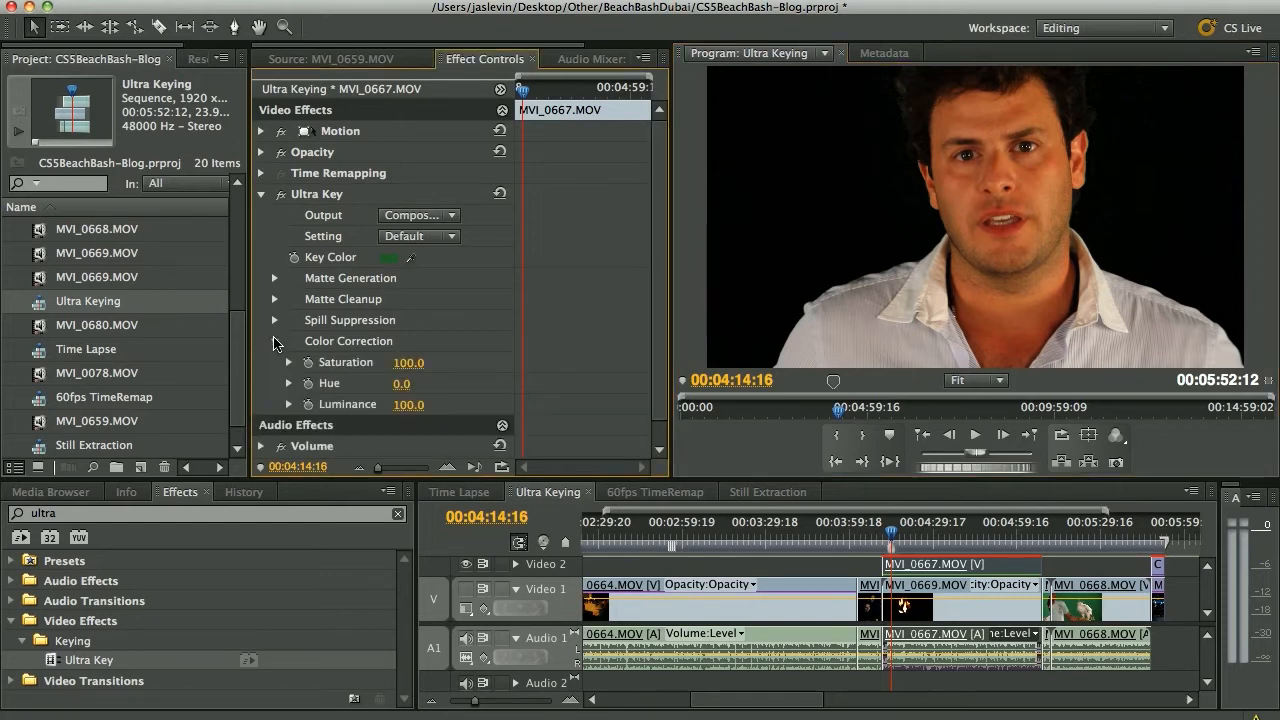
left_click(275, 320)
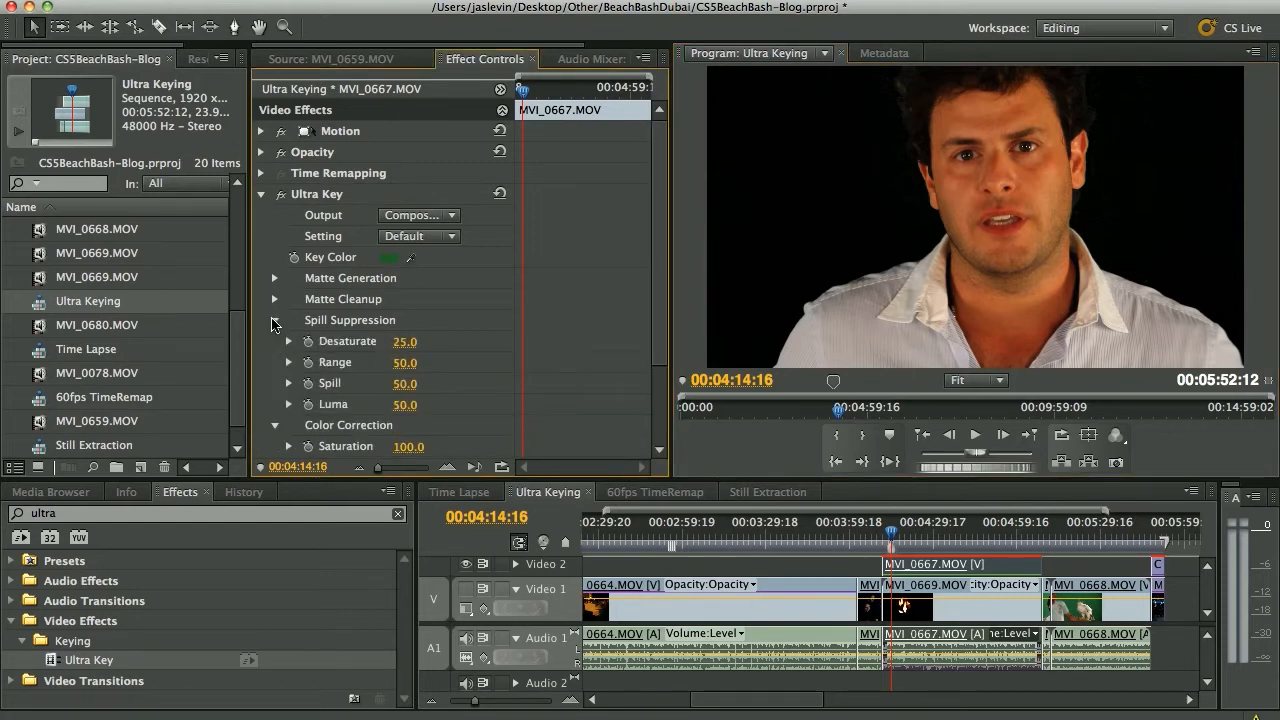
left_click(276, 299)
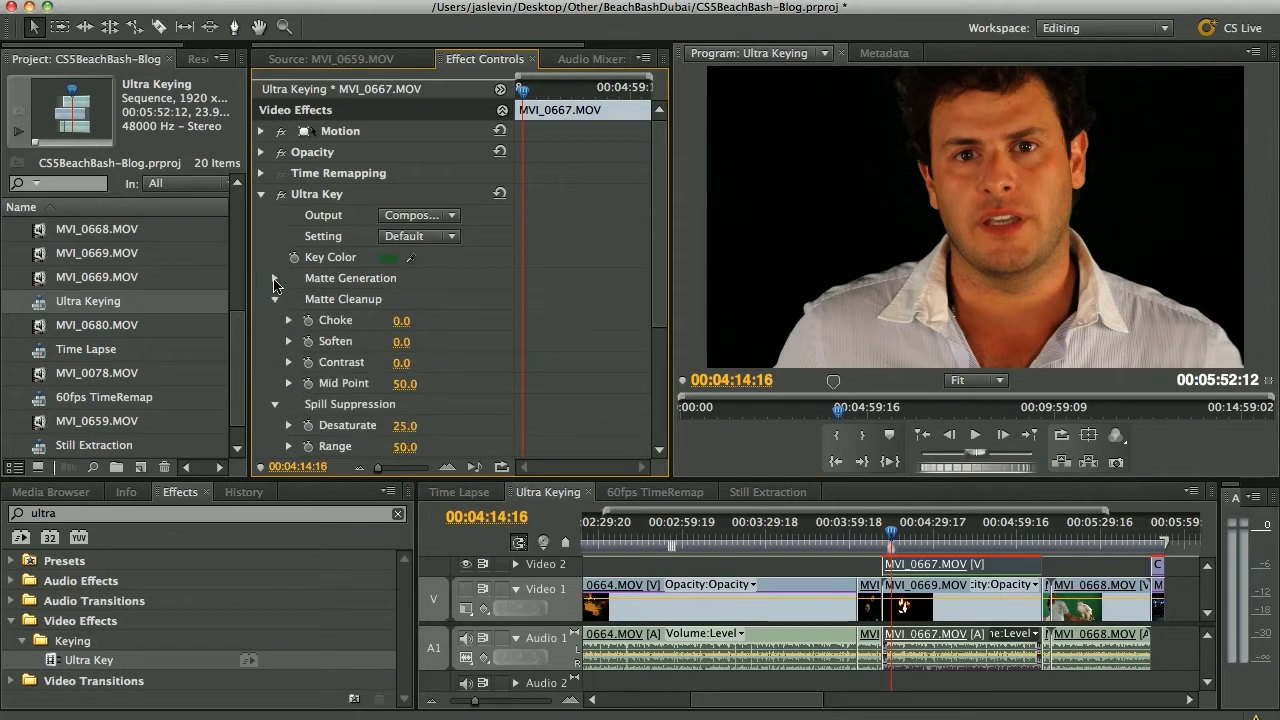
left_click(277, 278)
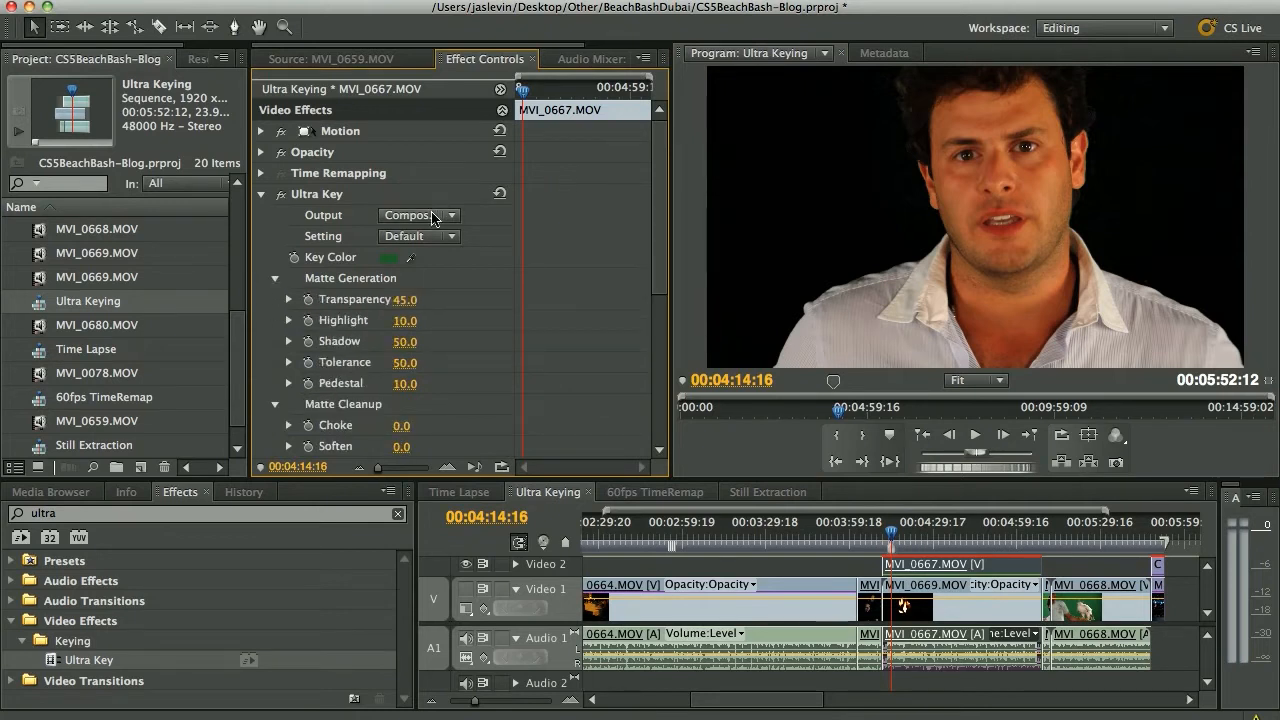
Set Ultra Key Output to Alpha Channel and lower Shadow to 17
left_click(418, 215)
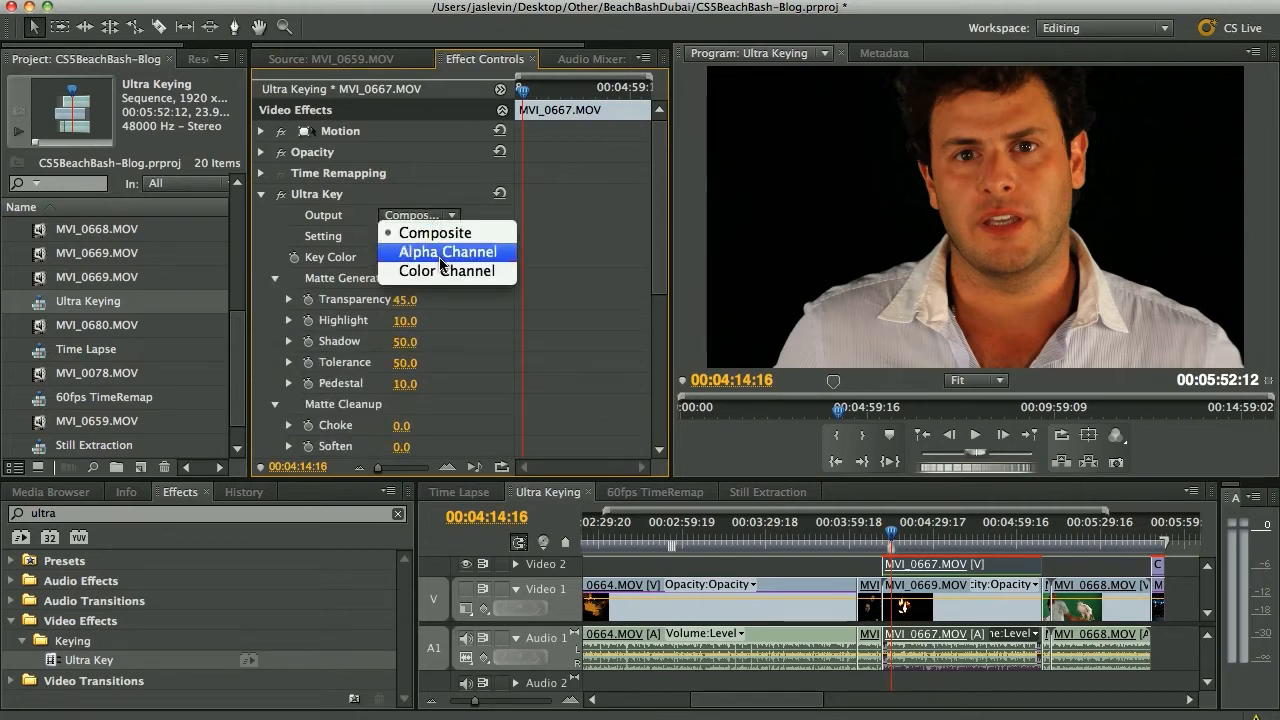
left_click(446, 251)
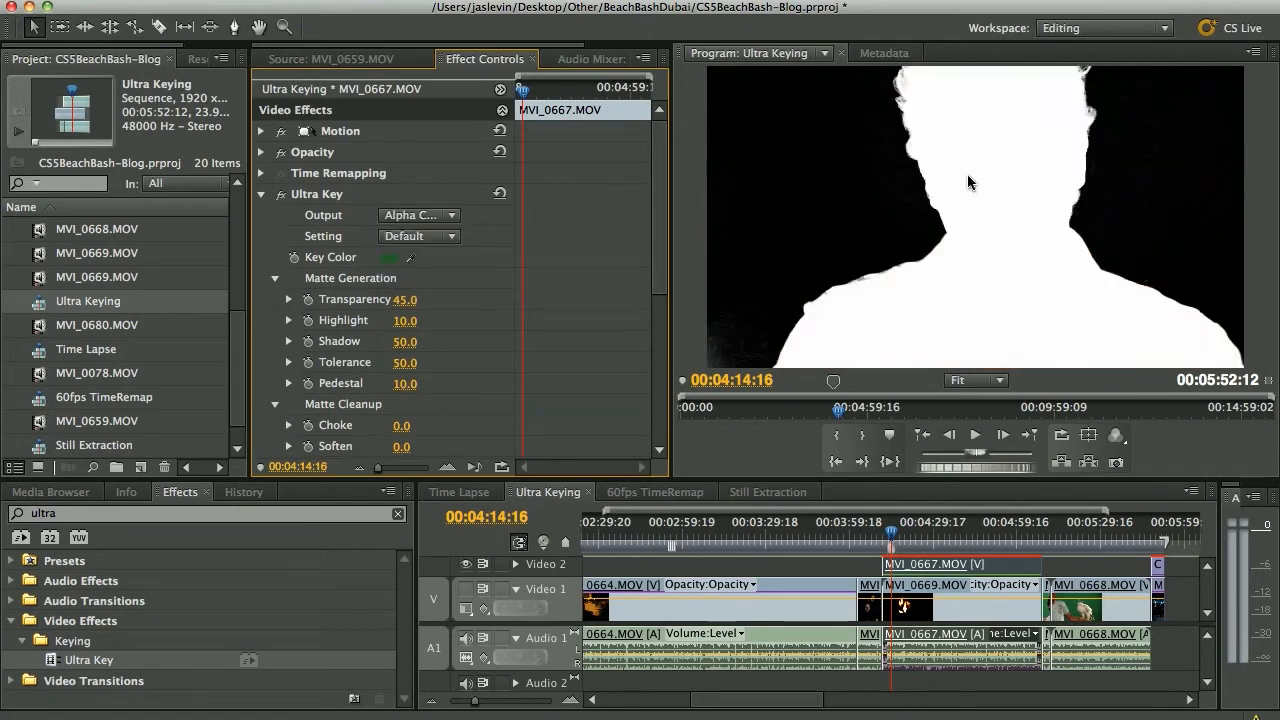
mouse_move(728, 322)
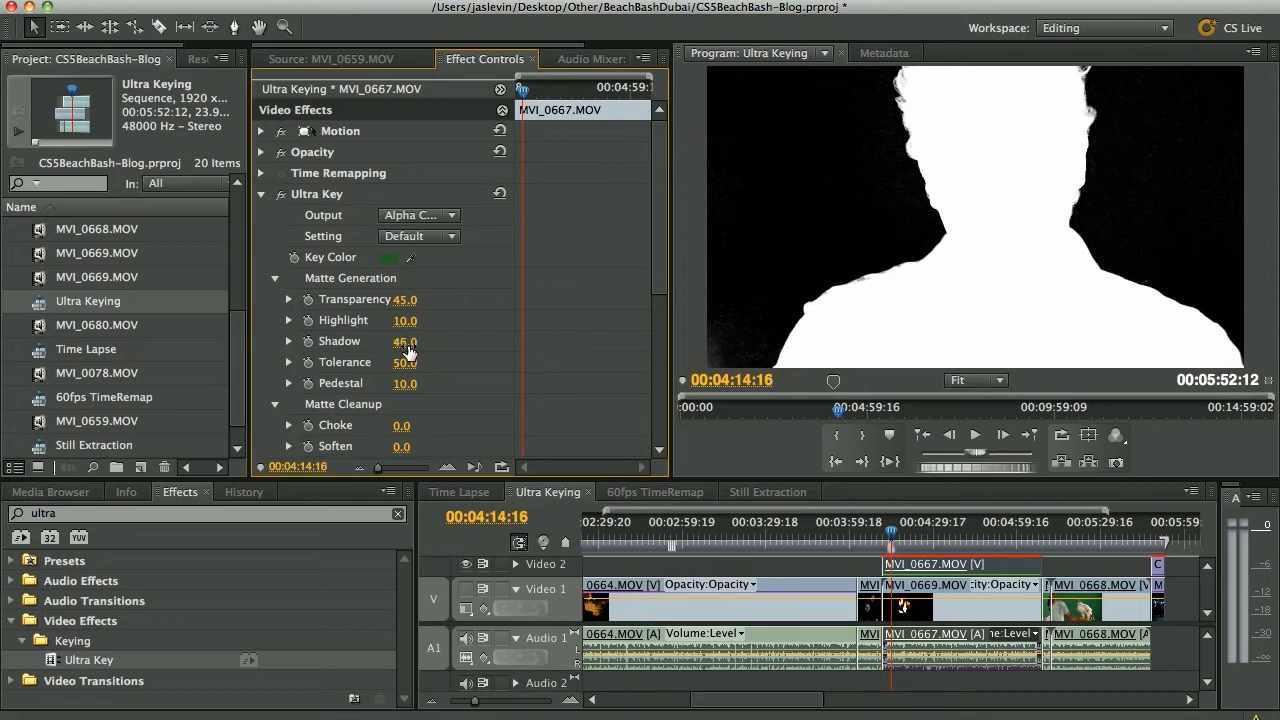
left_click_drag(405, 341, 390, 341)
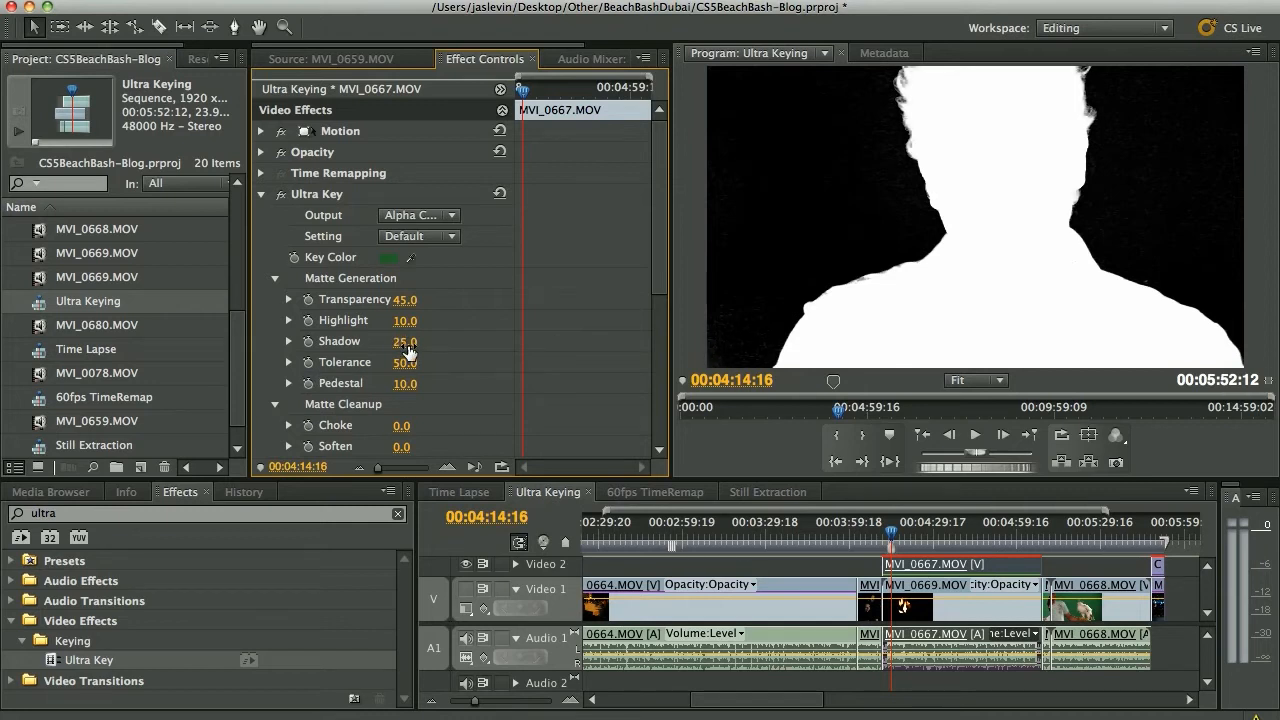
left_click_drag(410, 341, 395, 341)
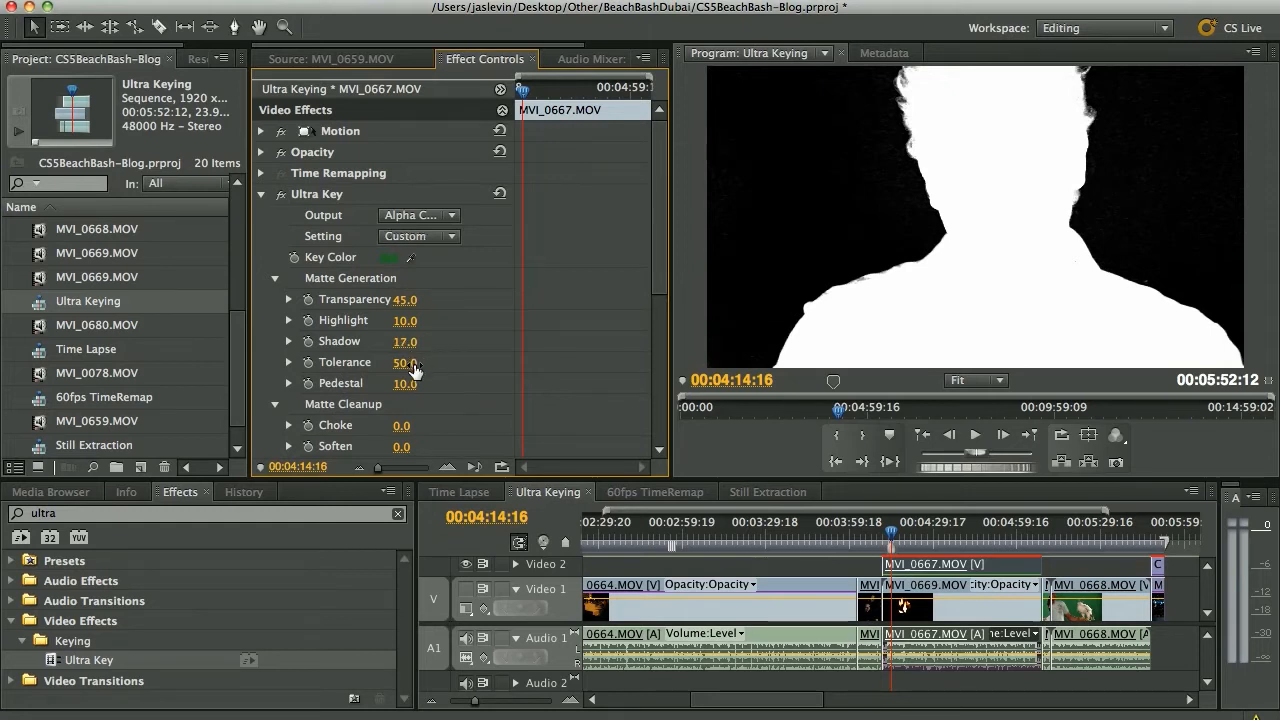
Switch Ultra Key Output to Color Channel and scroll the Effect Controls list
left_click(418, 215)
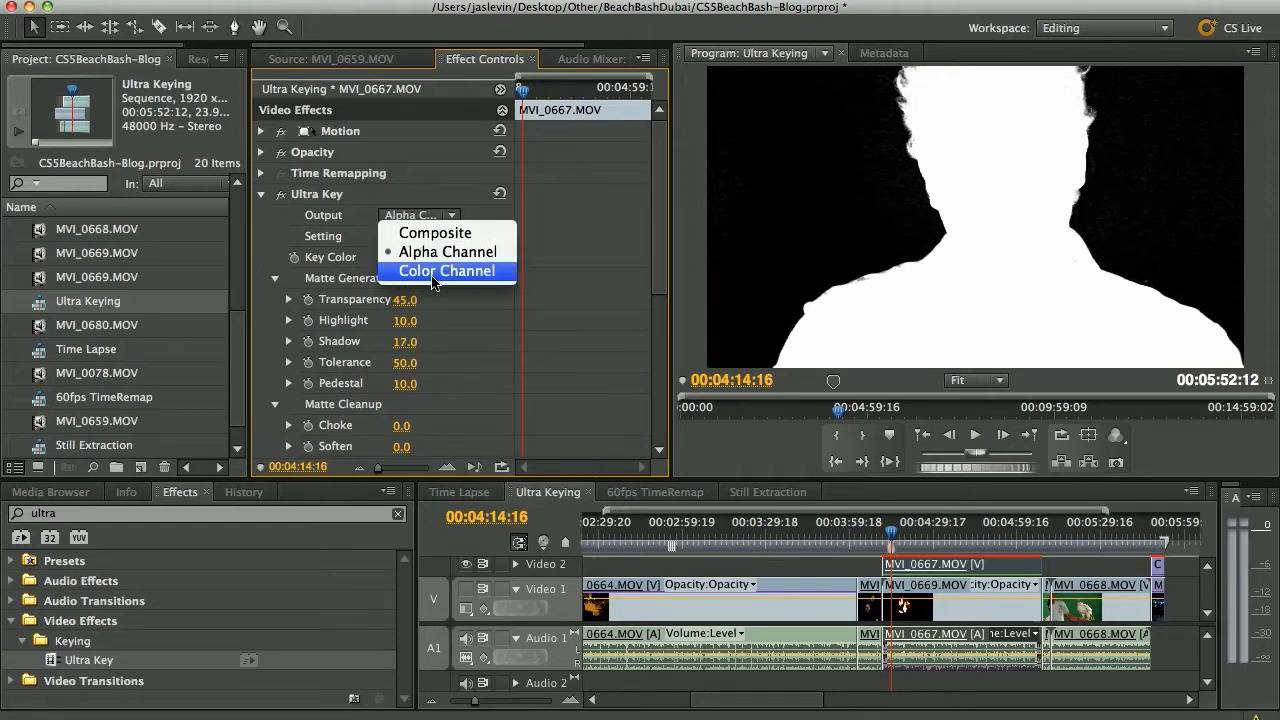
left_click(446, 271)
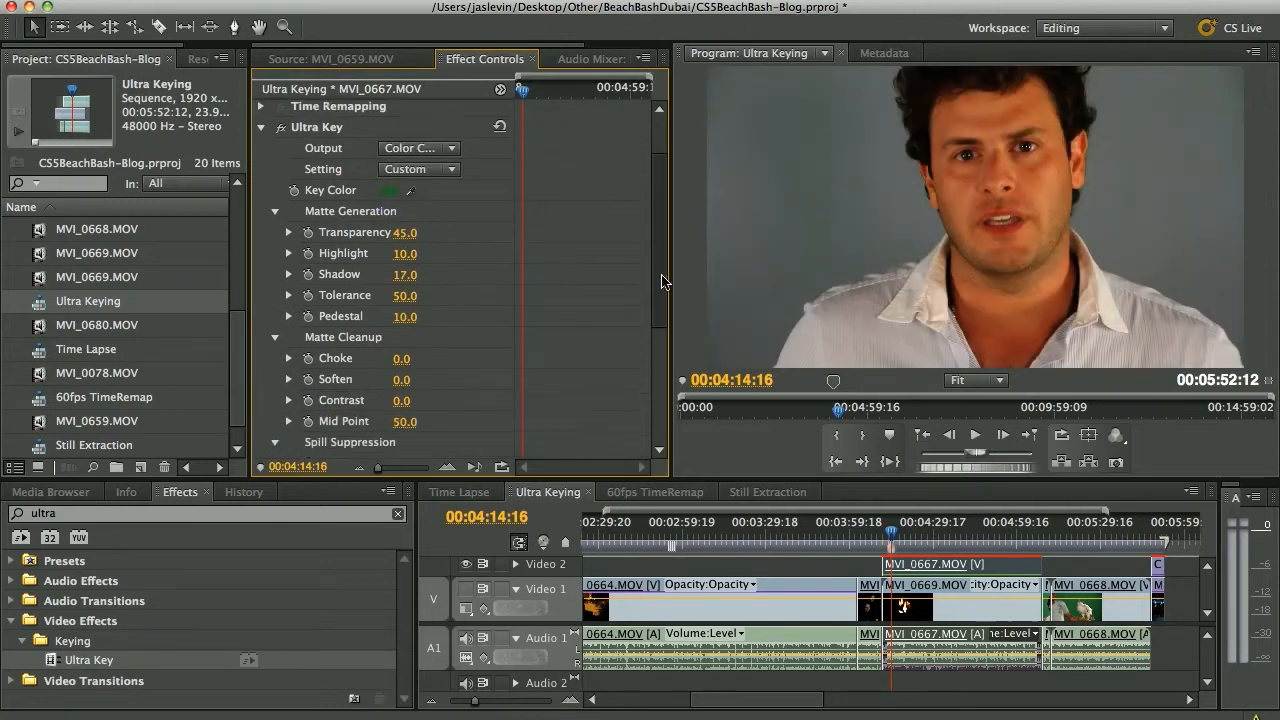
scroll("down", 3)
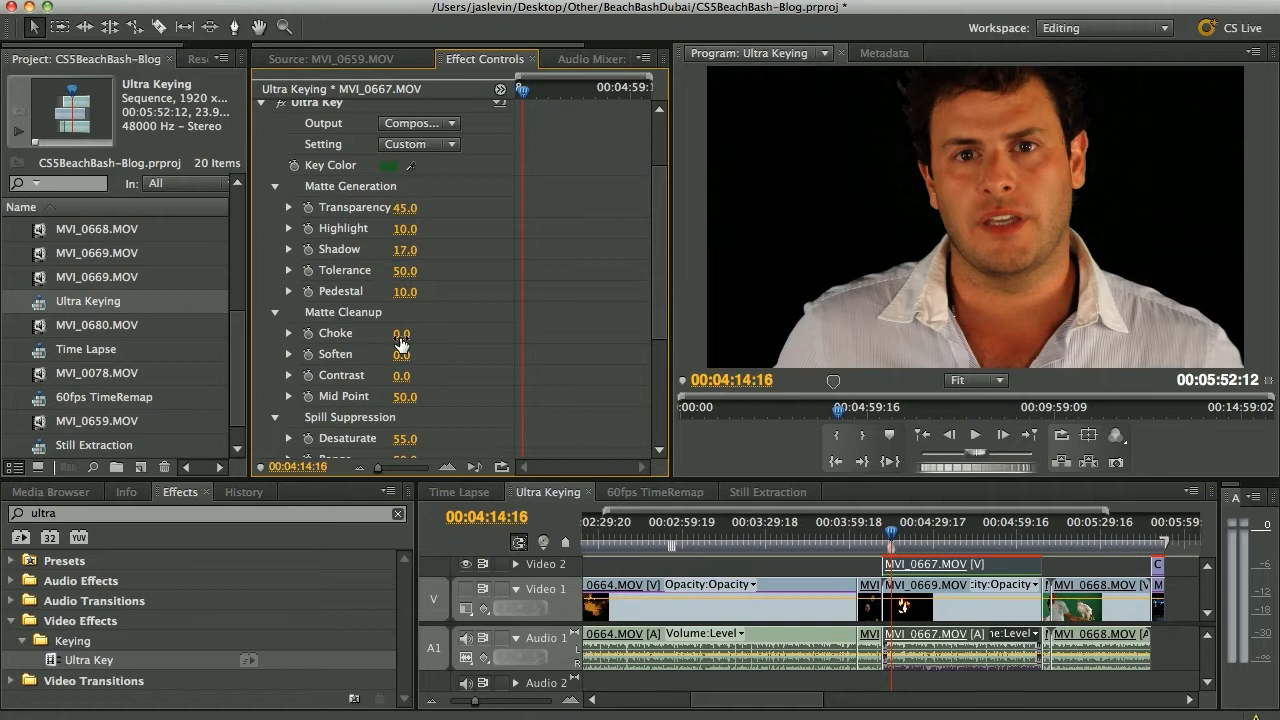
Scrub the Ultra Key Matte Cleanup Choke from 37.0 down to 13.0
left_click_drag(401, 333, 427, 333)
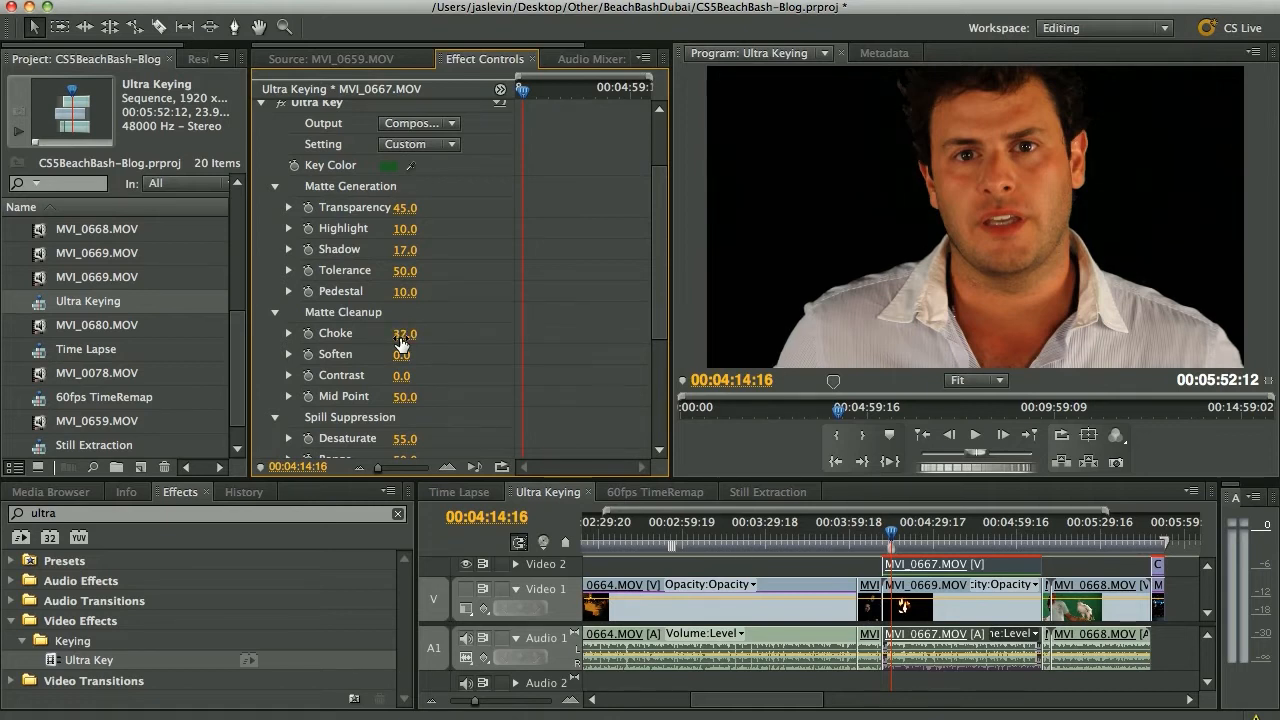
left_click_drag(405, 333, 380, 333)
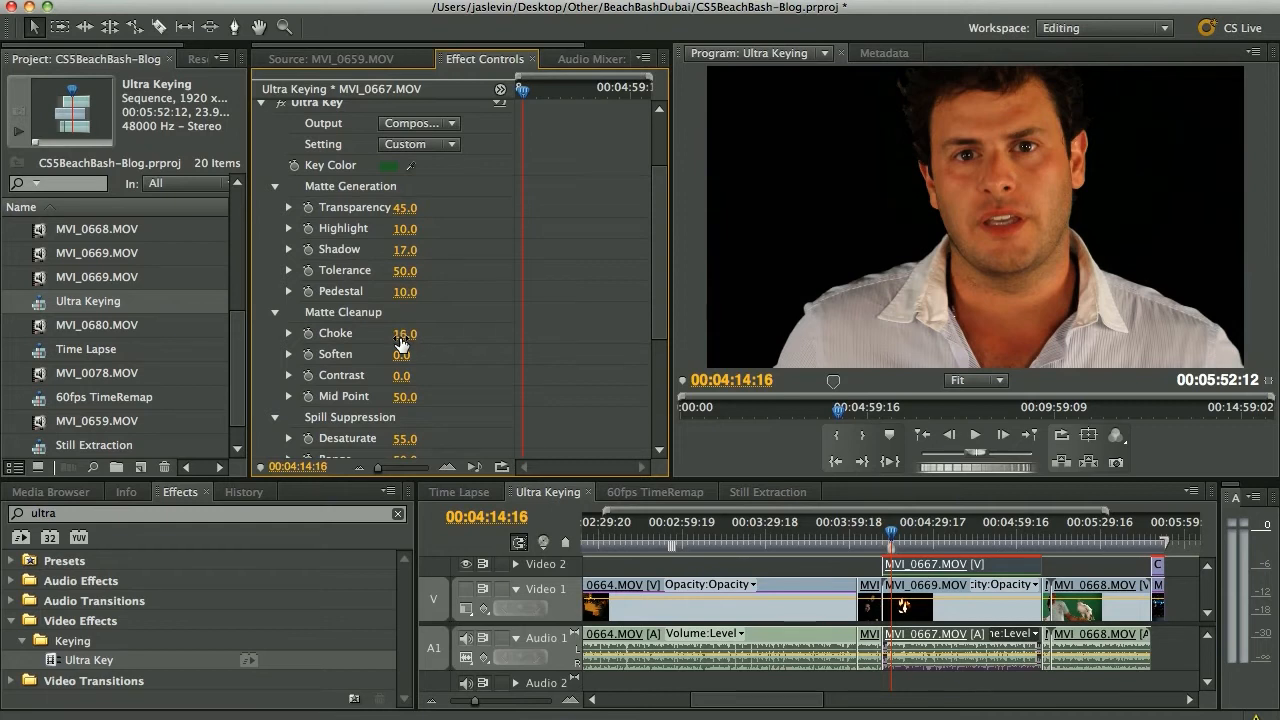
left_click_drag(405, 333, 395, 333)
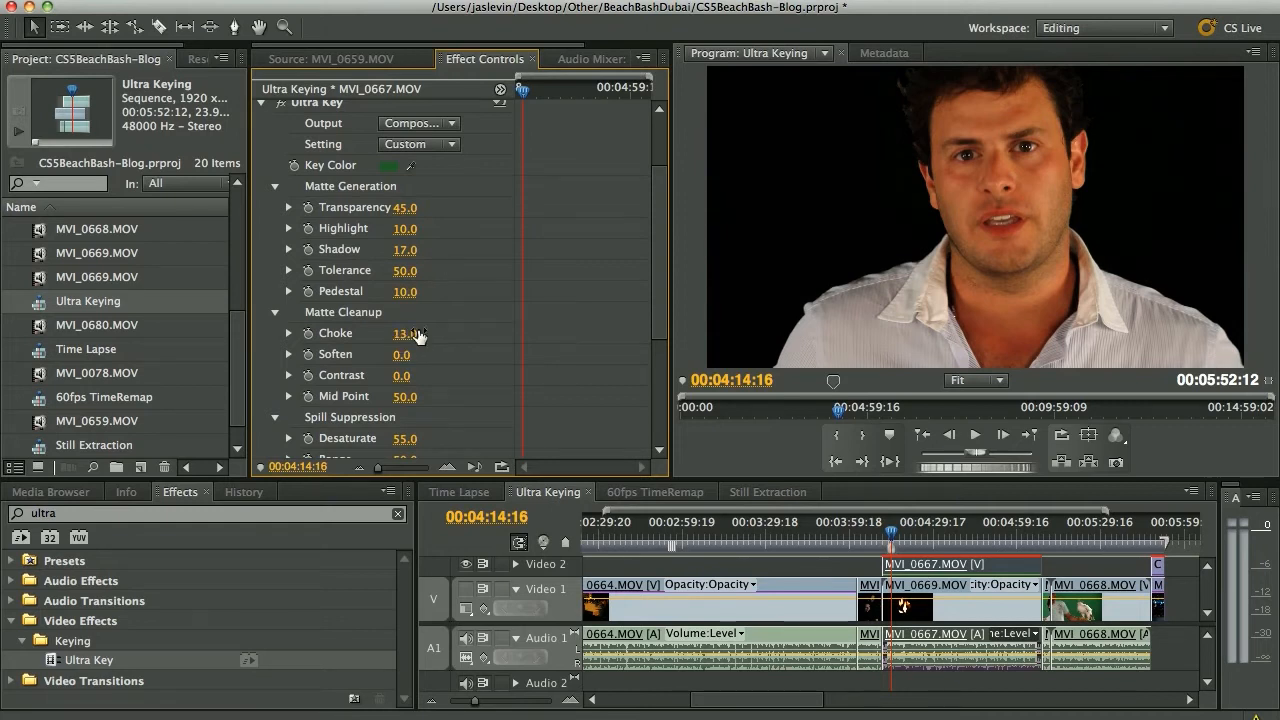
left_click(1116, 435)
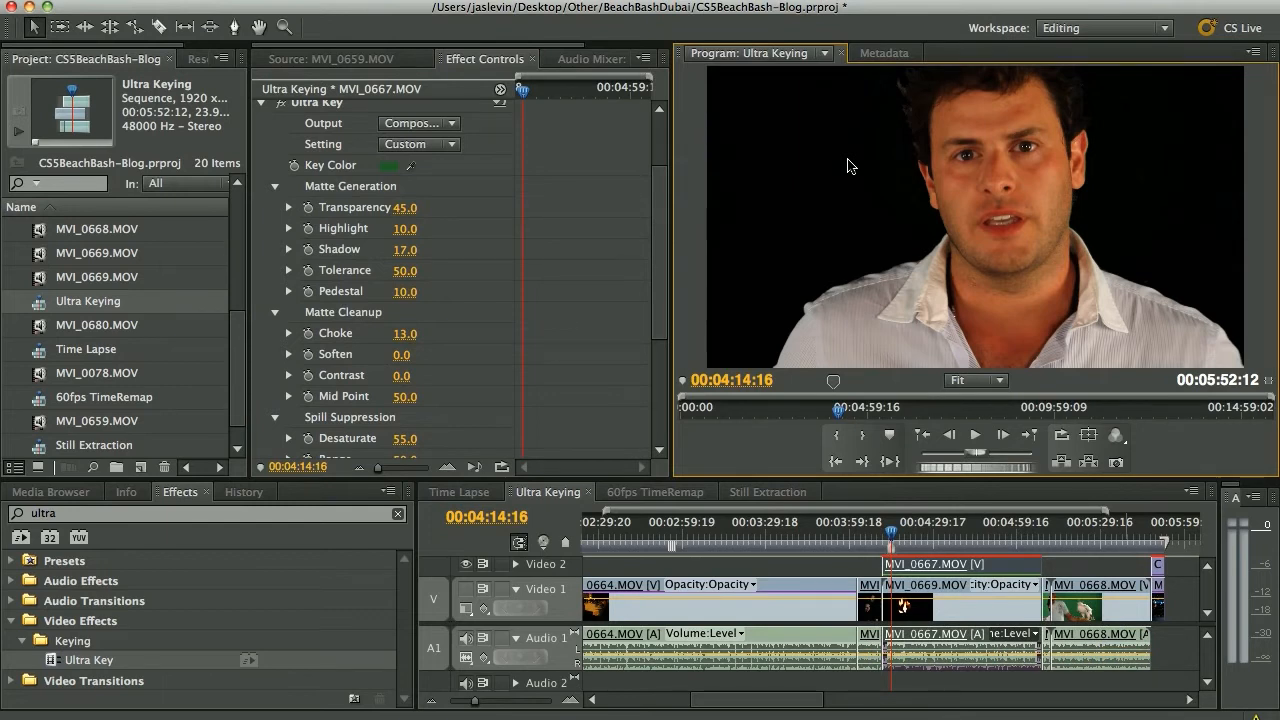
left_click(975, 434)
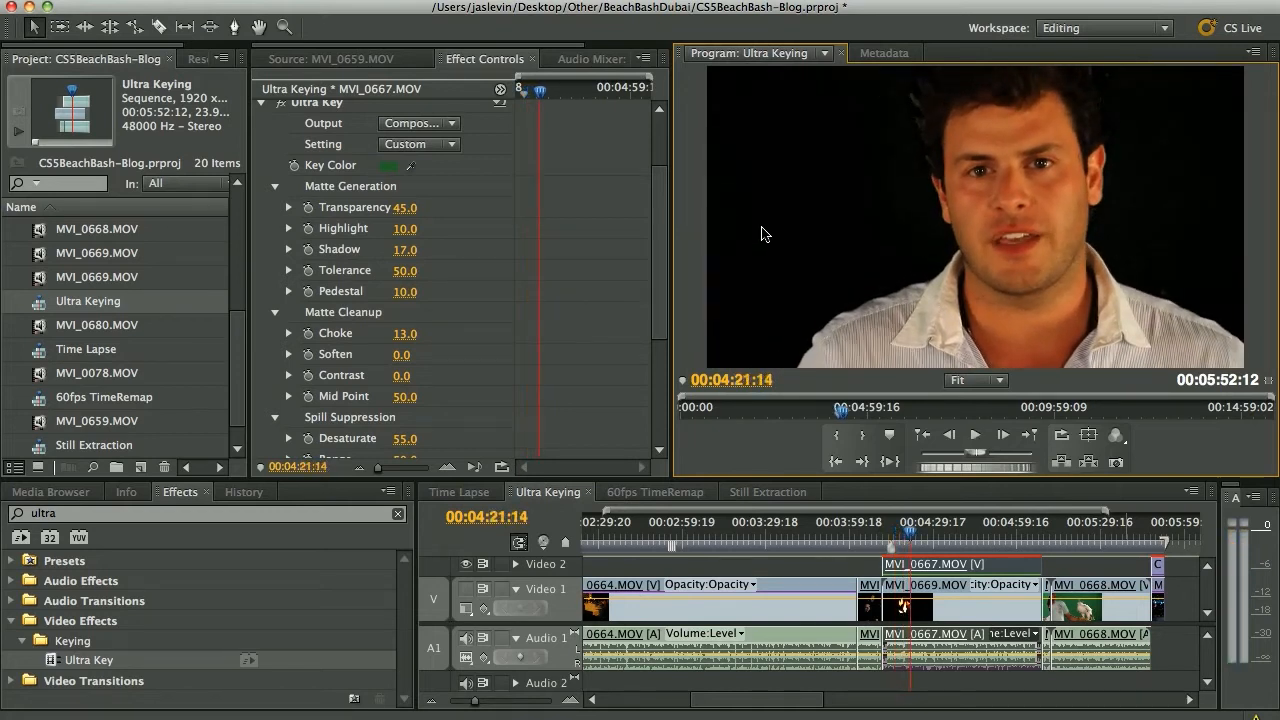
mouse_move(1116, 434)
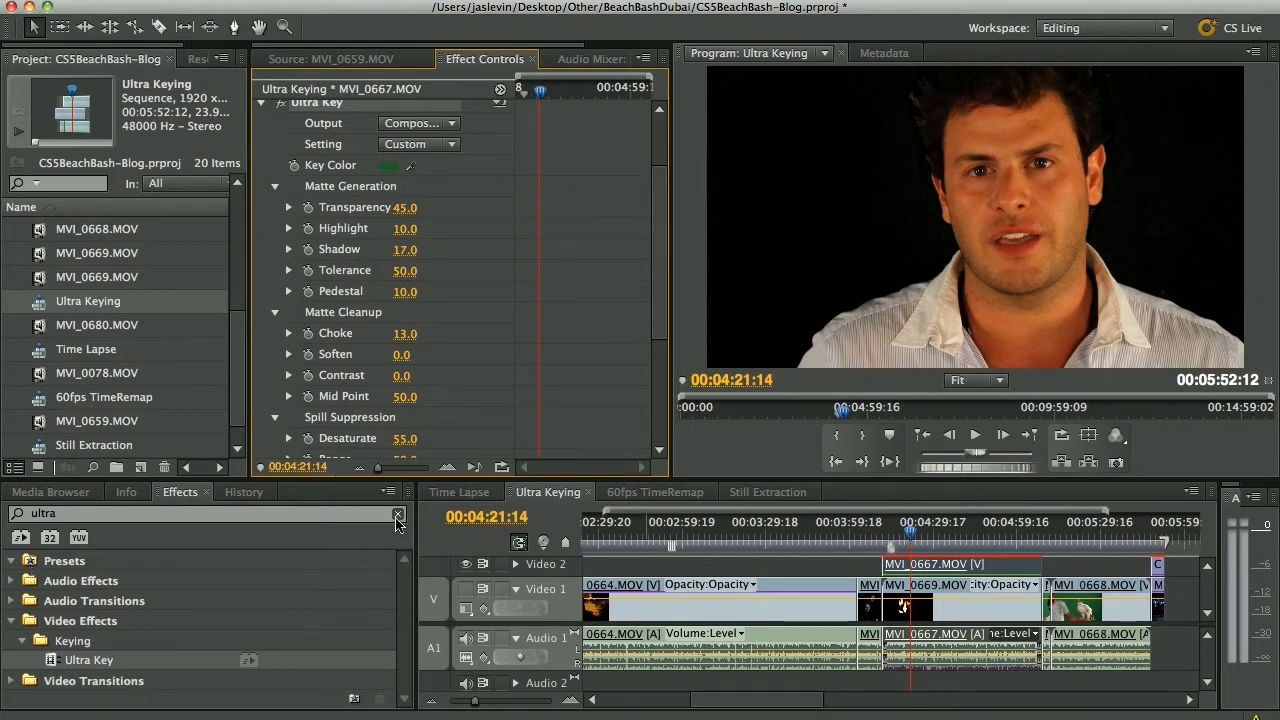
Clear the Effects search, use the Effect Controls panel menu, and open the 60fps TimeRemap sequence
left_click(398, 513)
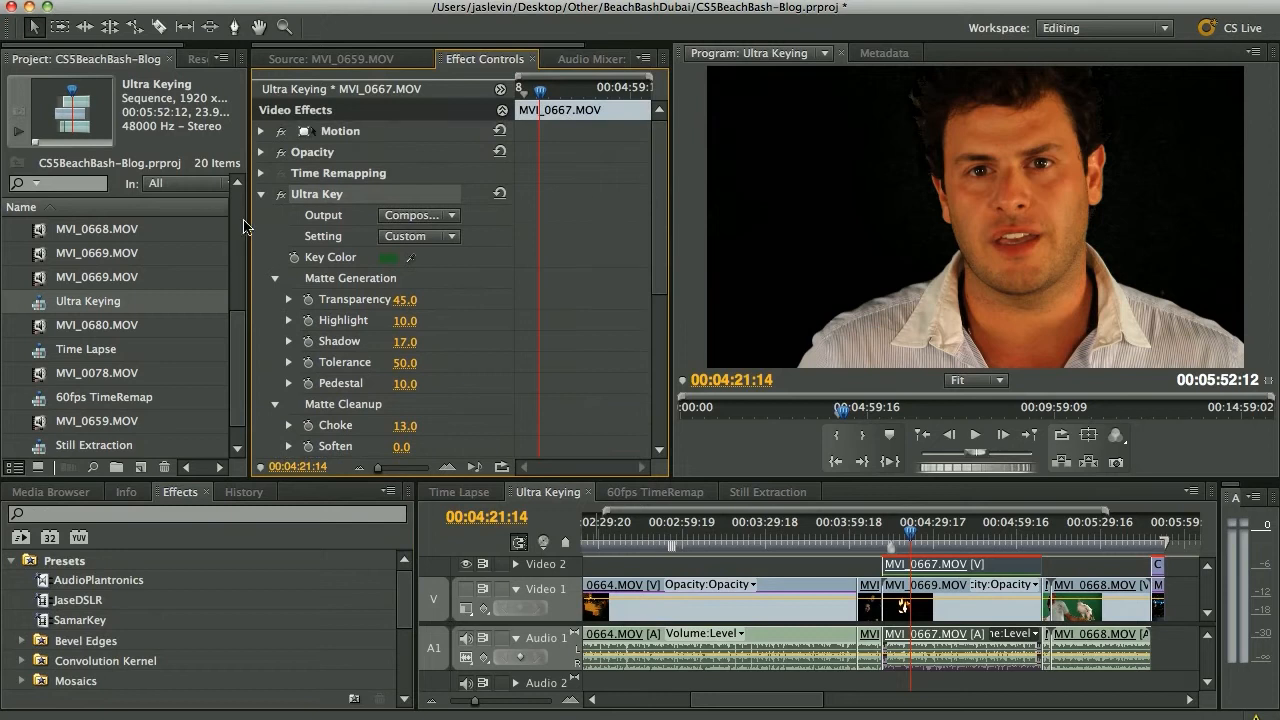
mouse_move(600, 138)
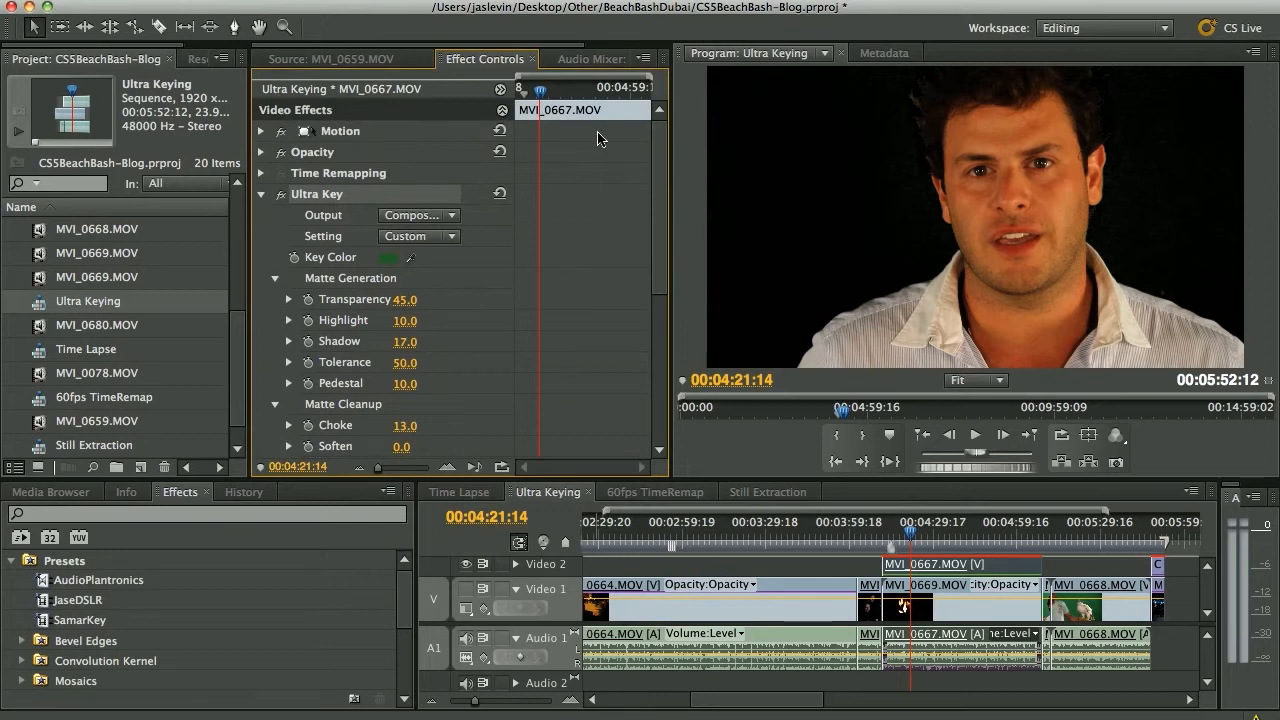
left_click(642, 57)
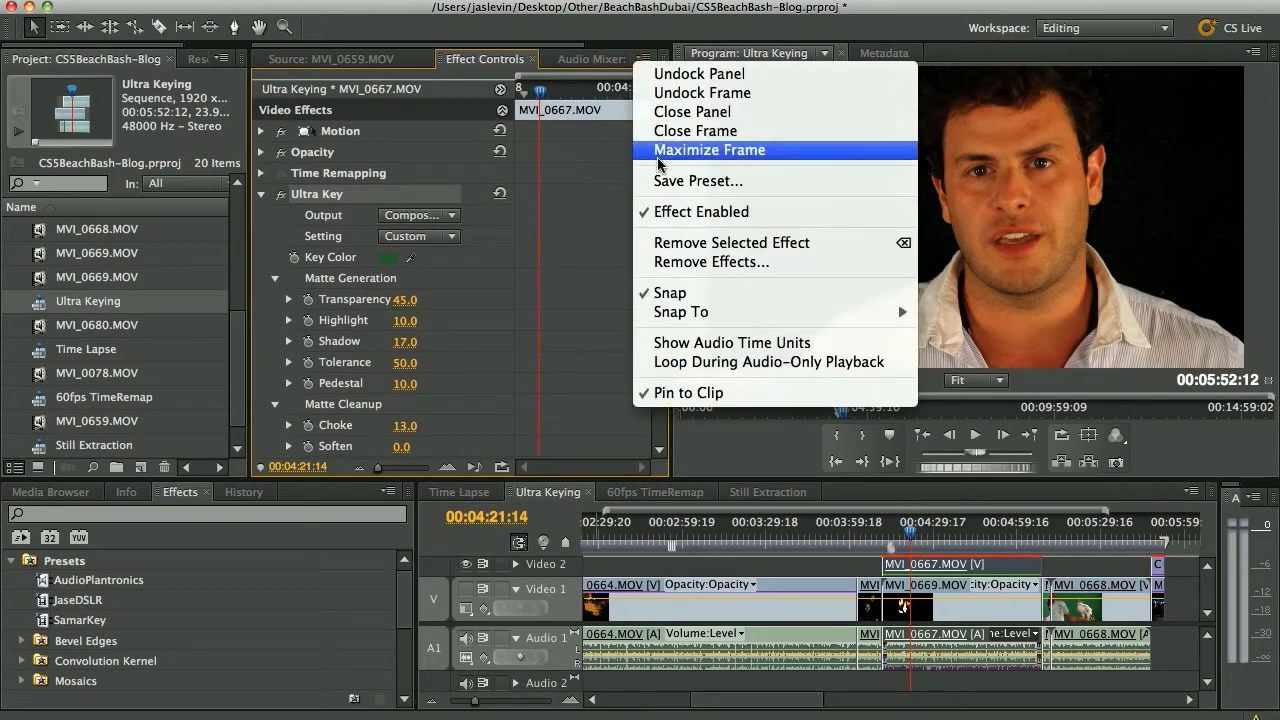
left_click(698, 181)
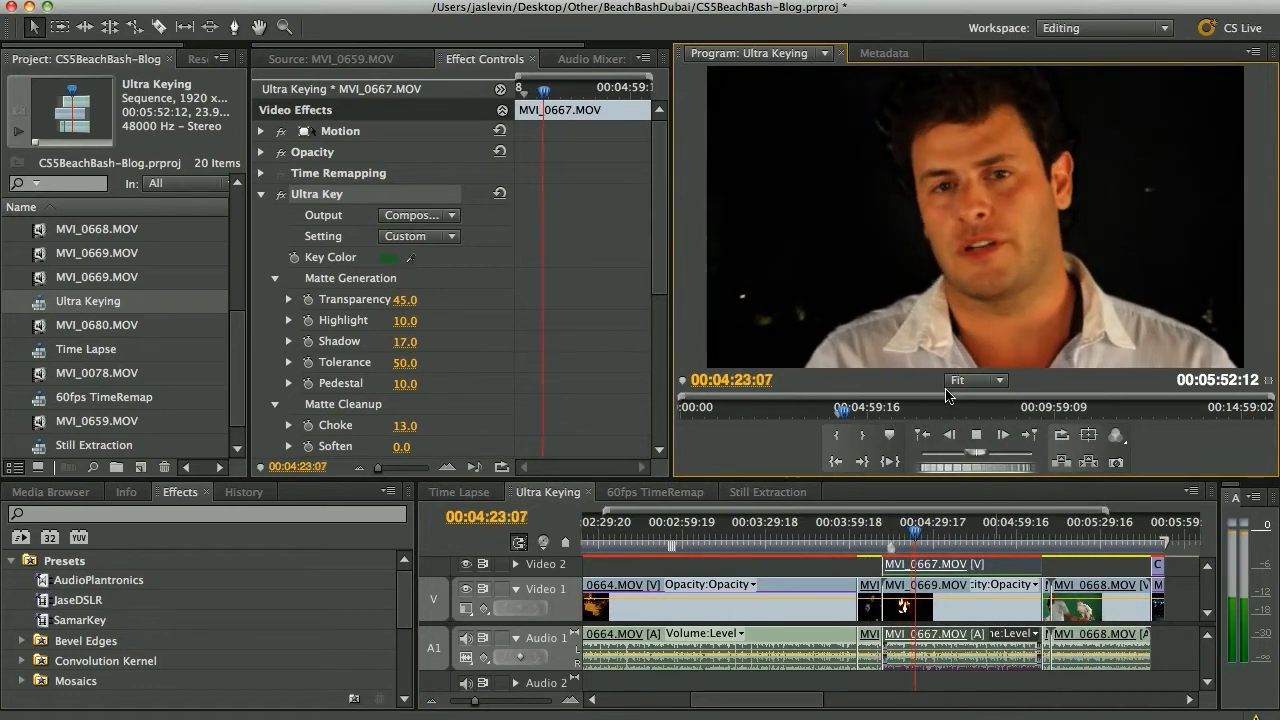
left_click(655, 491)
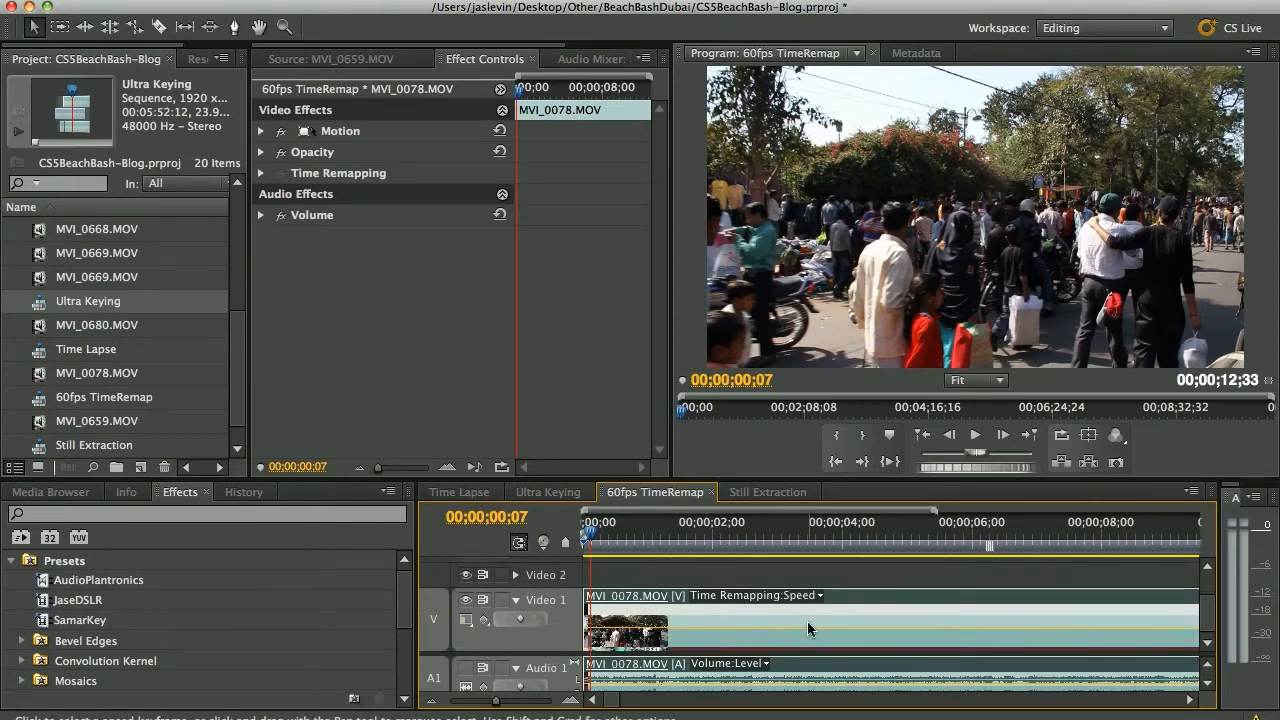
Show Time Remapping Speed on the MVI_0078.MOV clip in the timeline
right_click(810, 628)
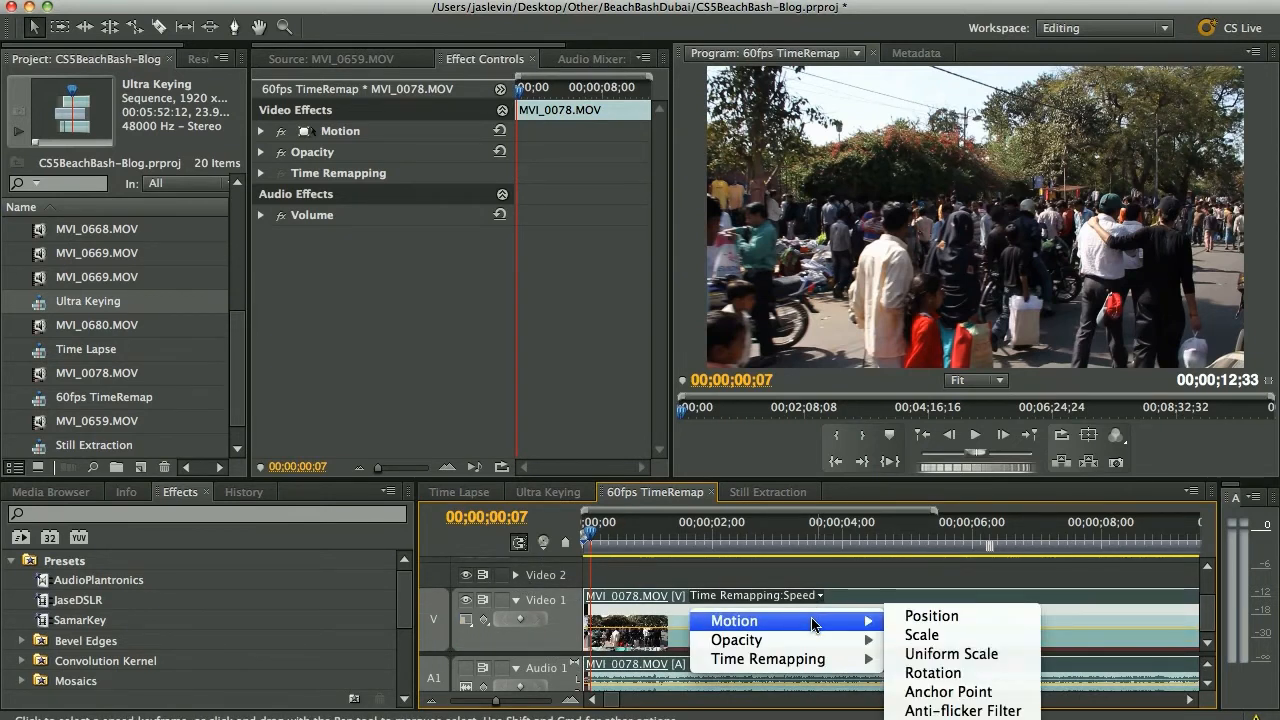
mouse_move(768, 658)
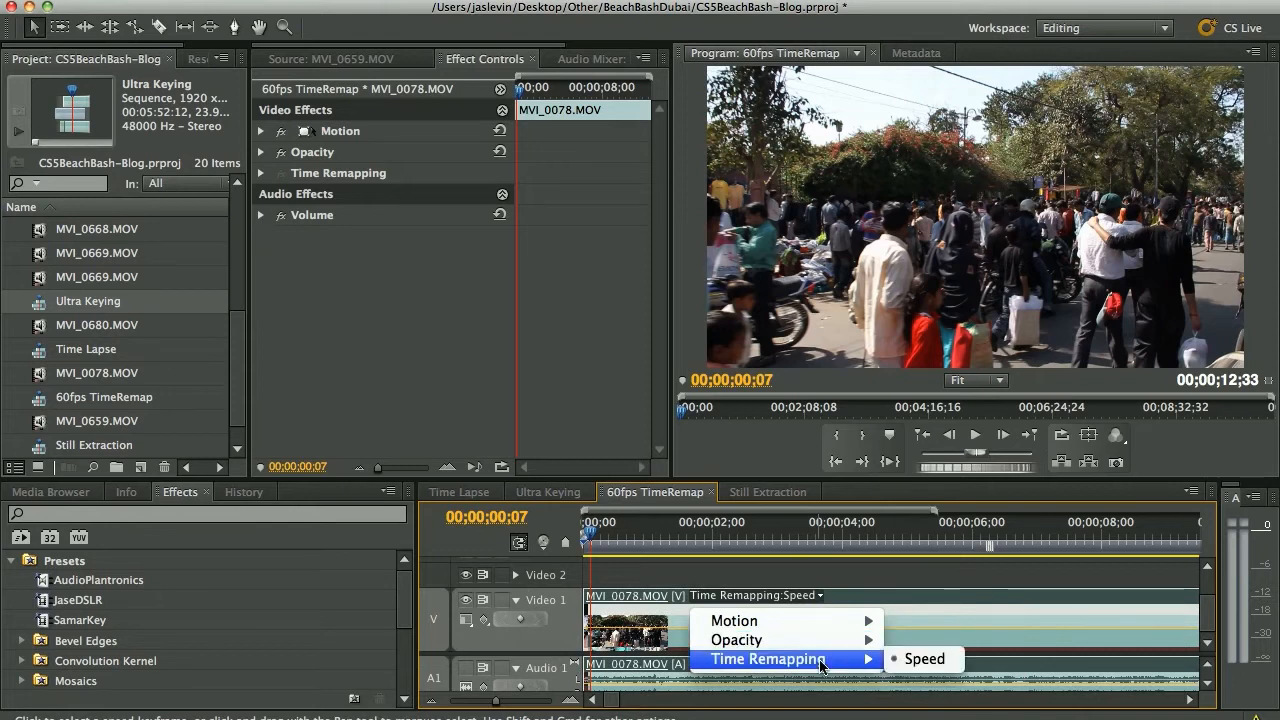
left_click(736, 640)
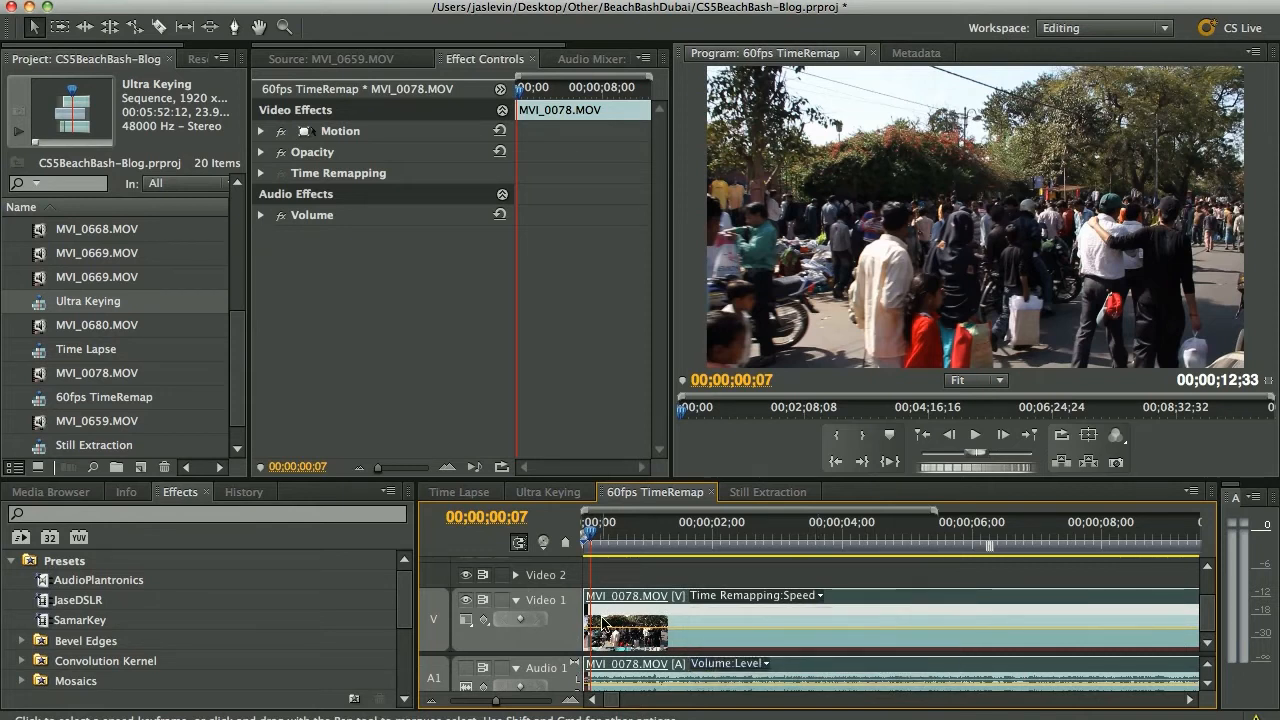
mouse_move(695, 635)
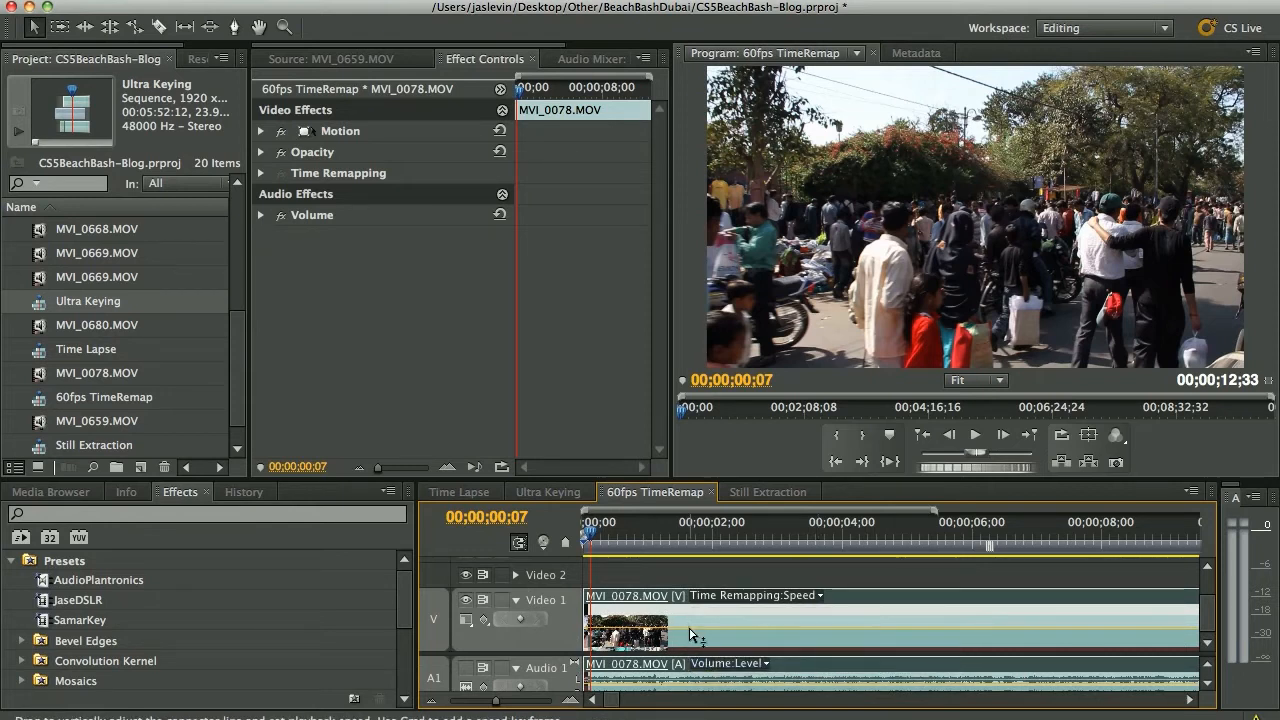
mouse_move(695, 635)
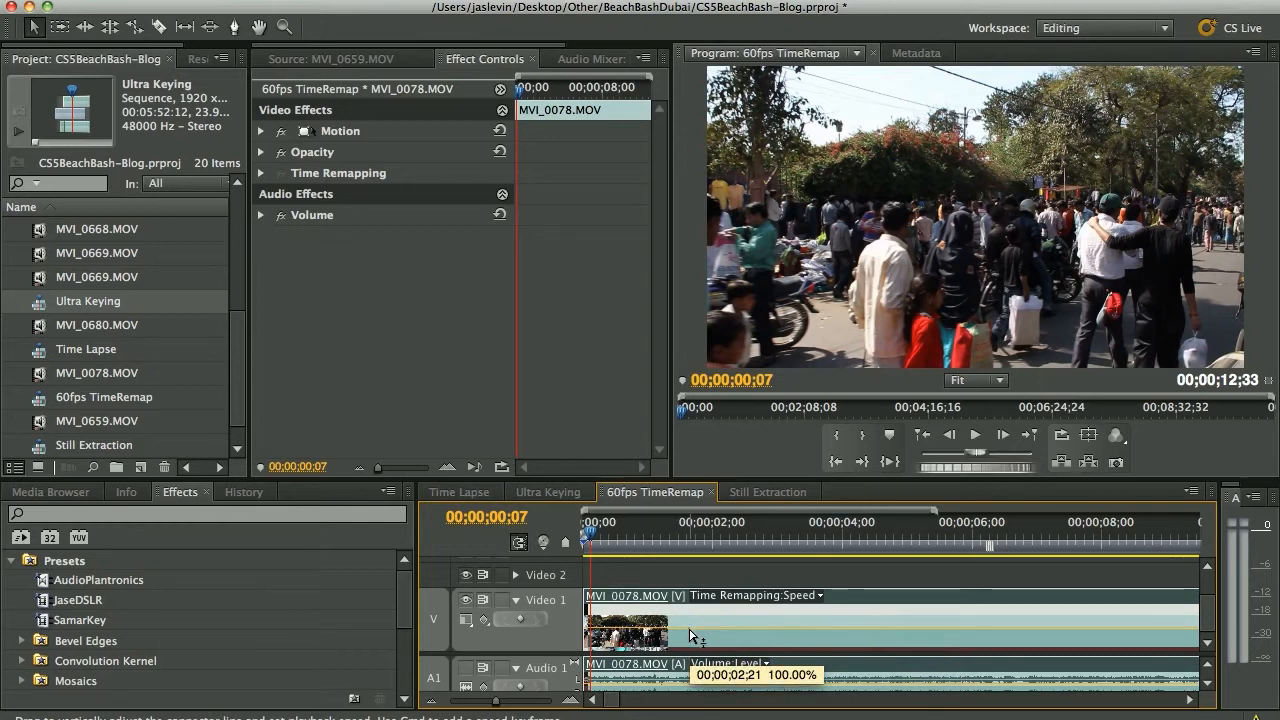
mouse_move(1210, 395)
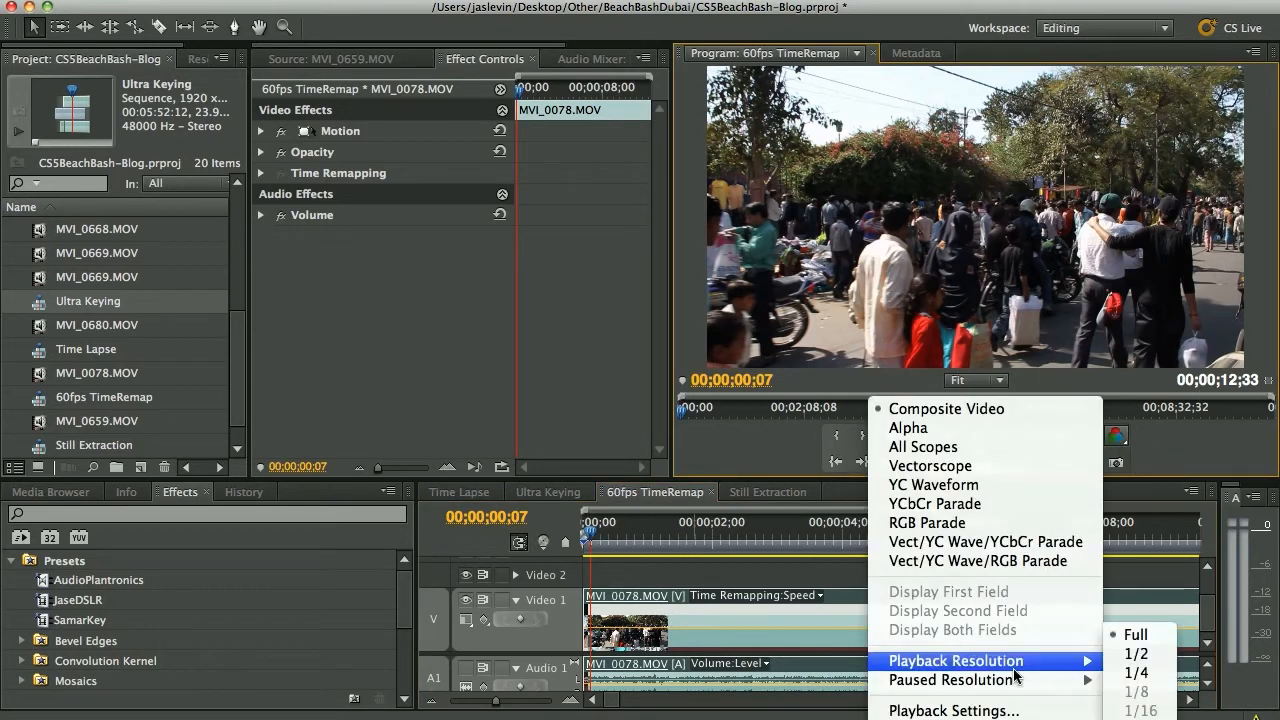
mouse_move(1135, 653)
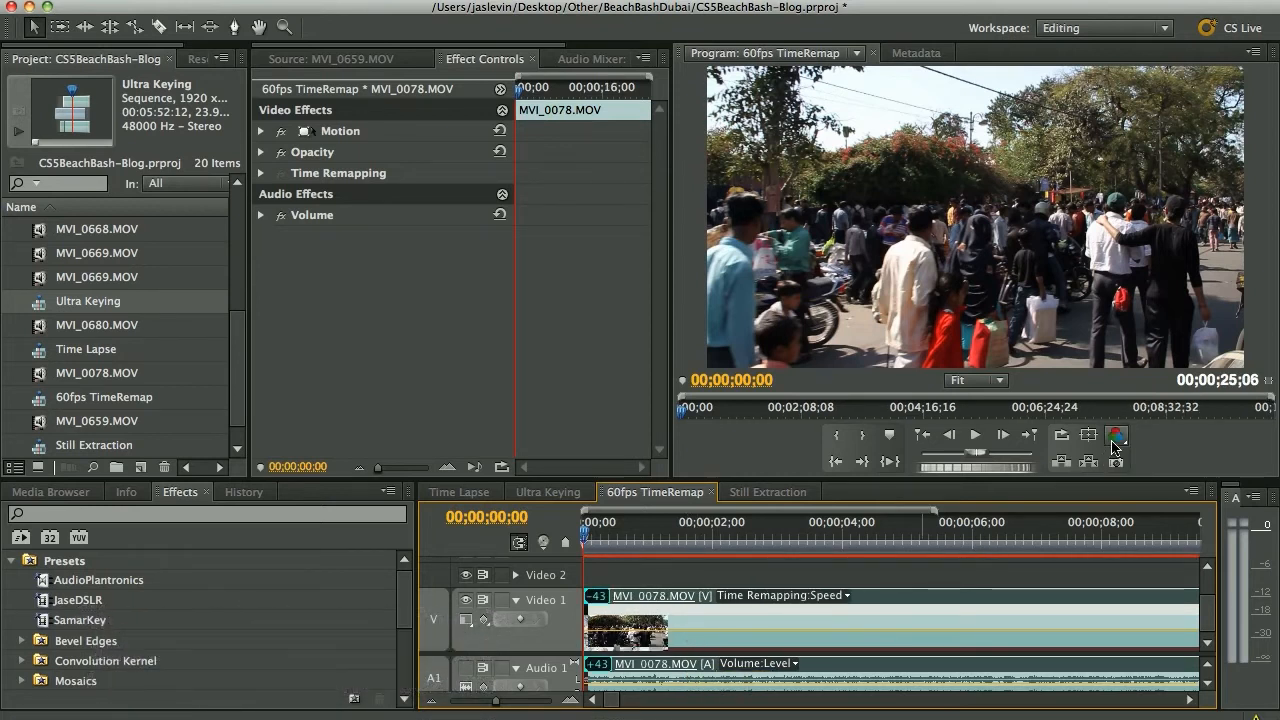
mouse_move(1117, 438)
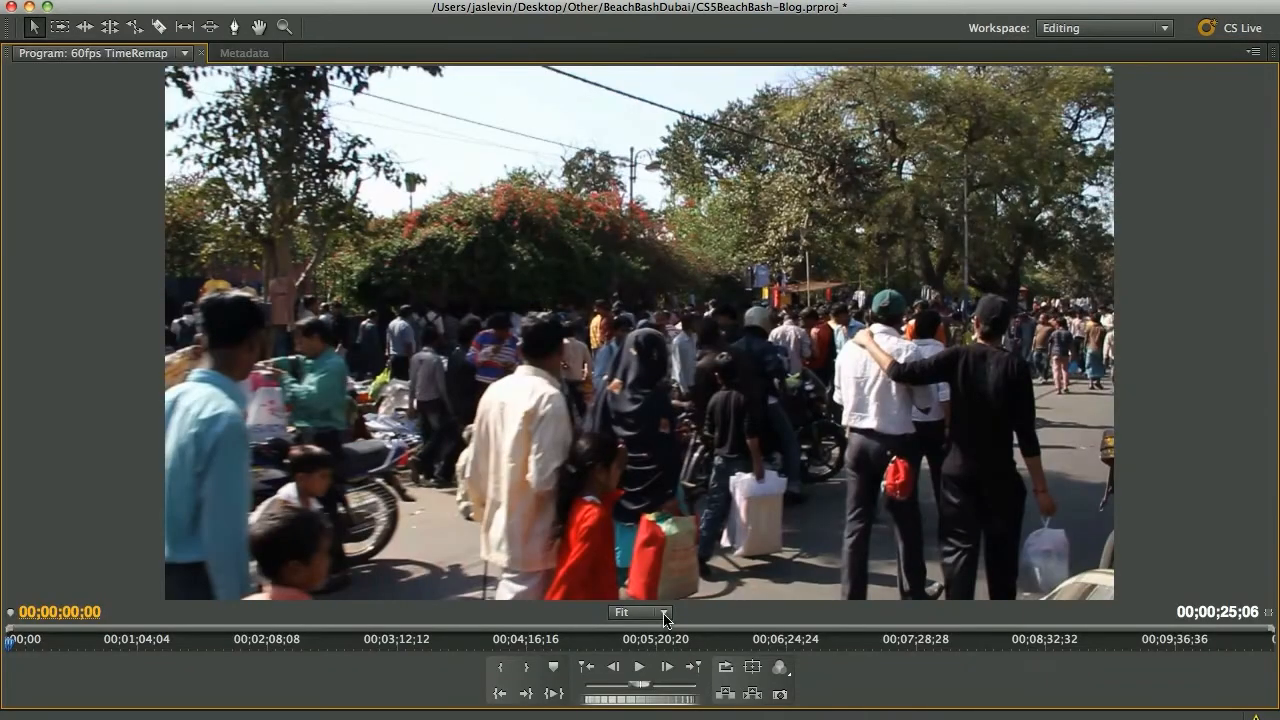
Set the Program monitor zoom to 50% and play the slowed MVI_0078.MOV clip
left_click(639, 612)
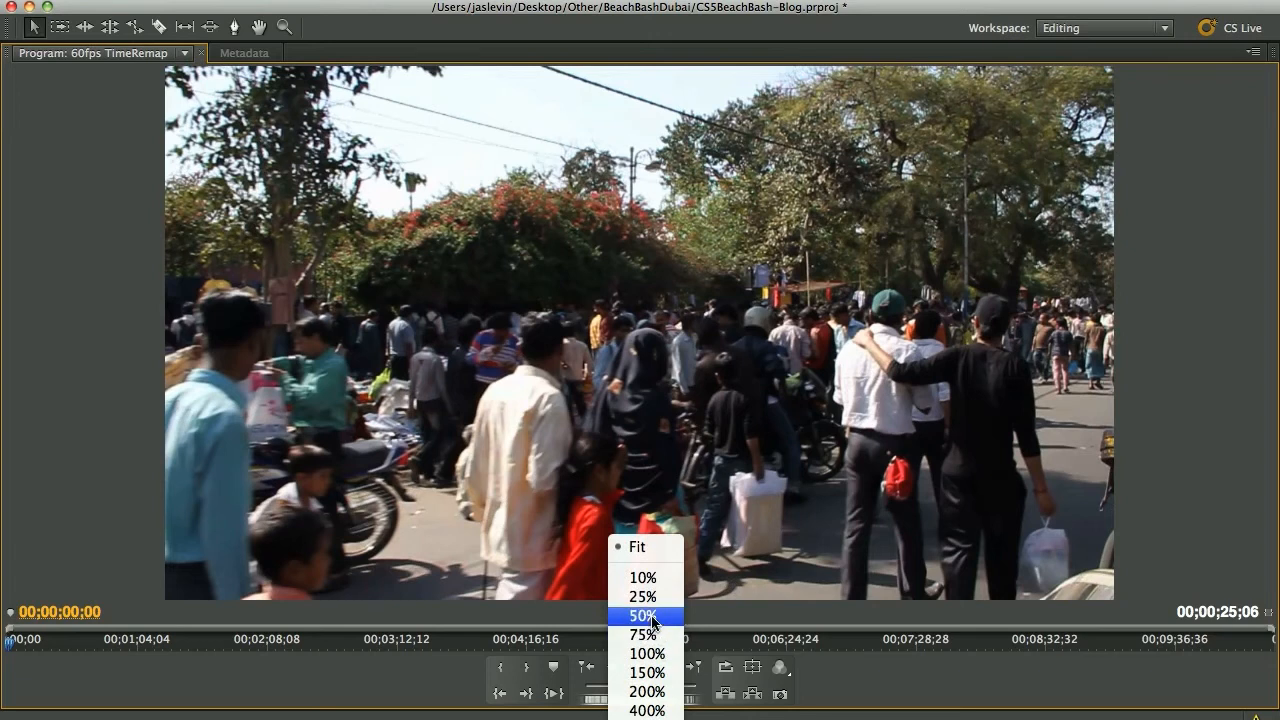
left_click(642, 615)
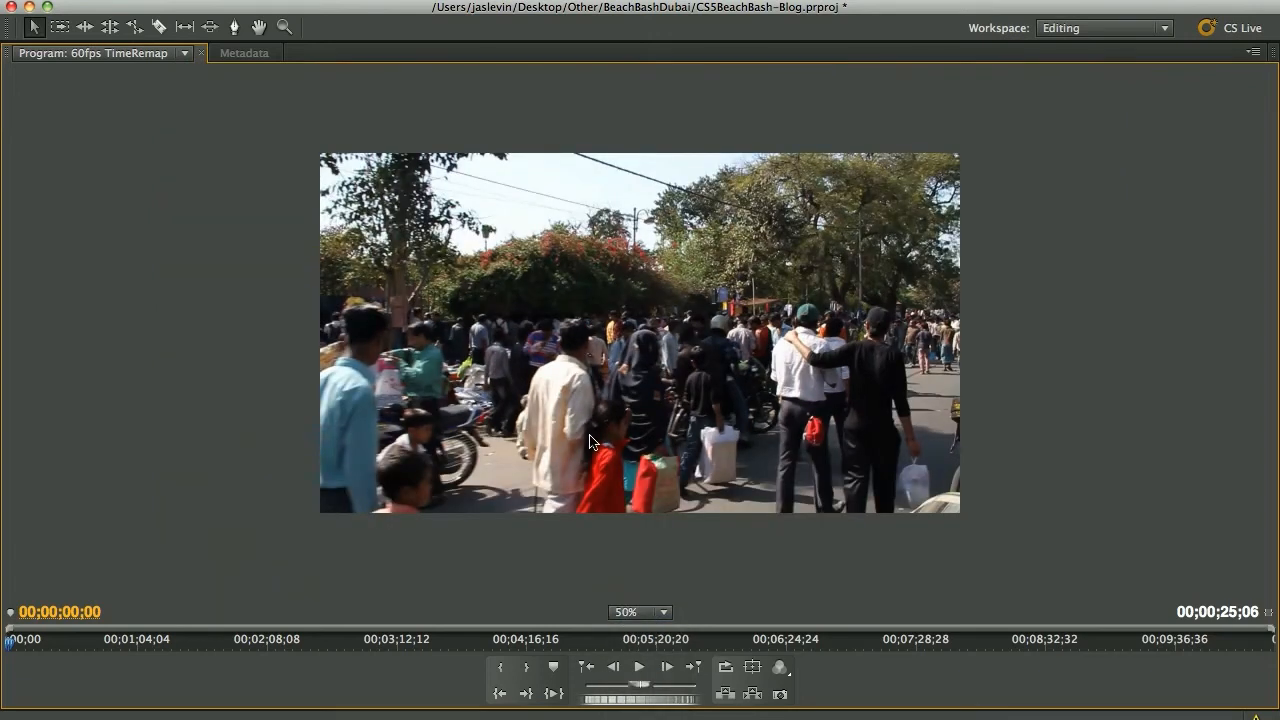
mouse_move(537, 500)
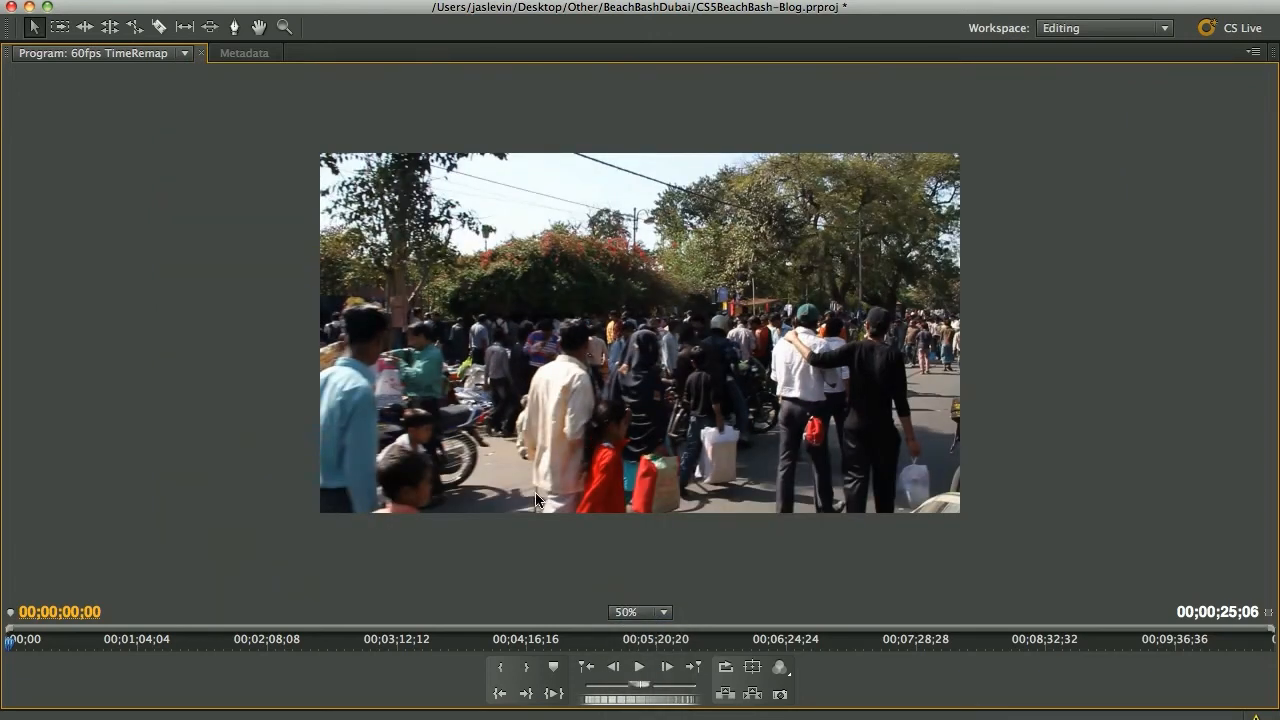
mouse_move(557, 569)
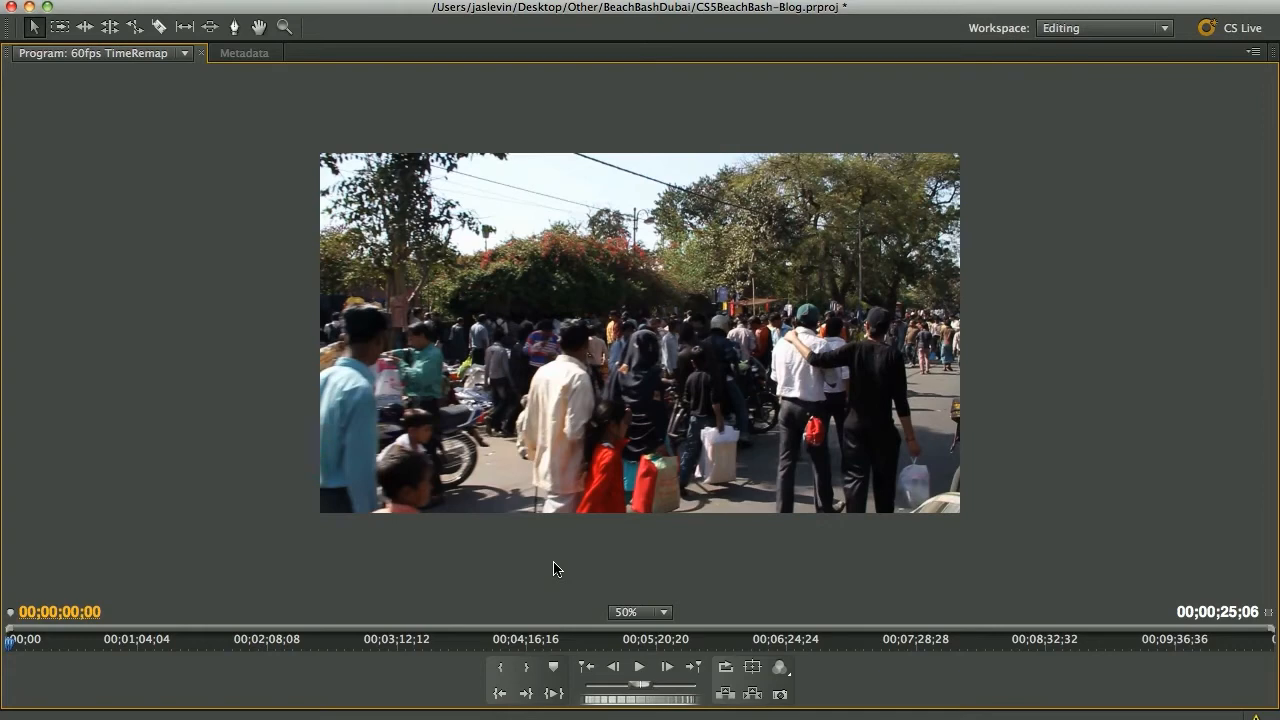
left_click(639, 667)
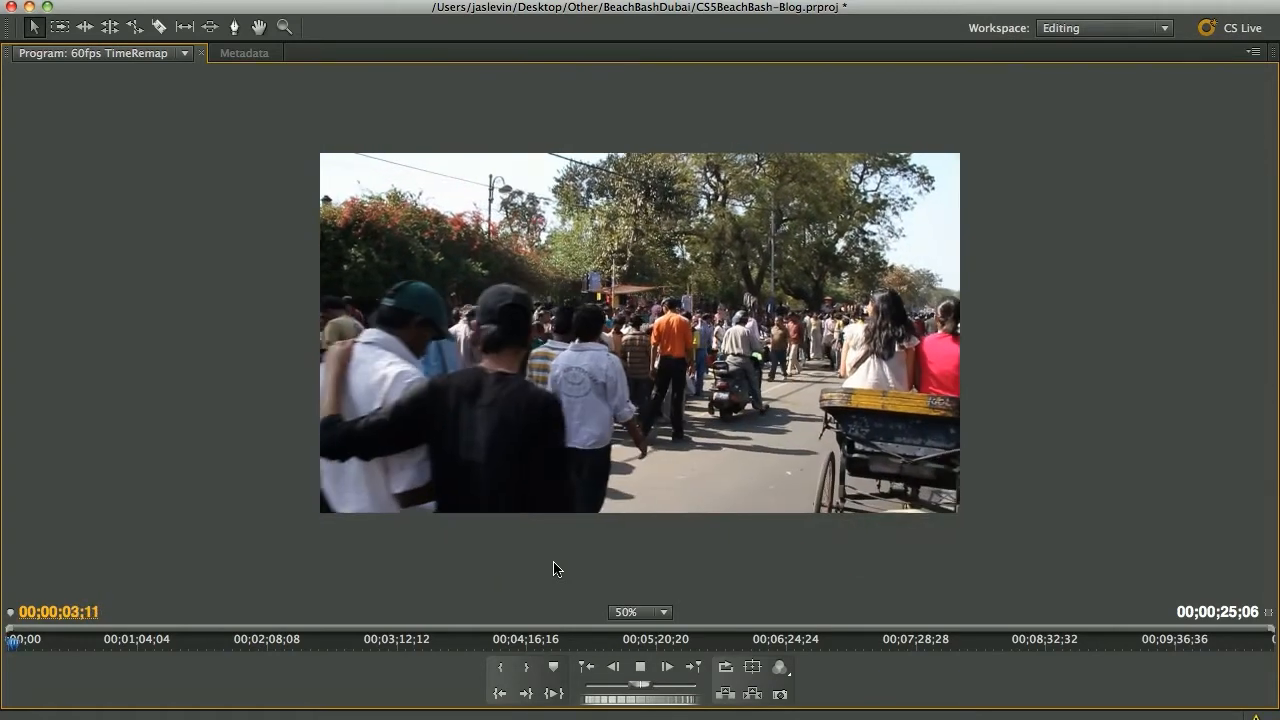
left_click(667, 667)
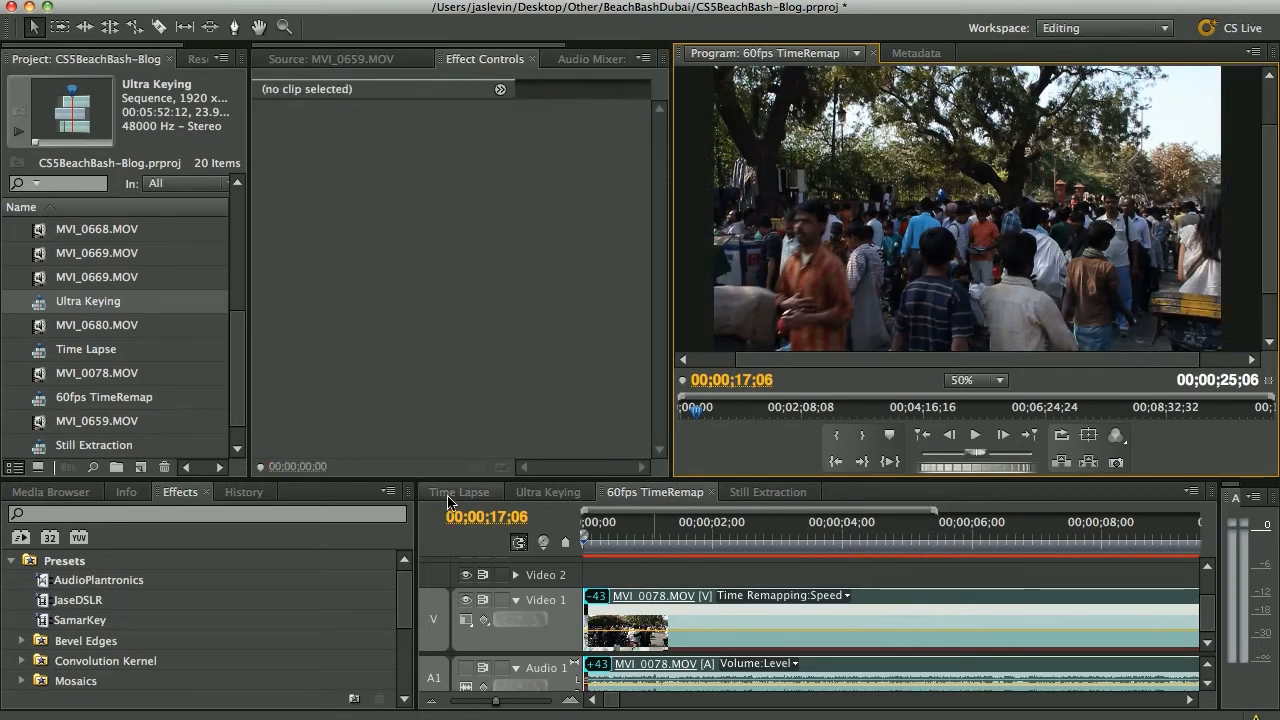
Open the Time Lapse sequence and scrub through the MVI_0680.MOV auditorium footage
left_click(459, 491)
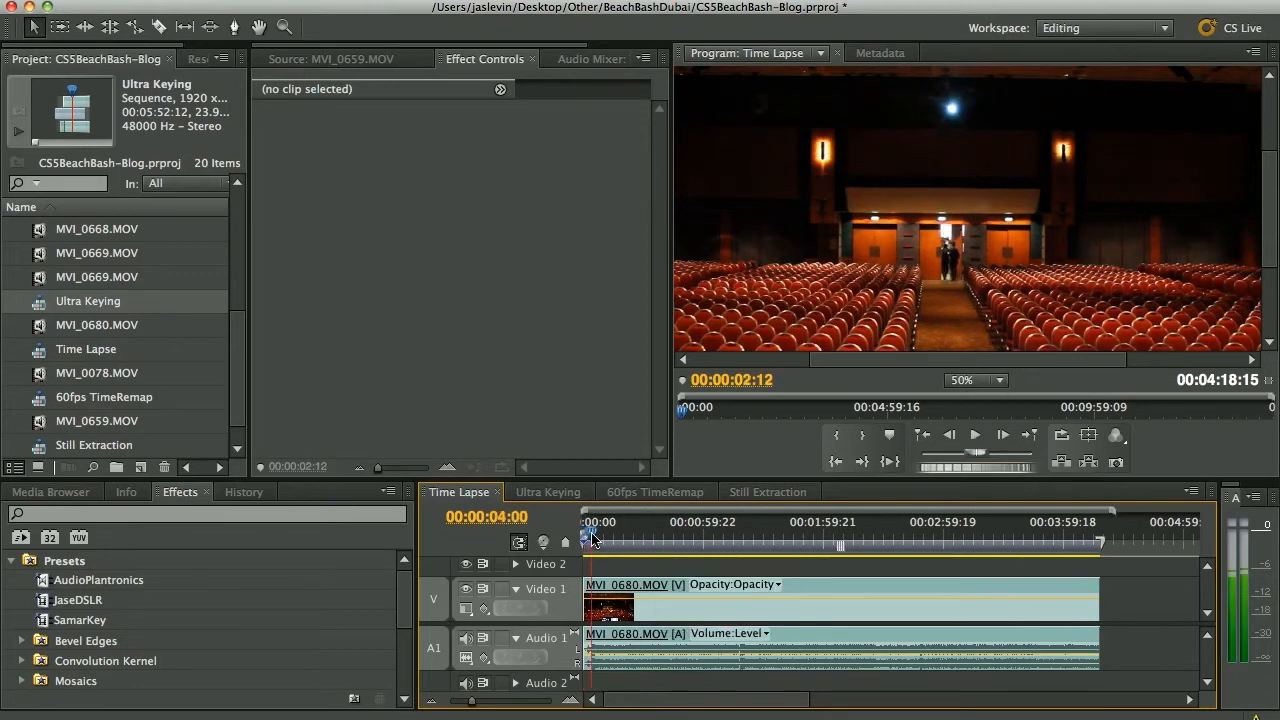
left_click_drag(585, 538, 668, 538)
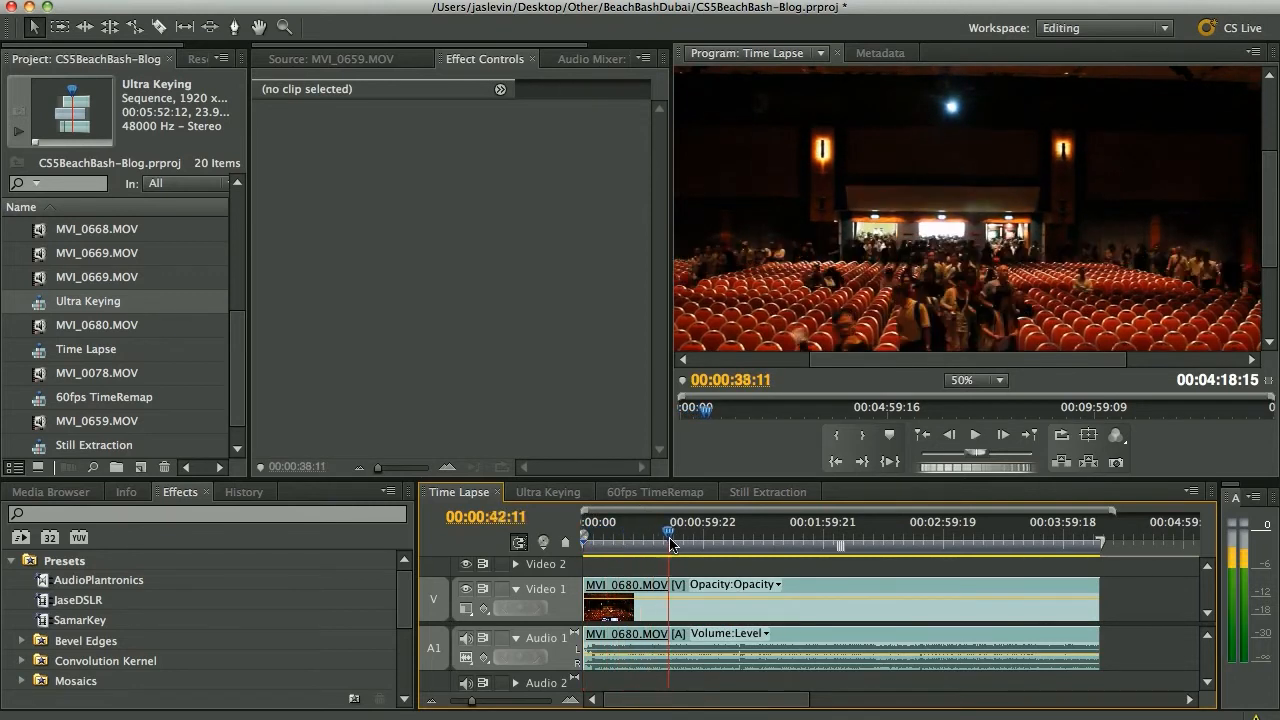
left_click_drag(665, 533, 765, 533)
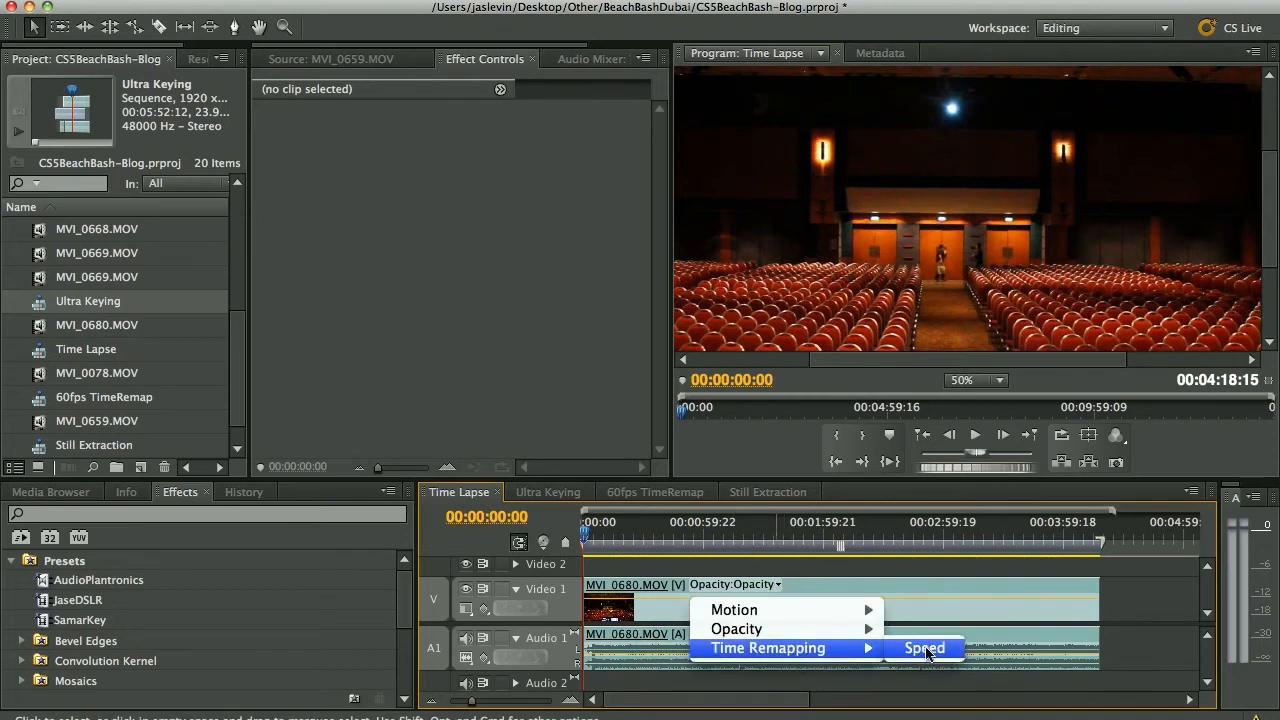
Show Time Remapping Speed on MVI_0680.MOV and raise it to 520%
left_click(923, 648)
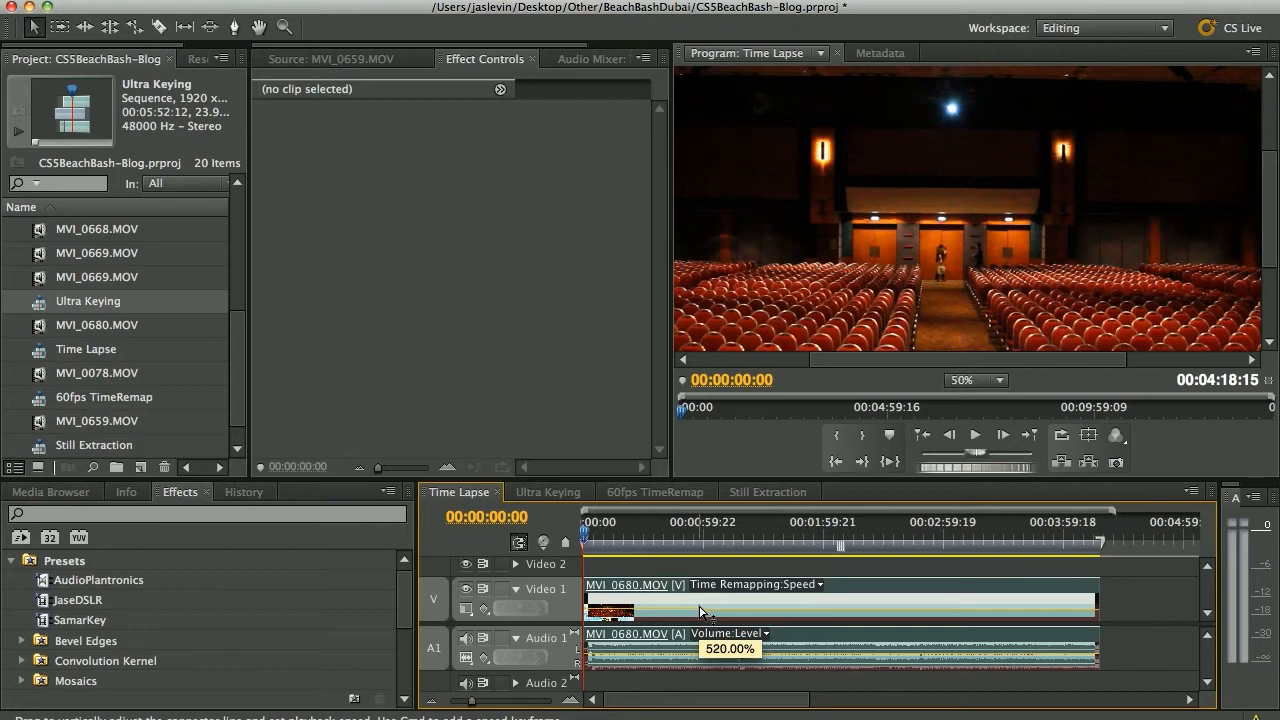
left_click(700, 600)
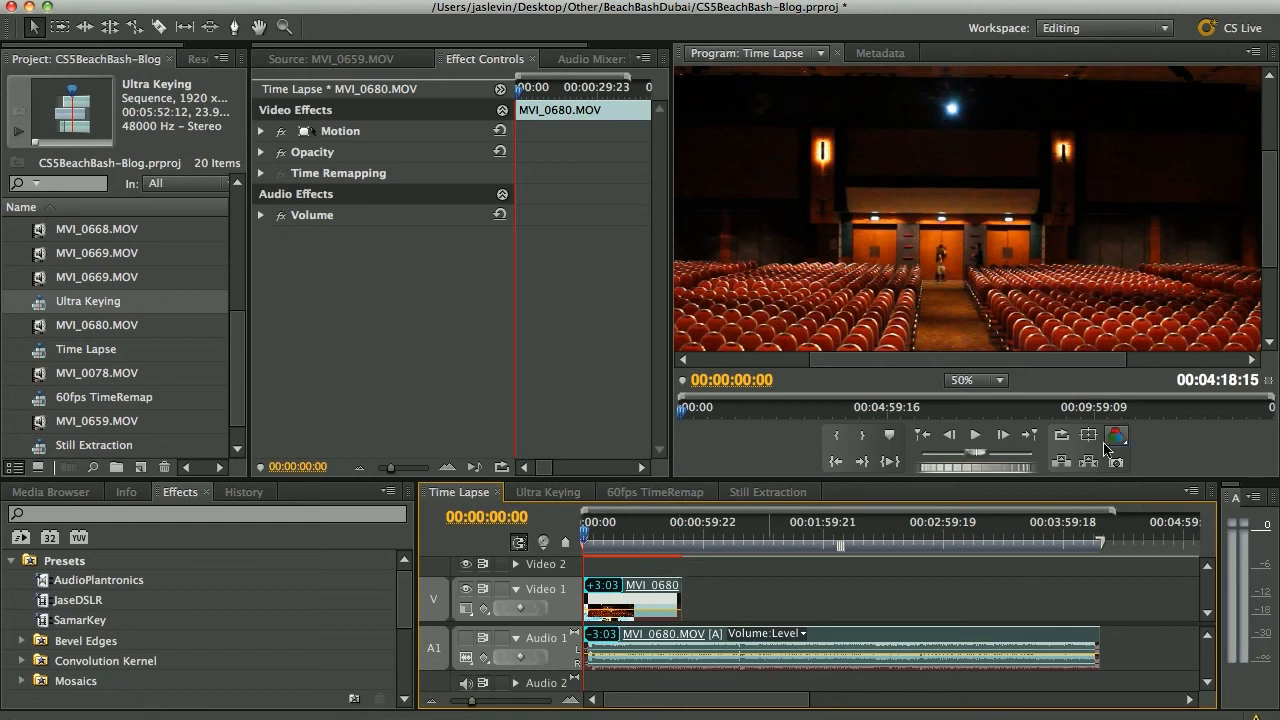
left_click(1117, 434)
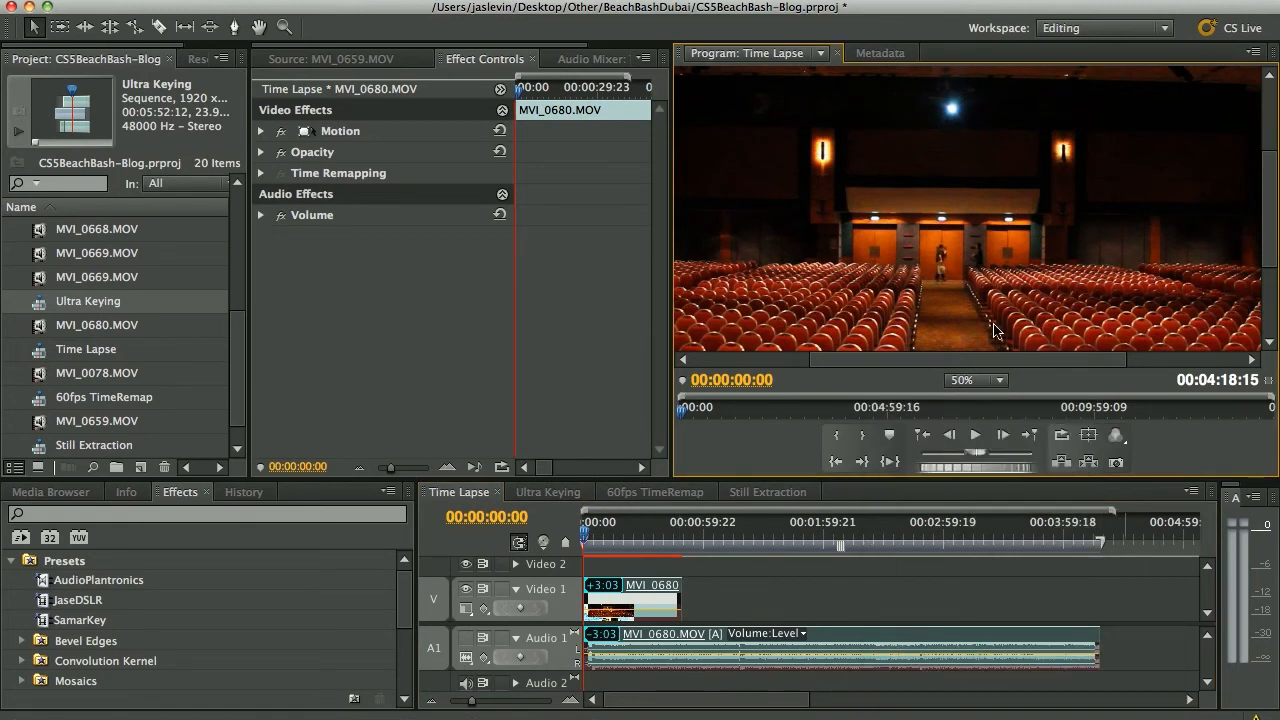
left_click(975, 434)
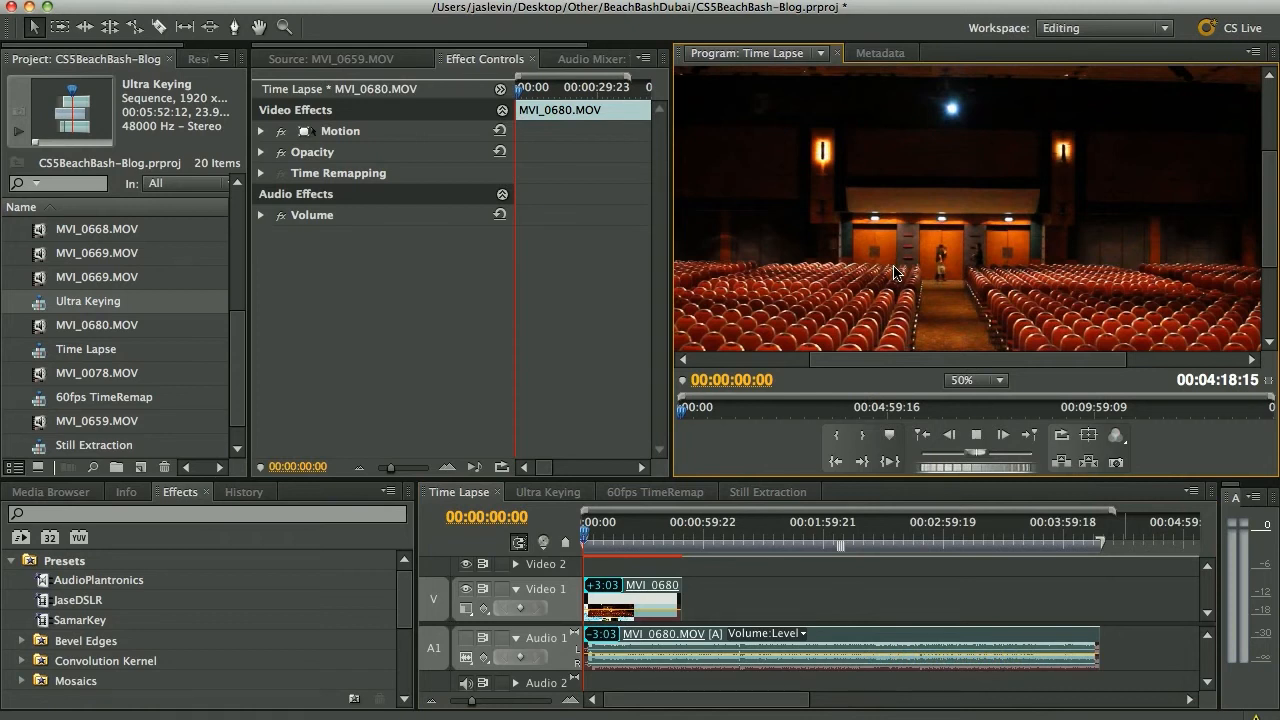
left_click(1115, 434)
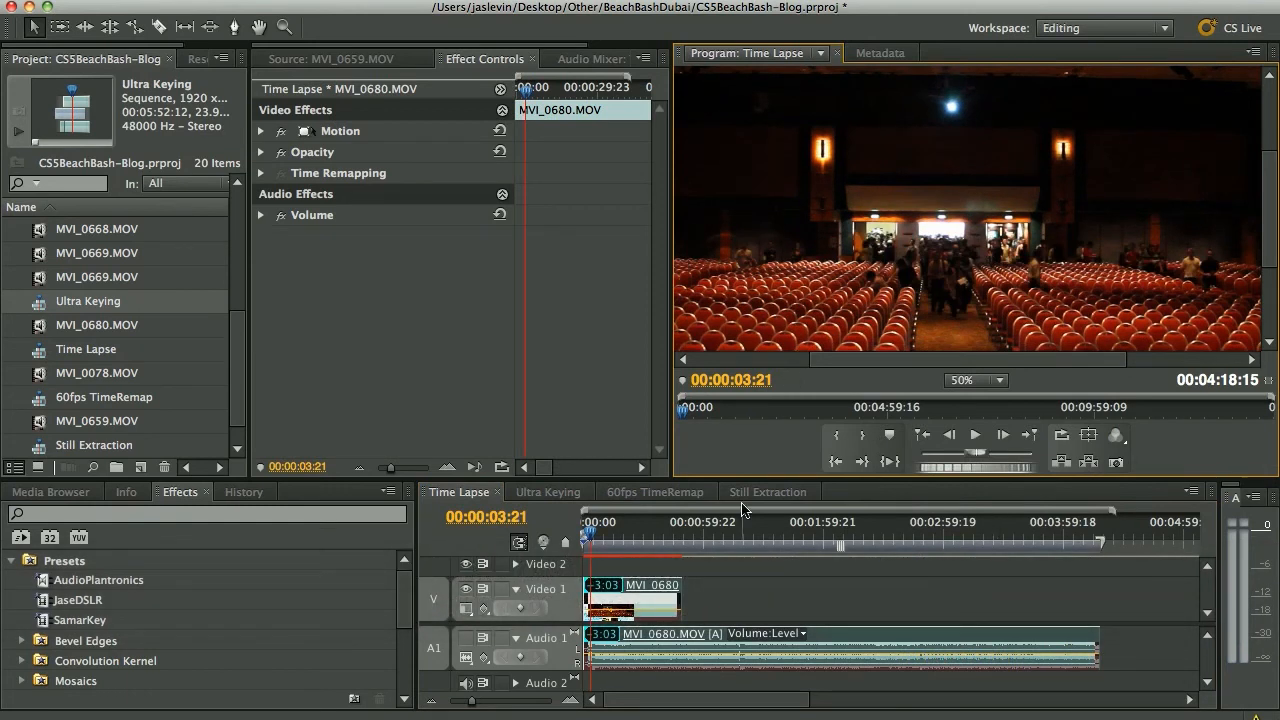
mouse_move(976, 434)
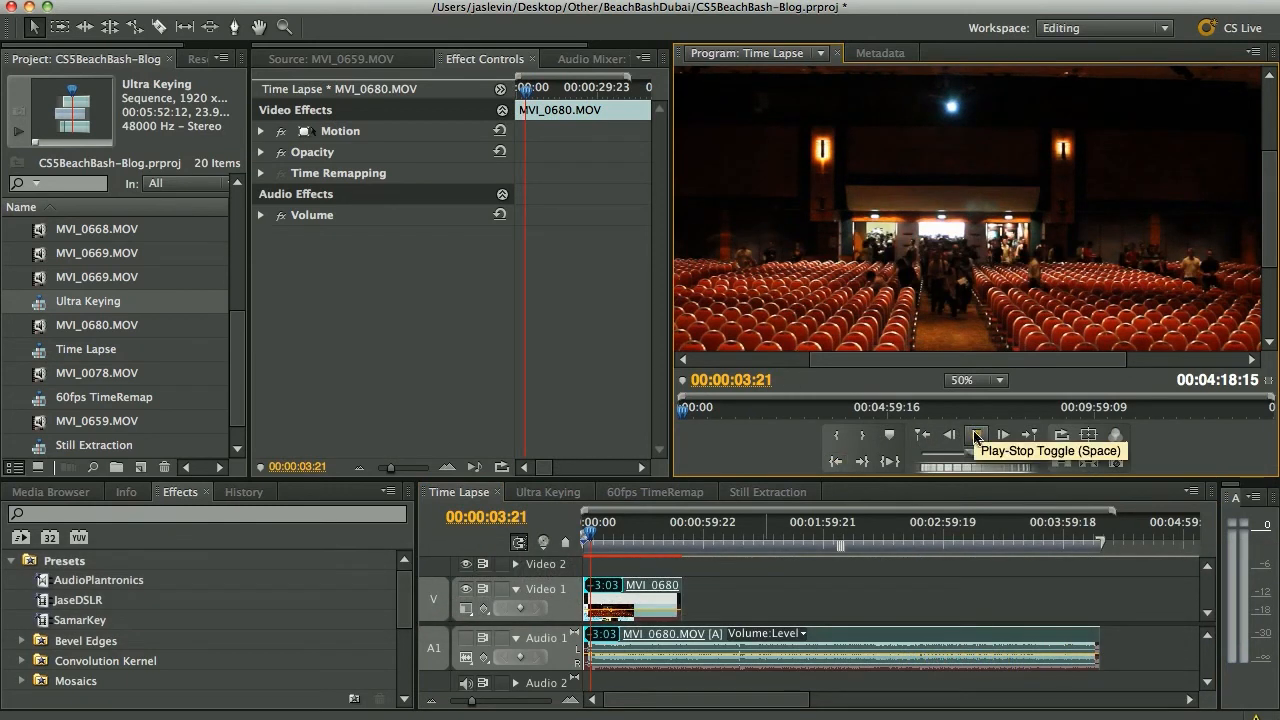
left_click(976, 434)
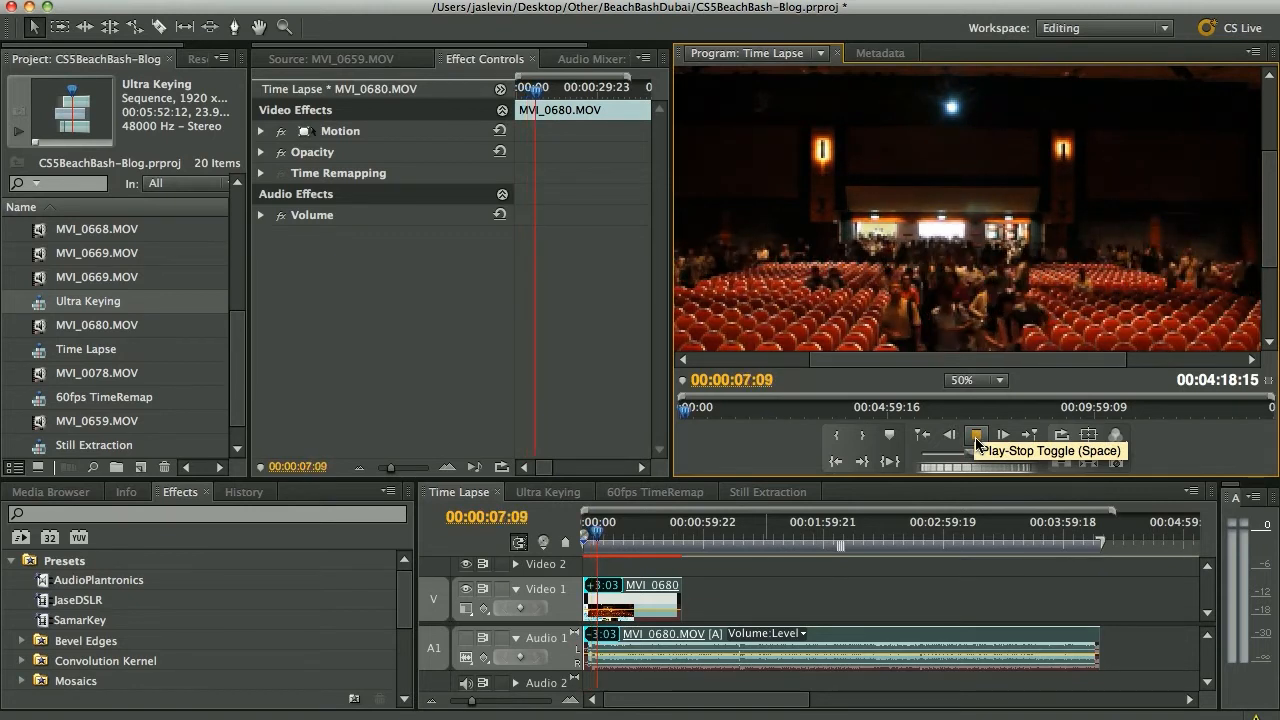
left_click(977, 434)
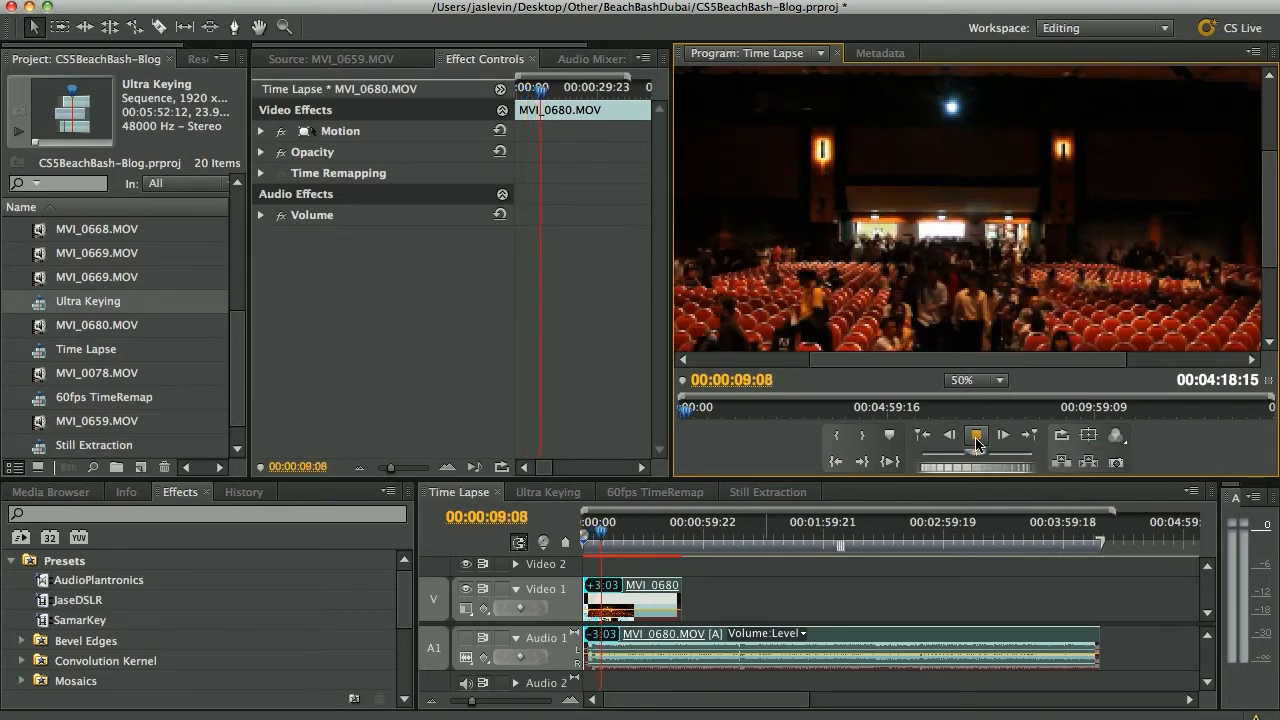
left_click(976, 434)
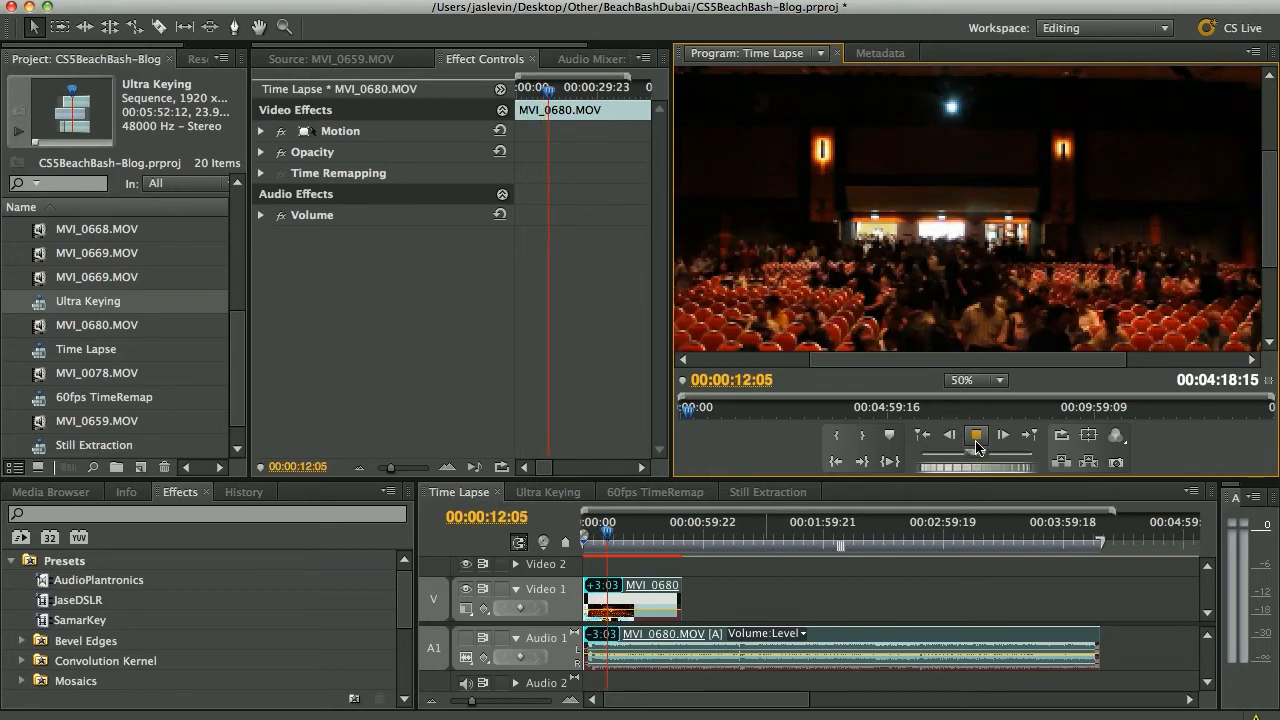
left_click(975, 434)
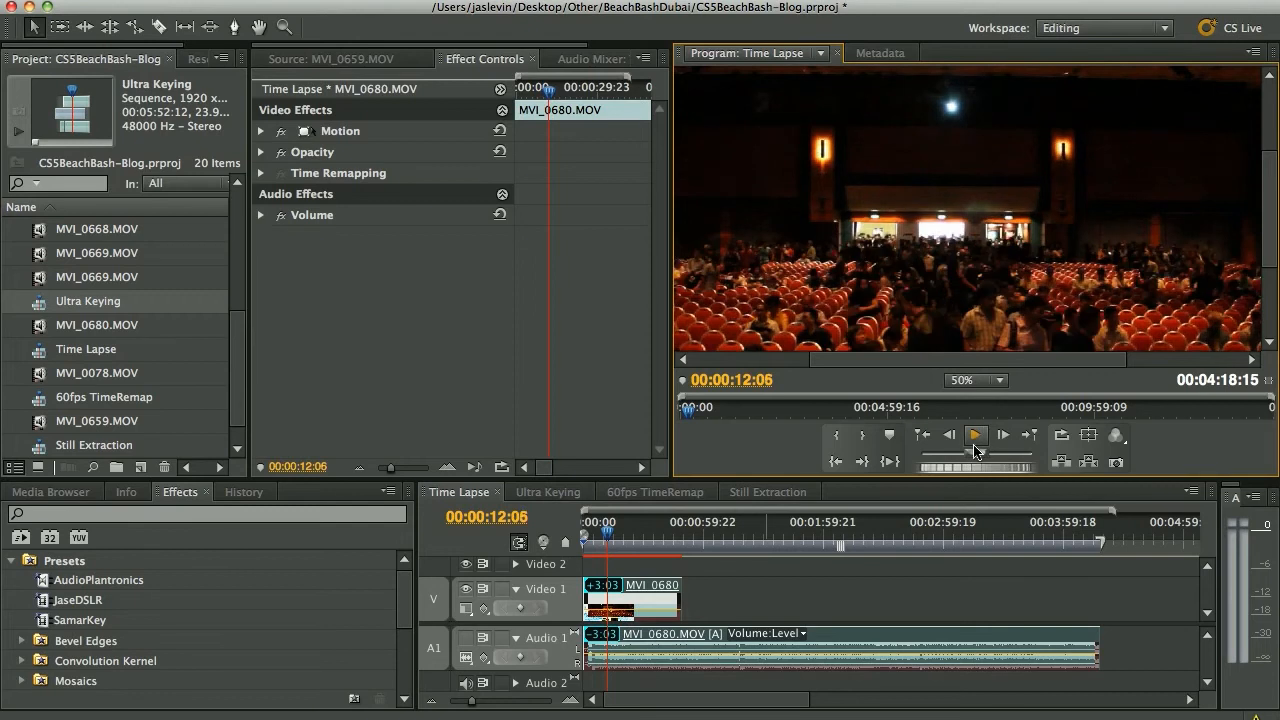
mouse_move(976, 435)
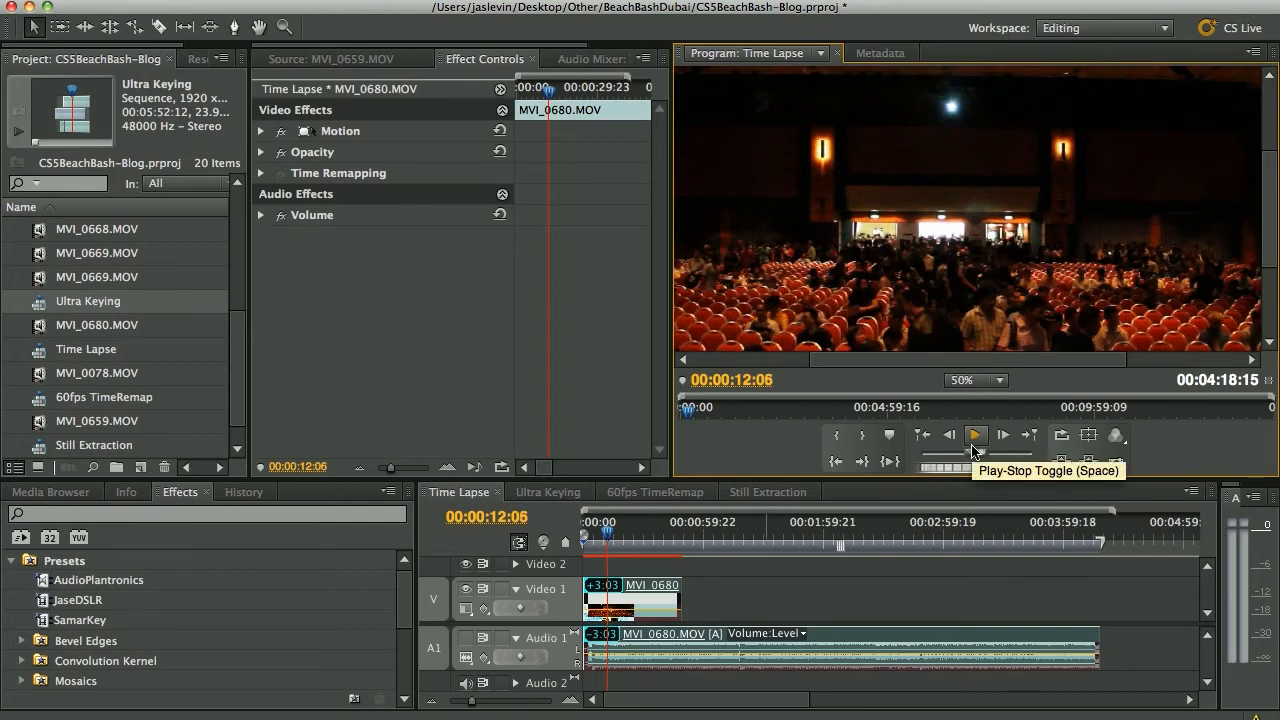
left_click(768, 491)
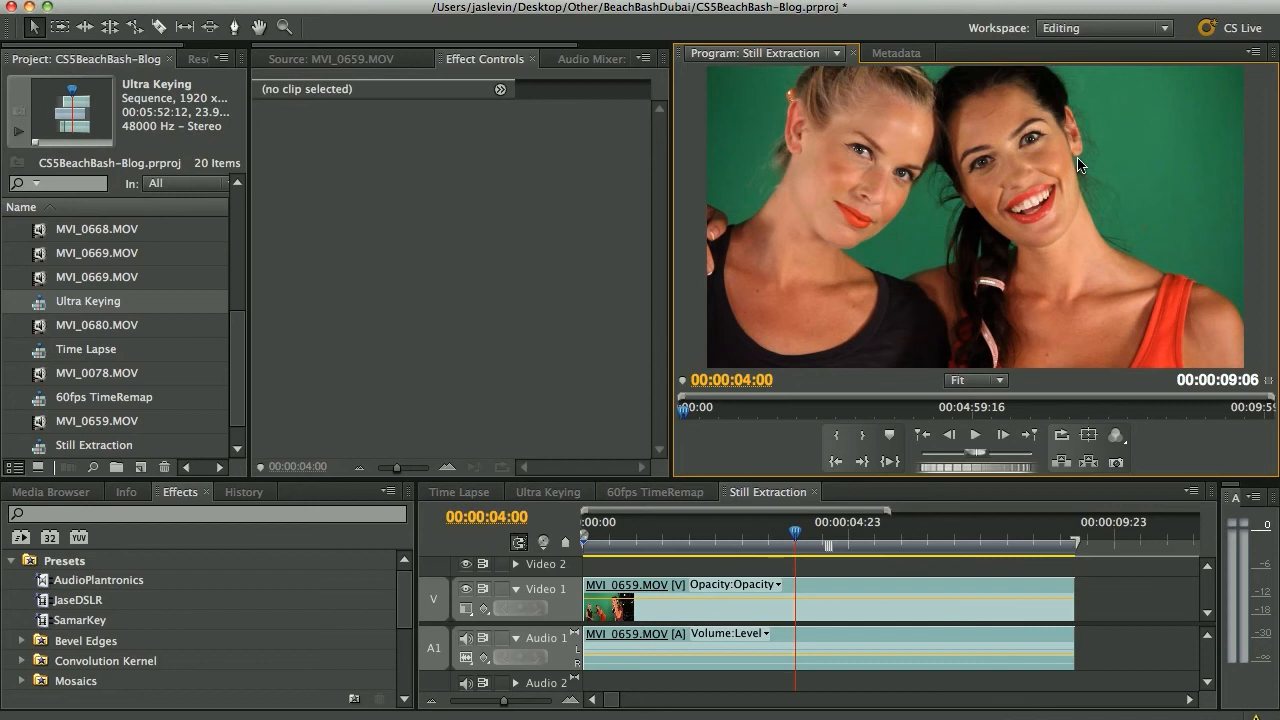
mouse_move(1152, 489)
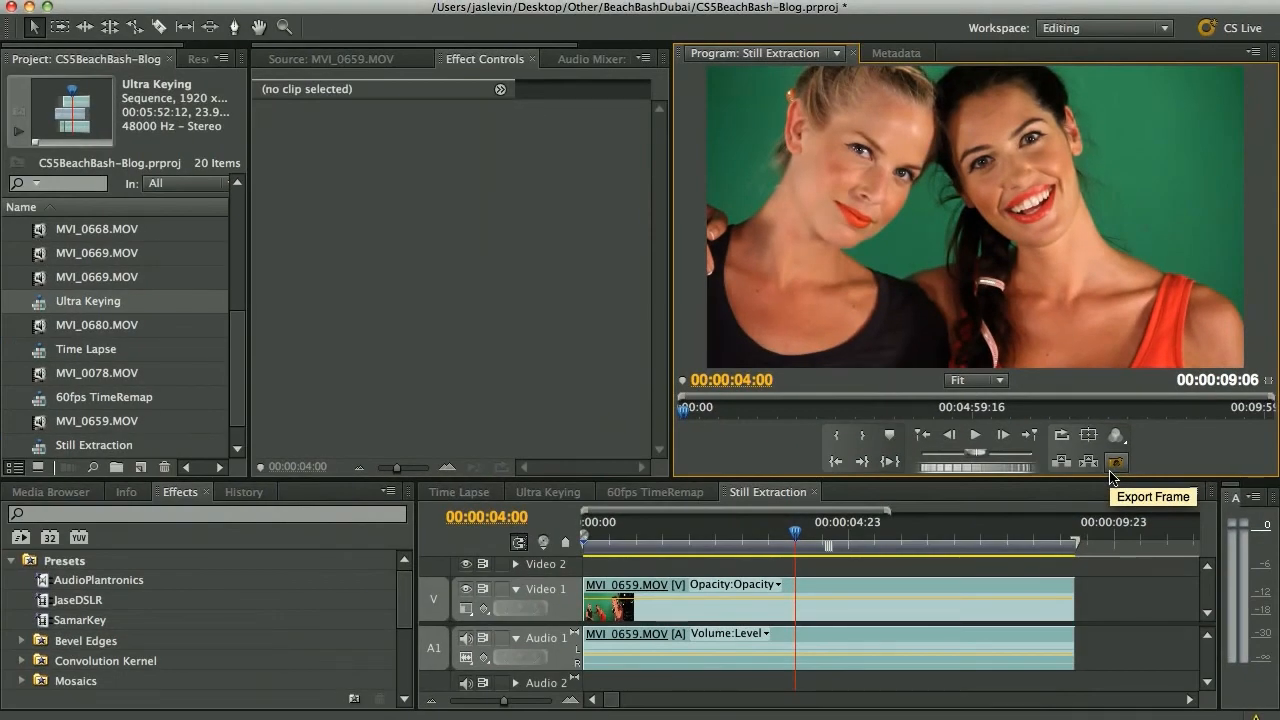
Export the 00:00:04:00 frame as a TIFF named ModelsDubai to the Desktop
left_click(1116, 462)
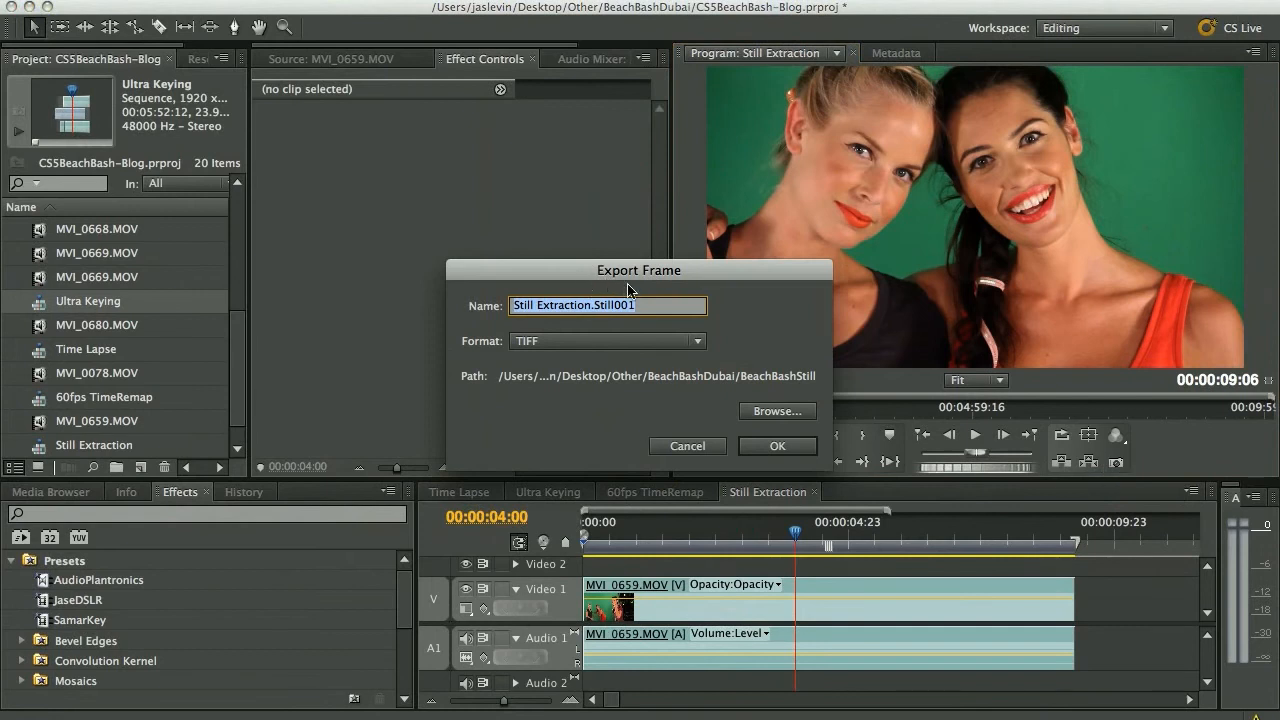
type("ModelsDubai")
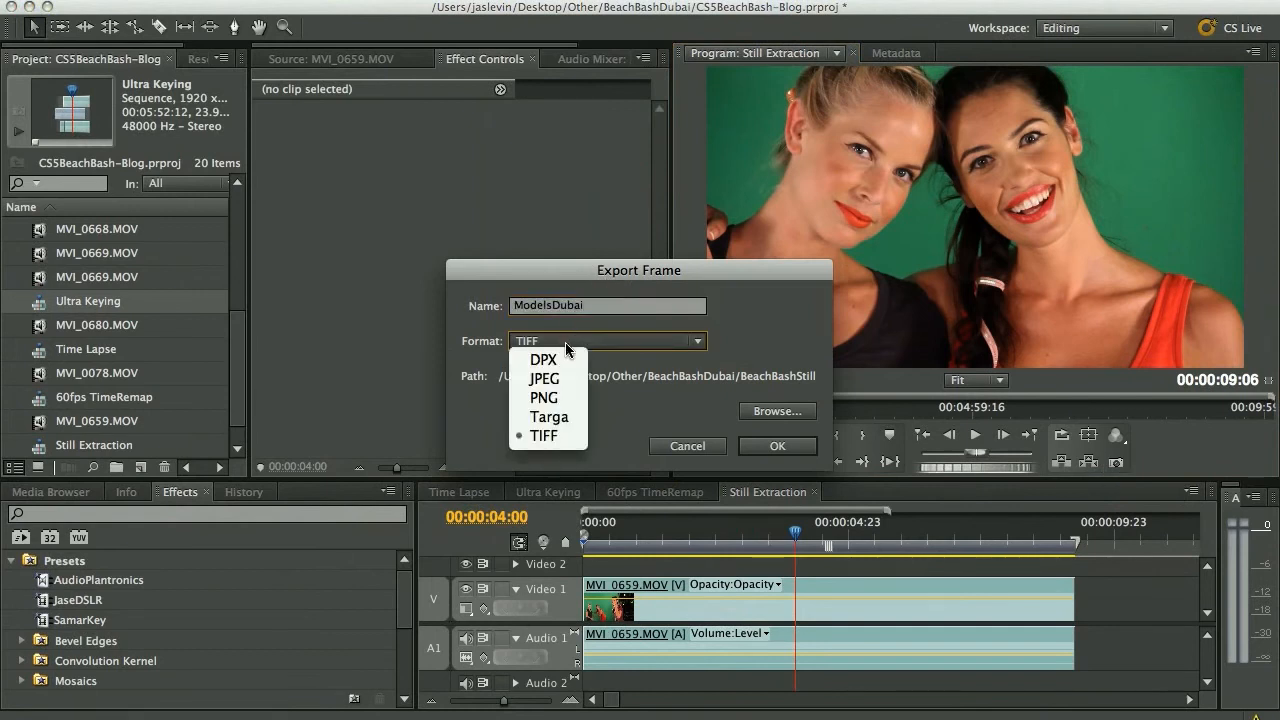
mouse_move(549, 417)
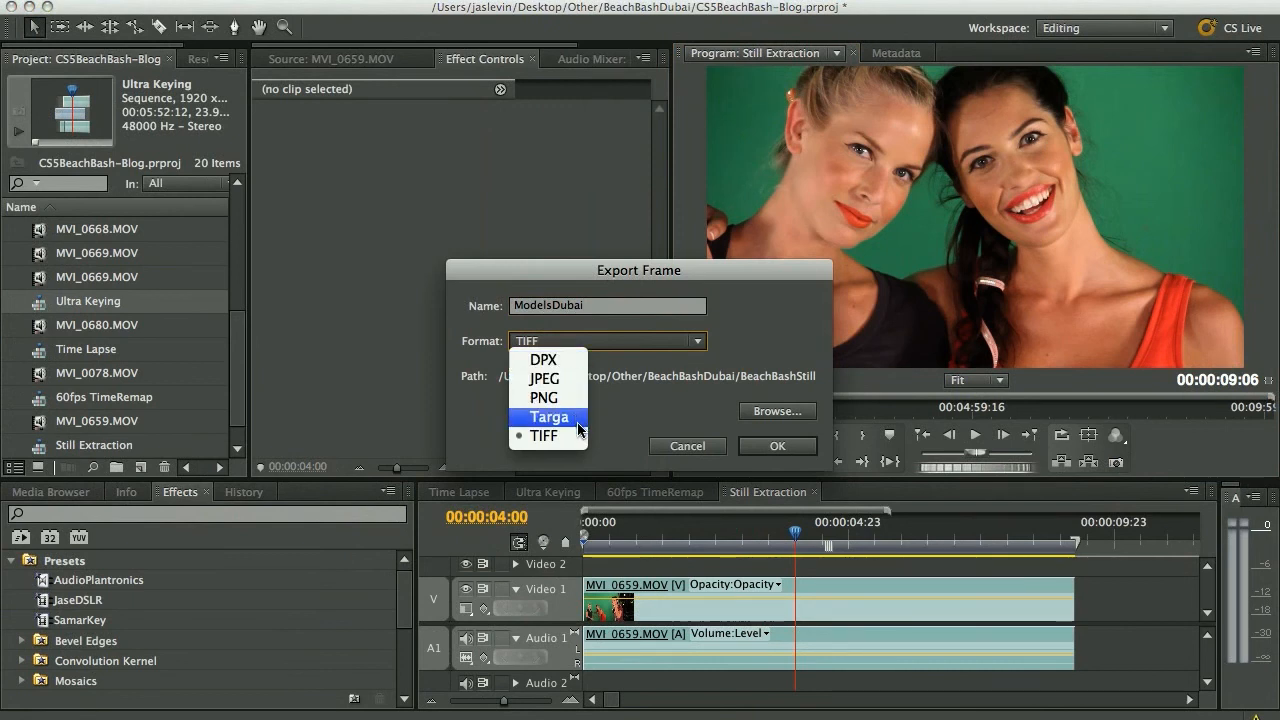
left_click(543, 436)
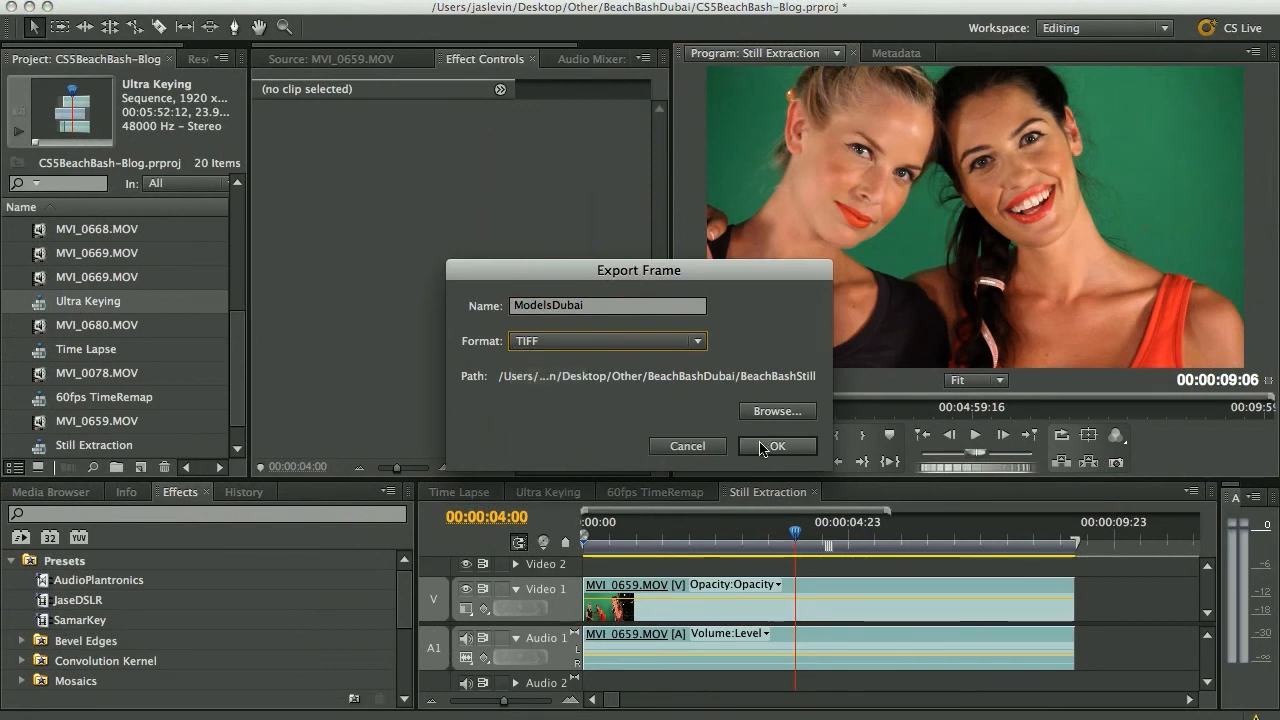
left_click(777, 411)
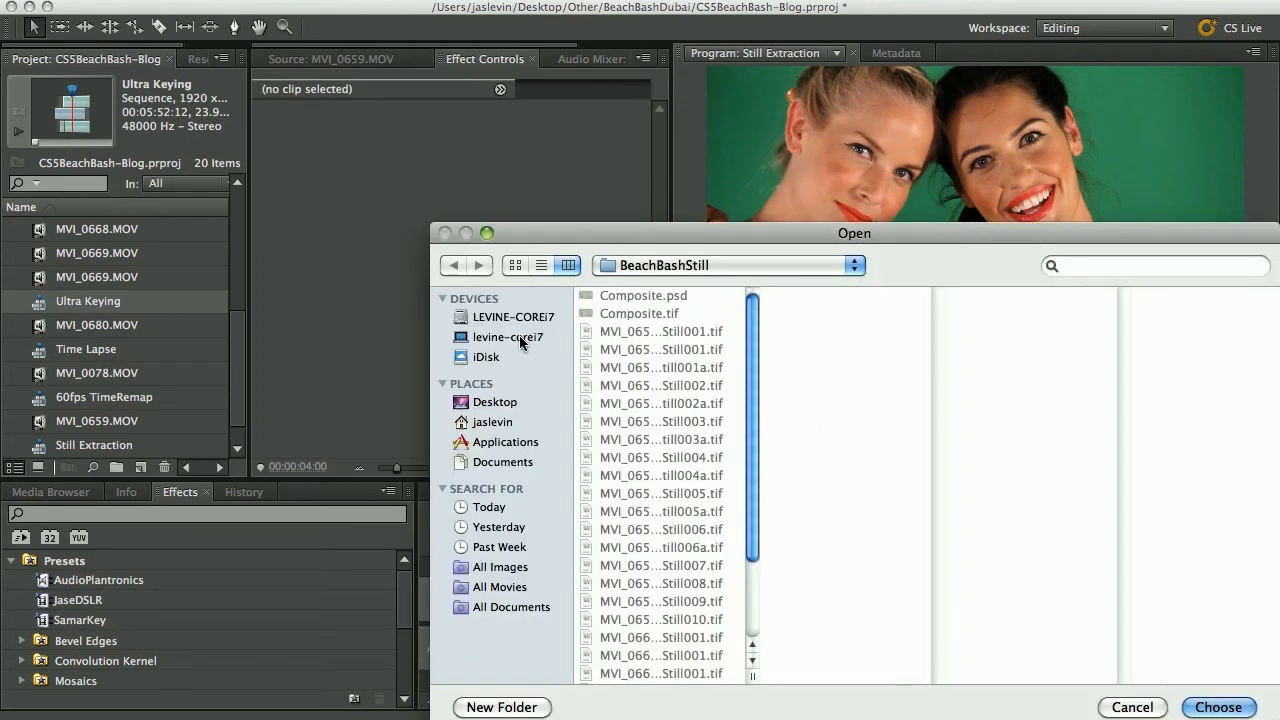
left_click(497, 401)
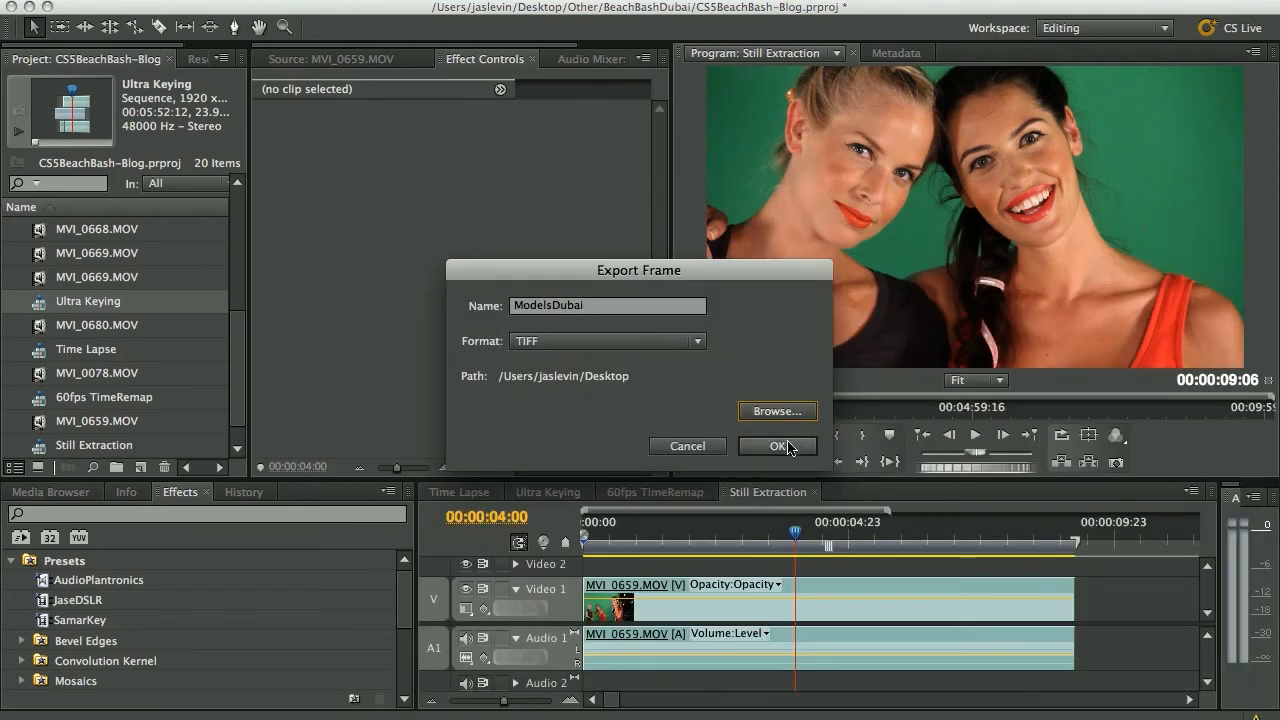
left_click(777, 446)
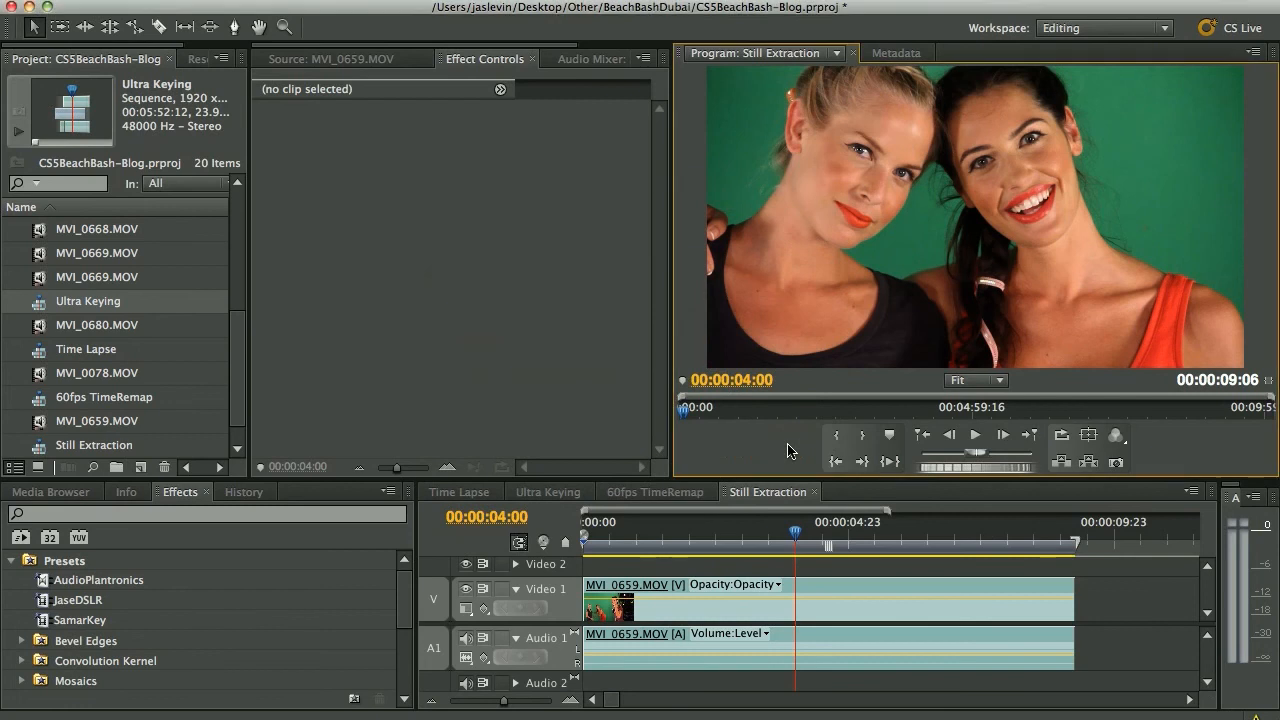
Import ModelsDubai.tif from the Desktop via Media Browser and preview it in the Source monitor
left_click(50, 491)
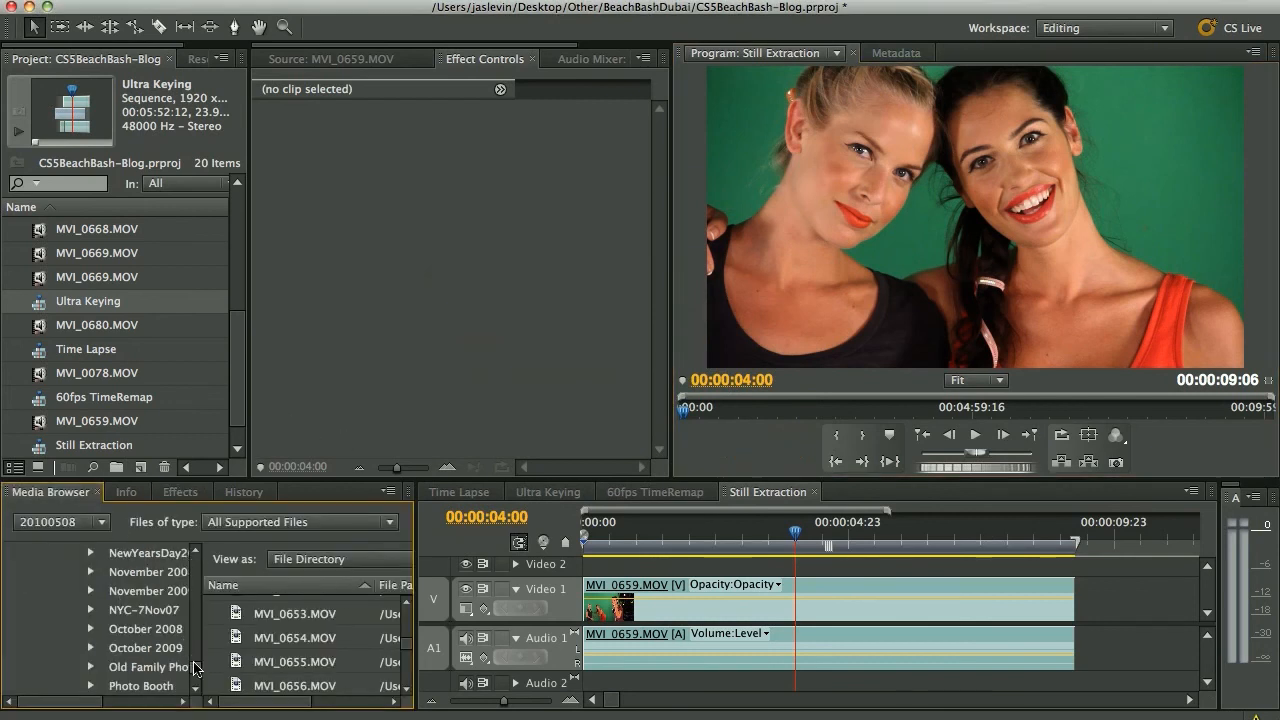
scroll("down", 3)
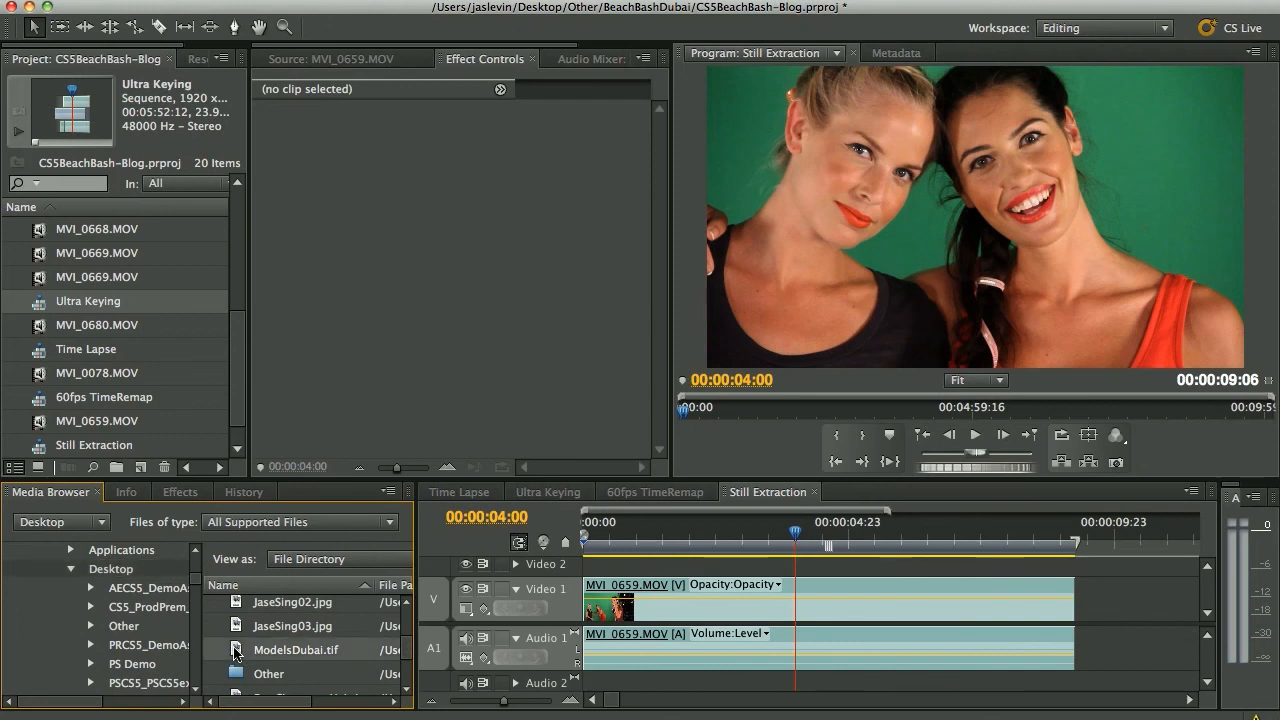
double_click(295, 649)
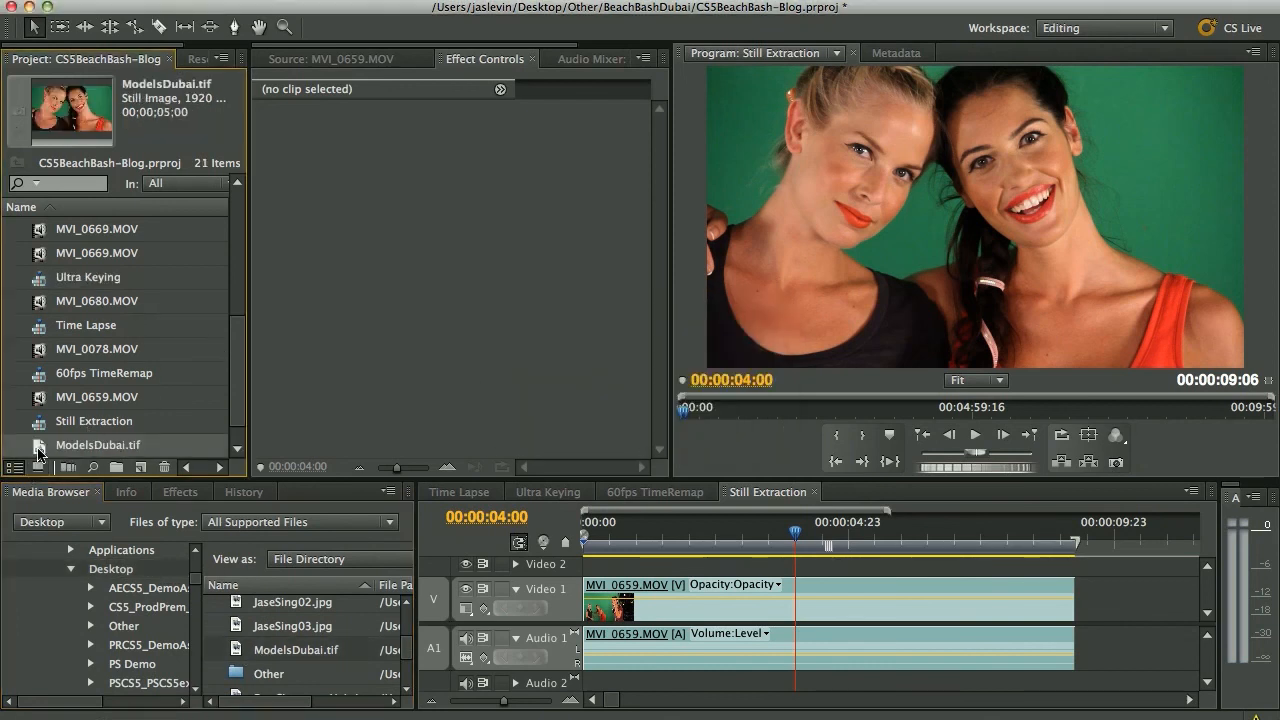
double_click(98, 445)
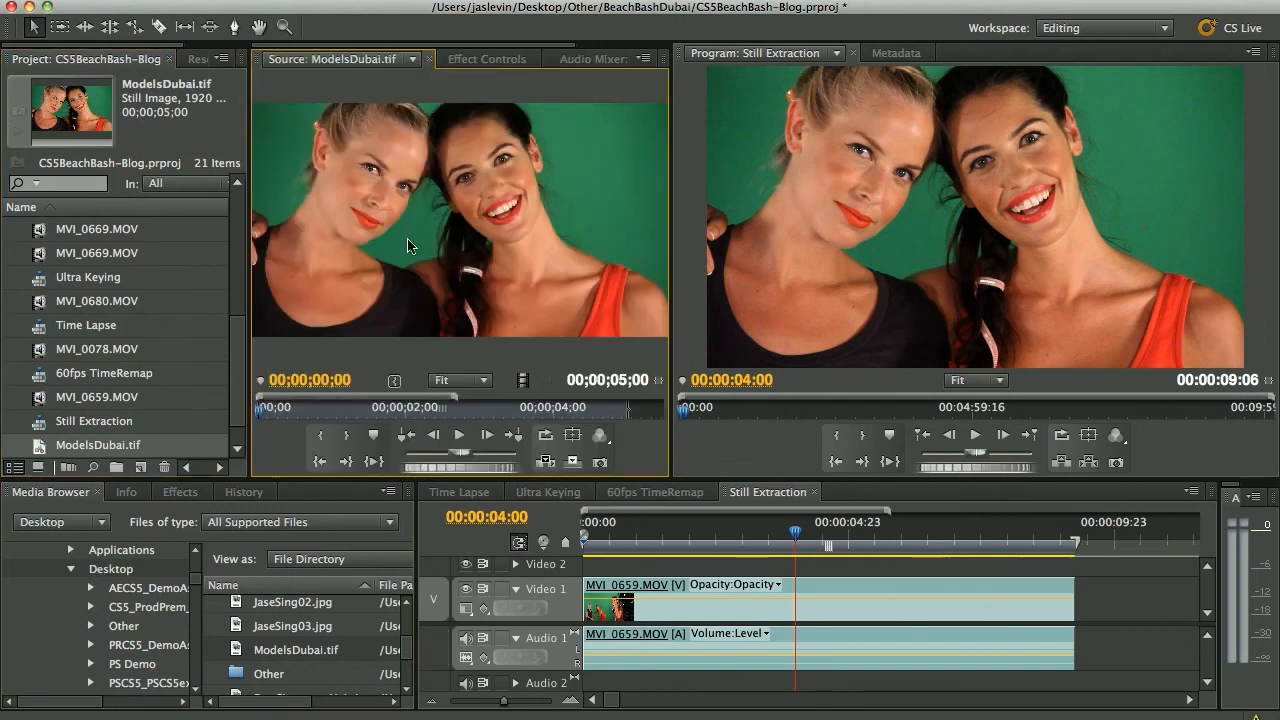